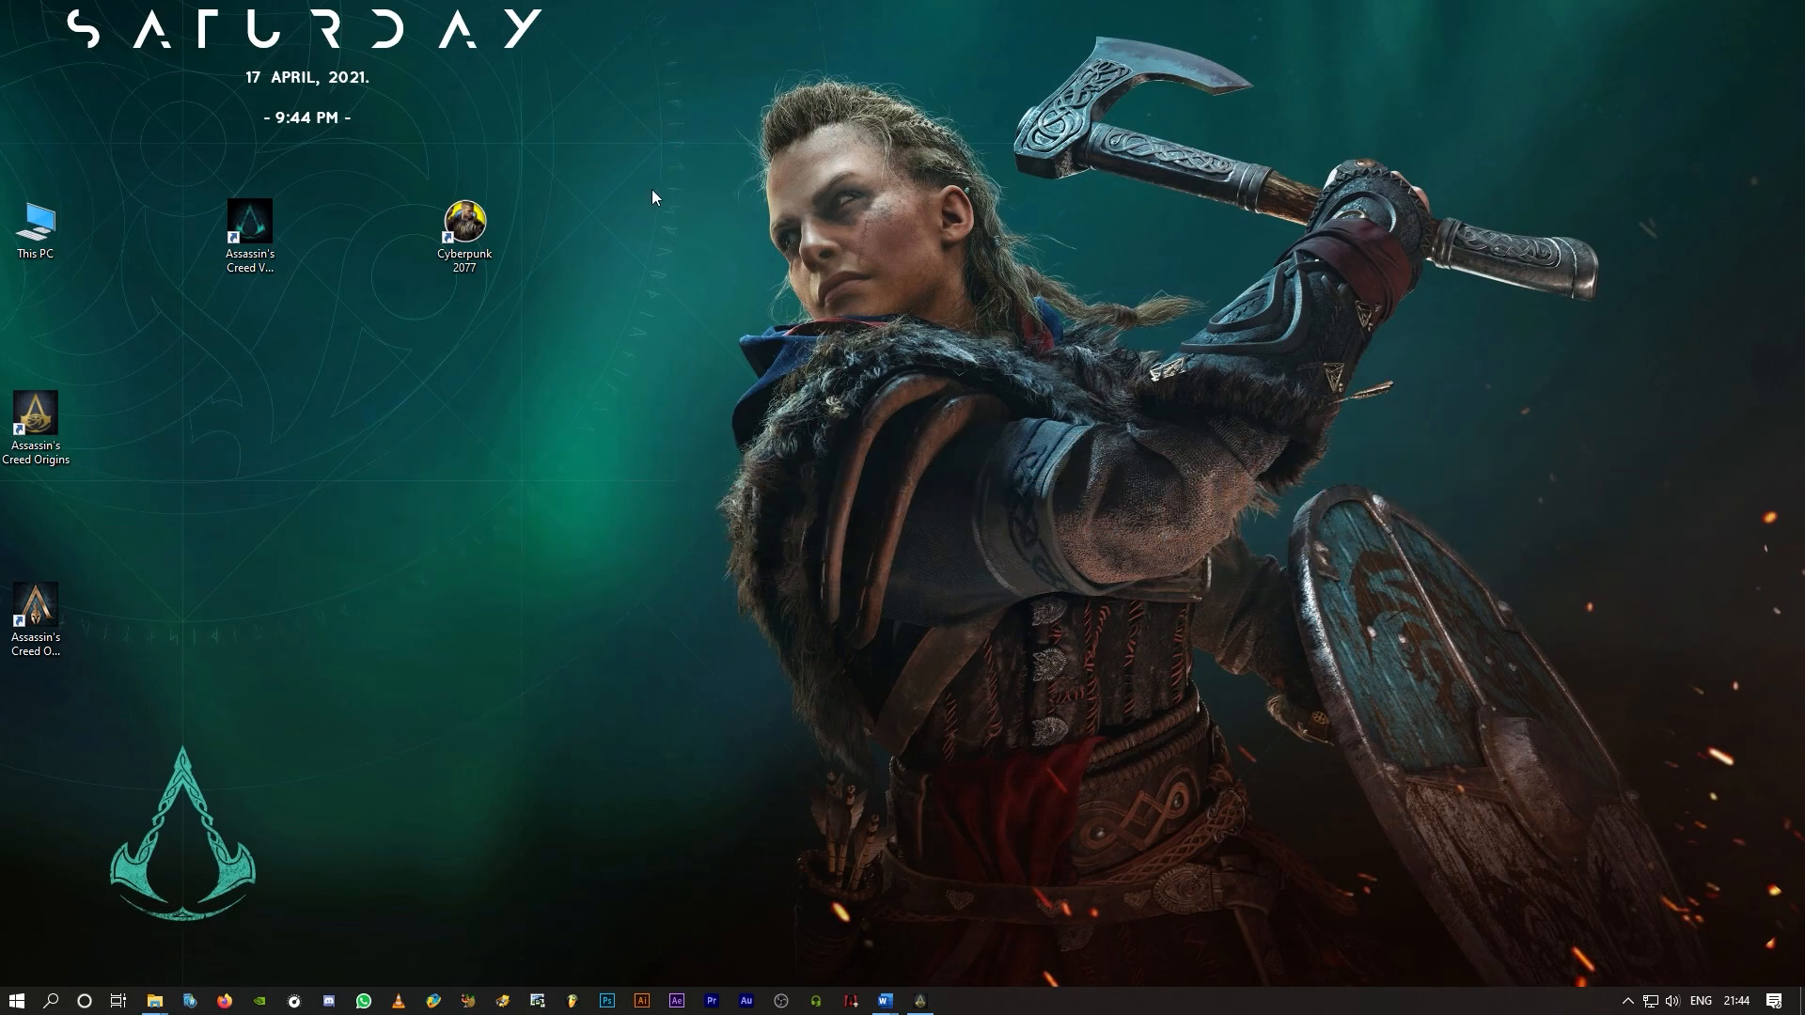
mouse_move(743, 366)
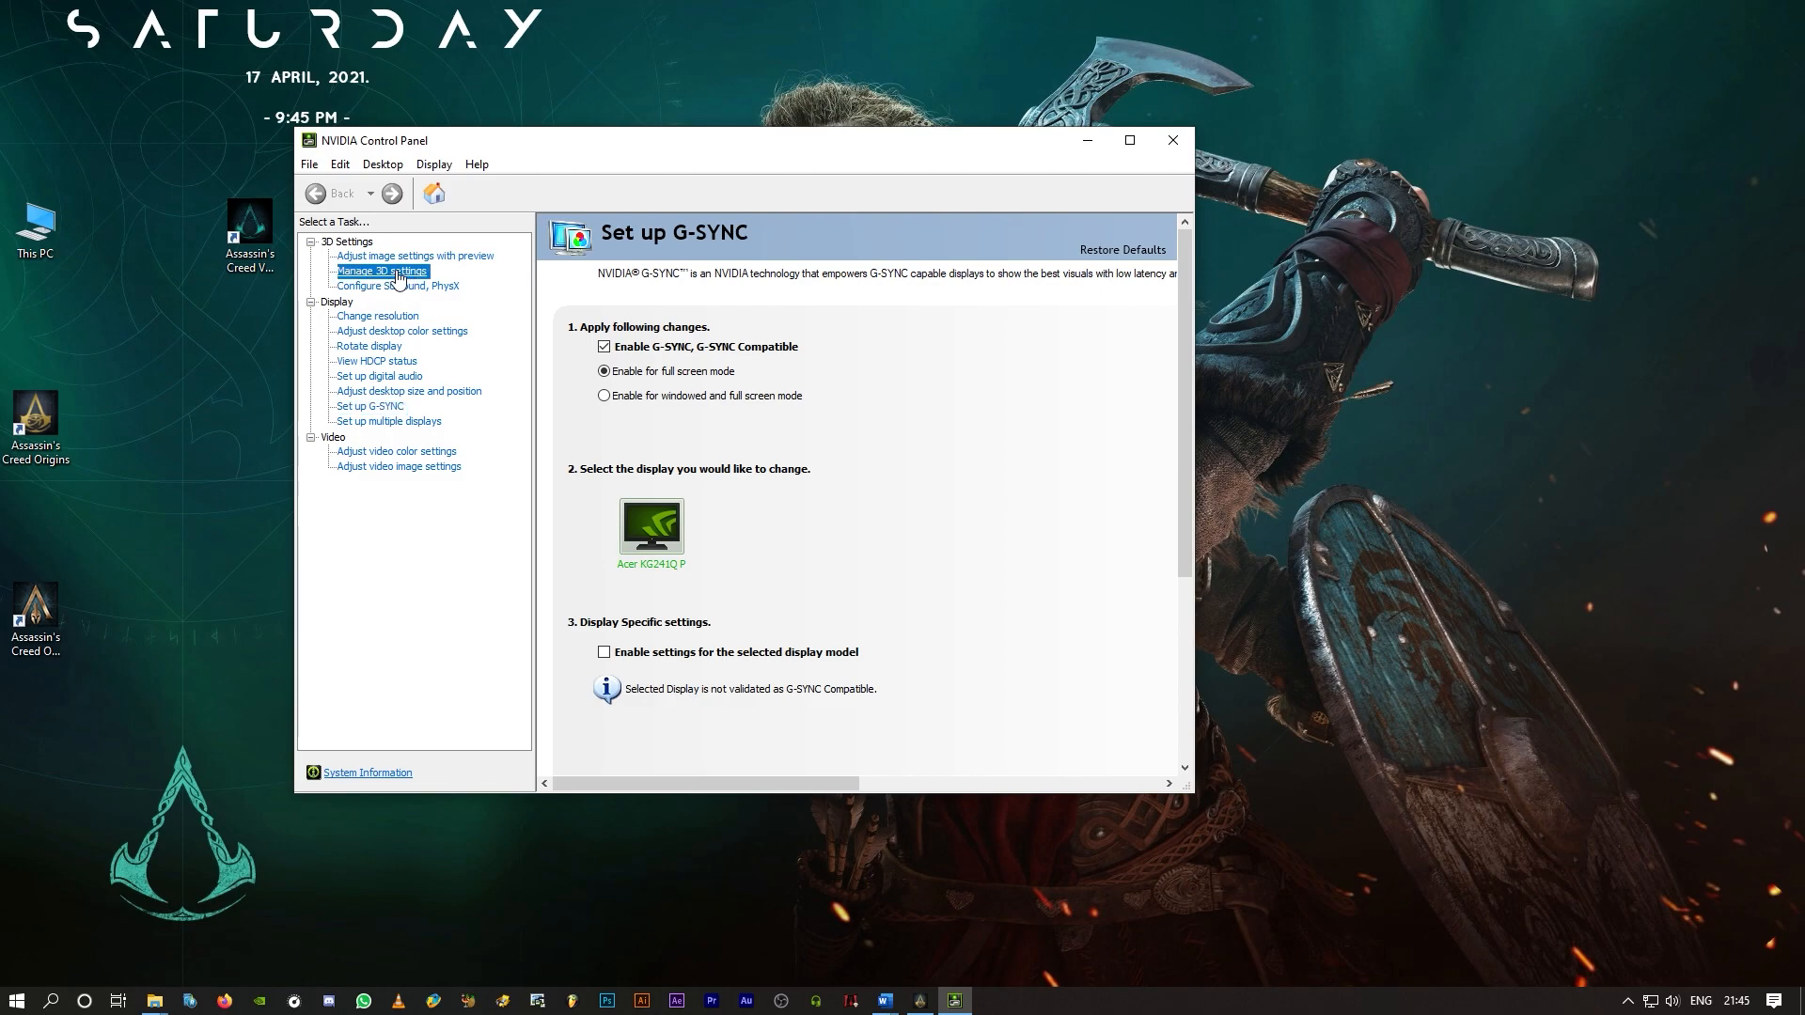
Step: In Manage 3D settings, confirm global Vertical sync is On, then switch to Program Settings
left_click(381, 271)
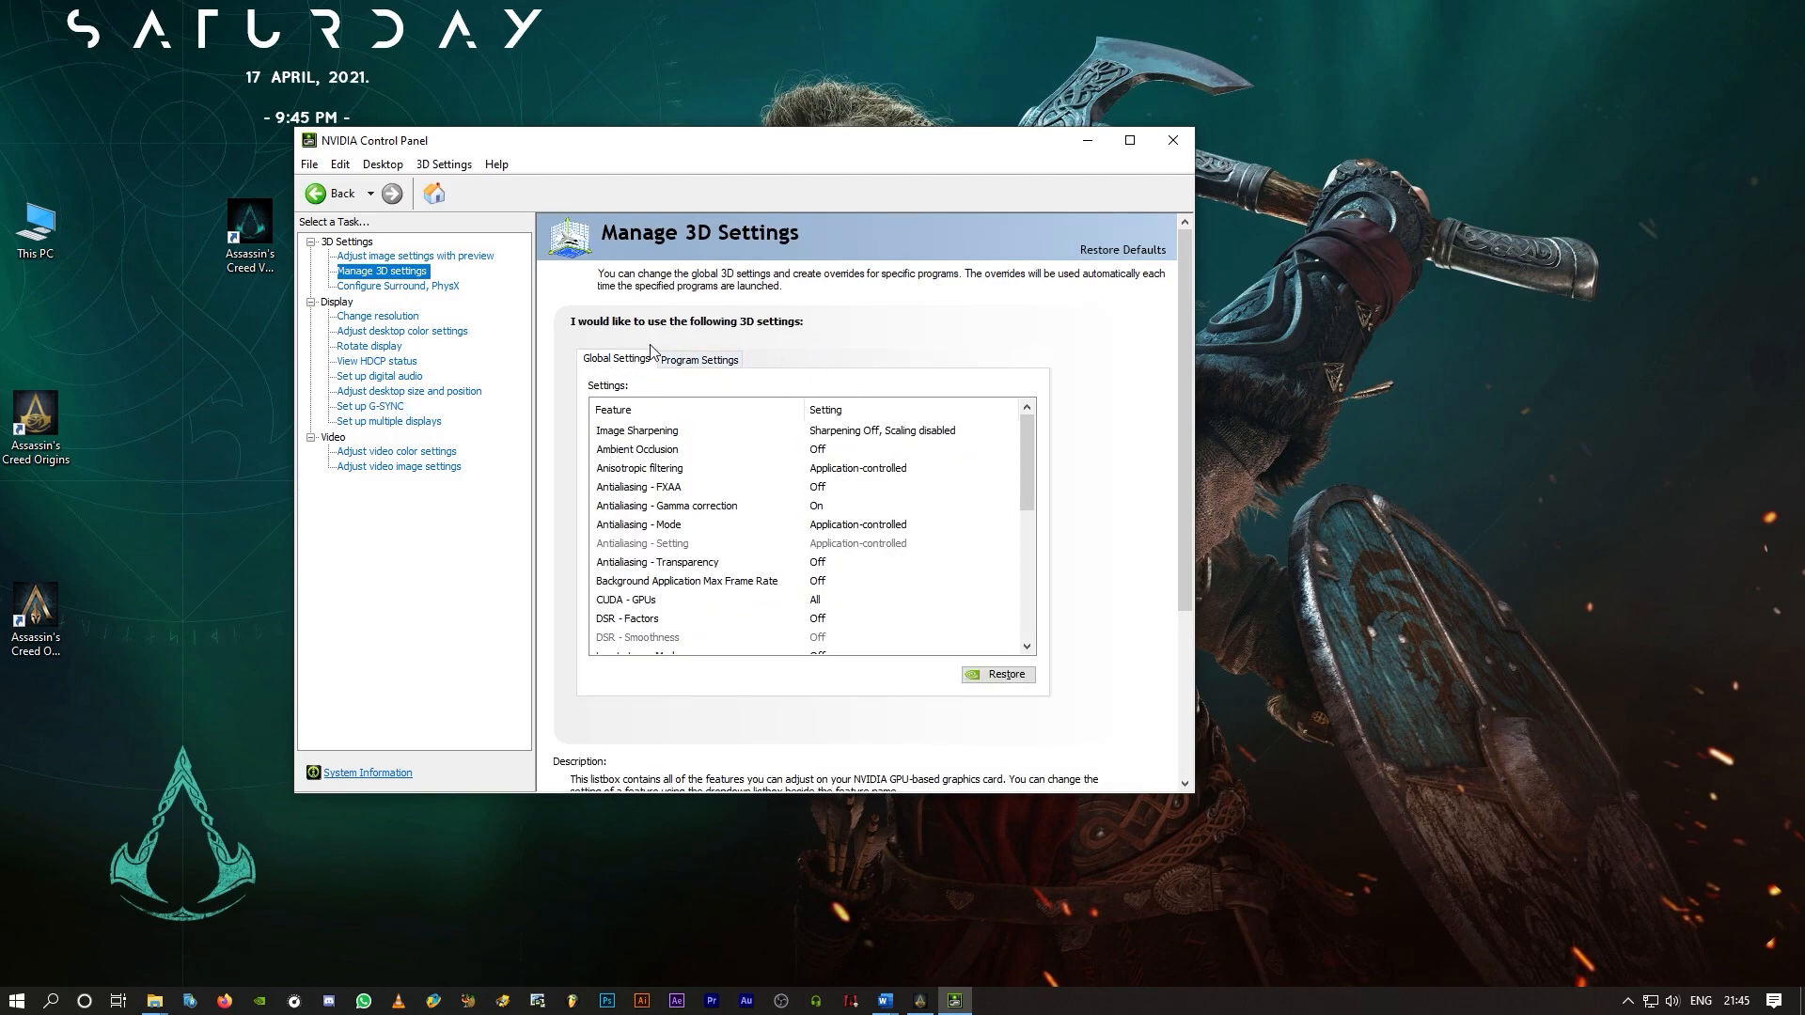
mouse_move(1096, 462)
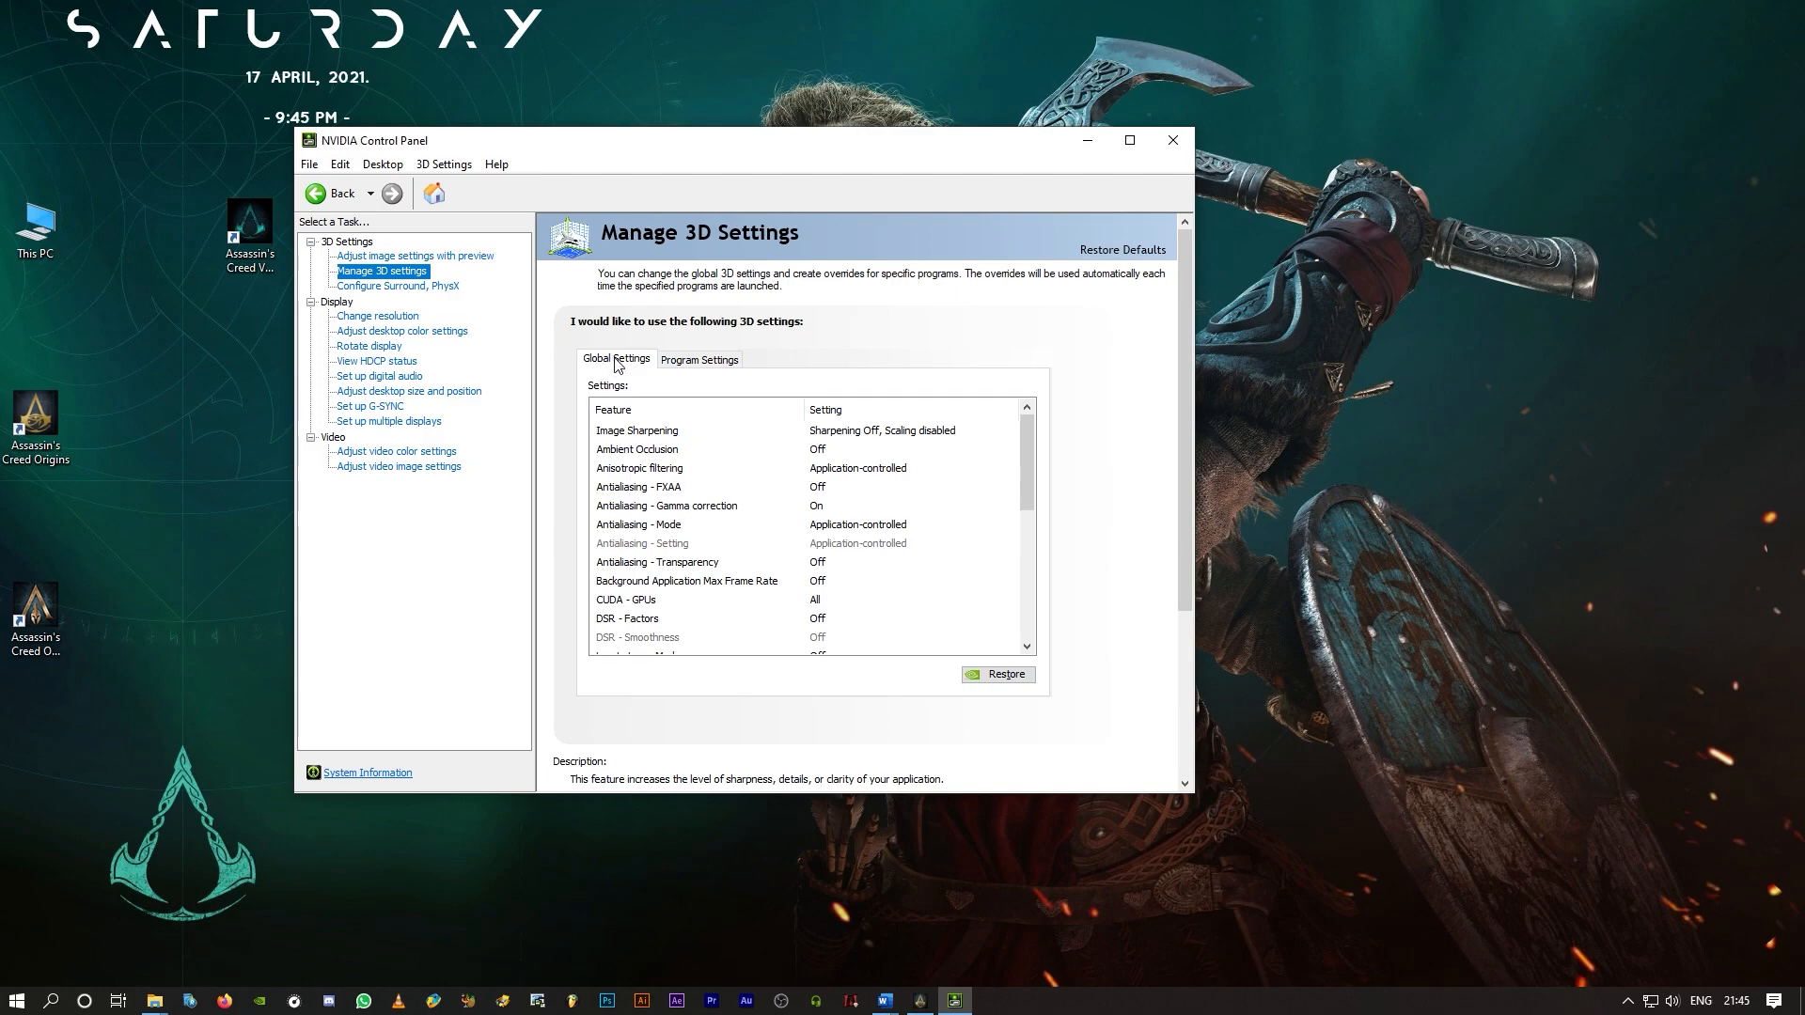
scroll("down", 3)
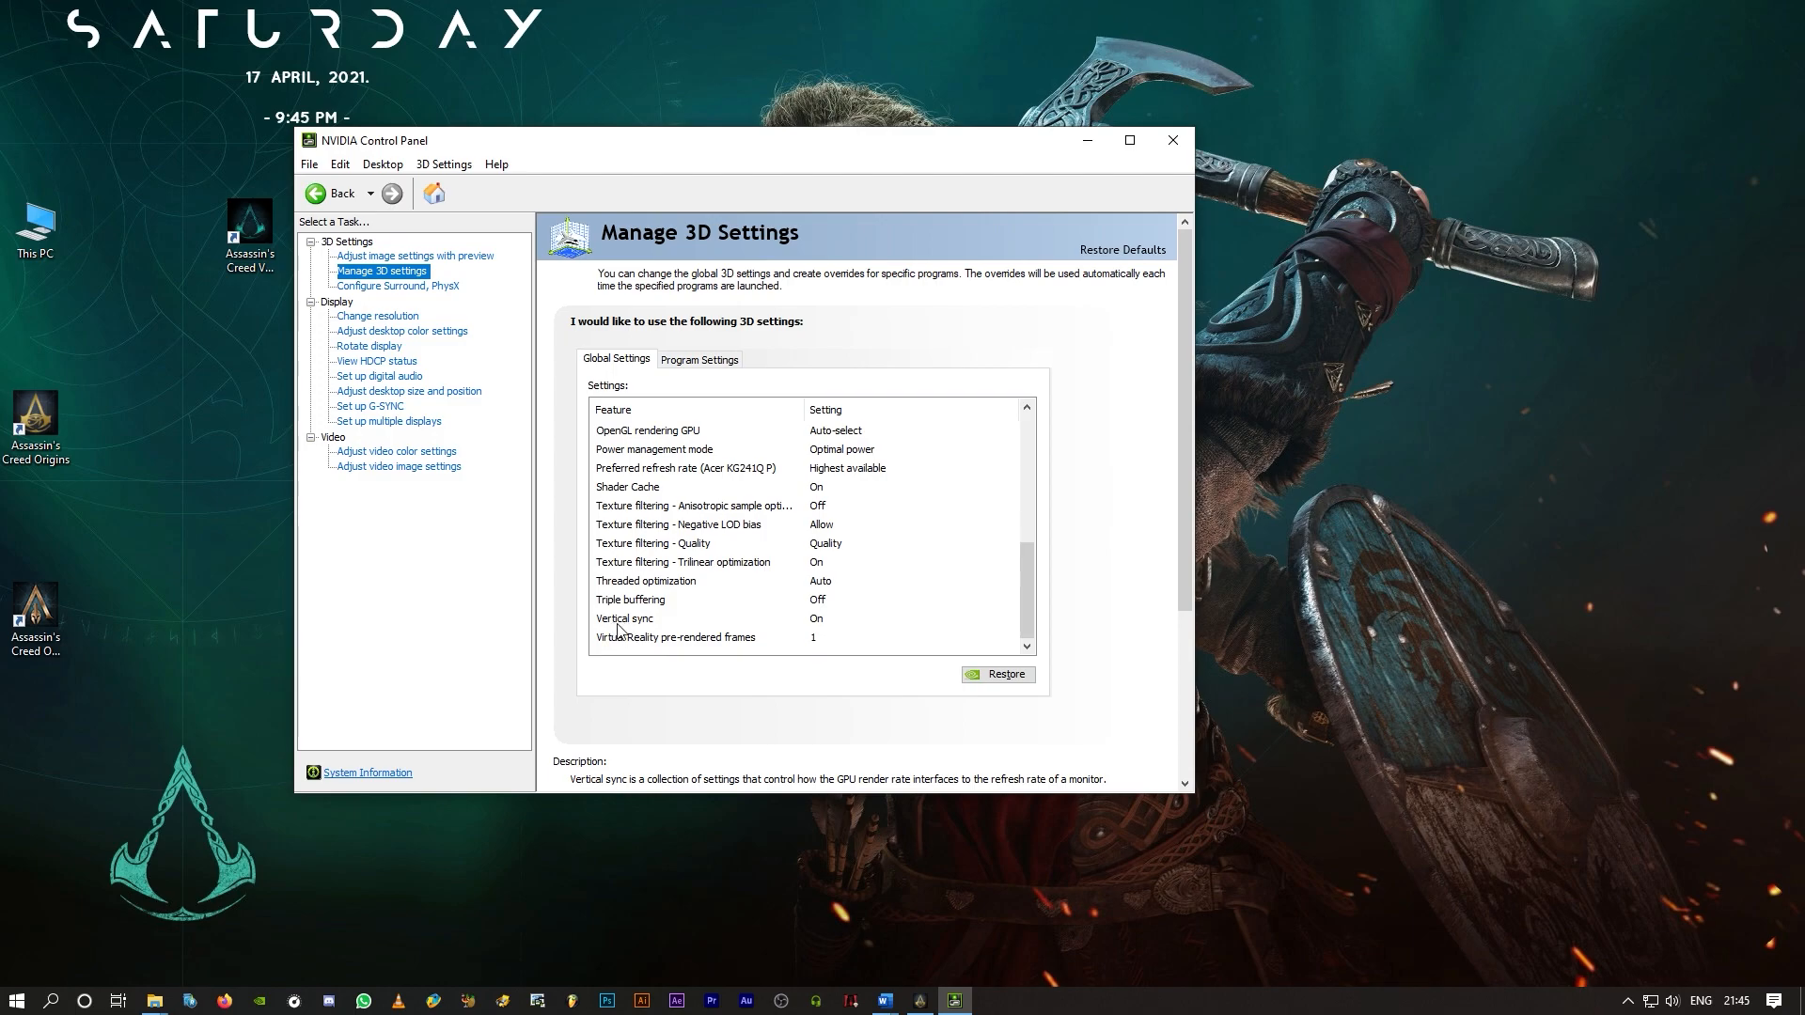
left_click(625, 619)
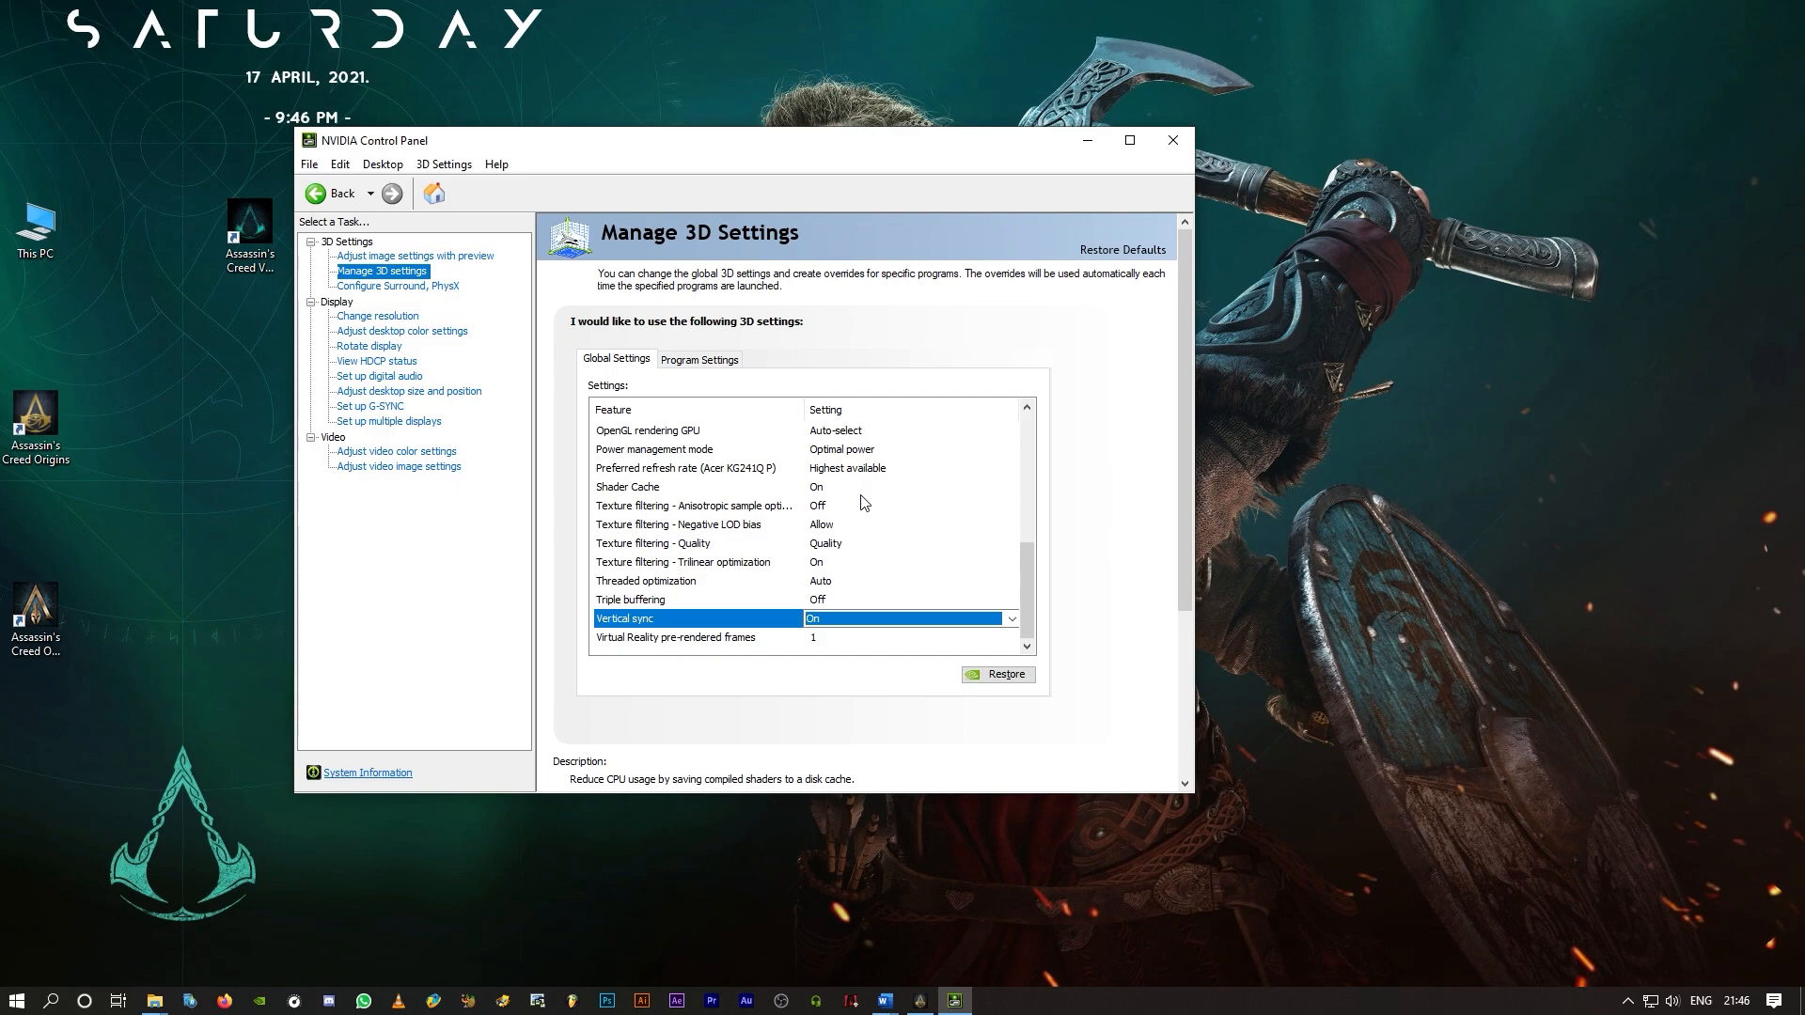
left_click(699, 359)
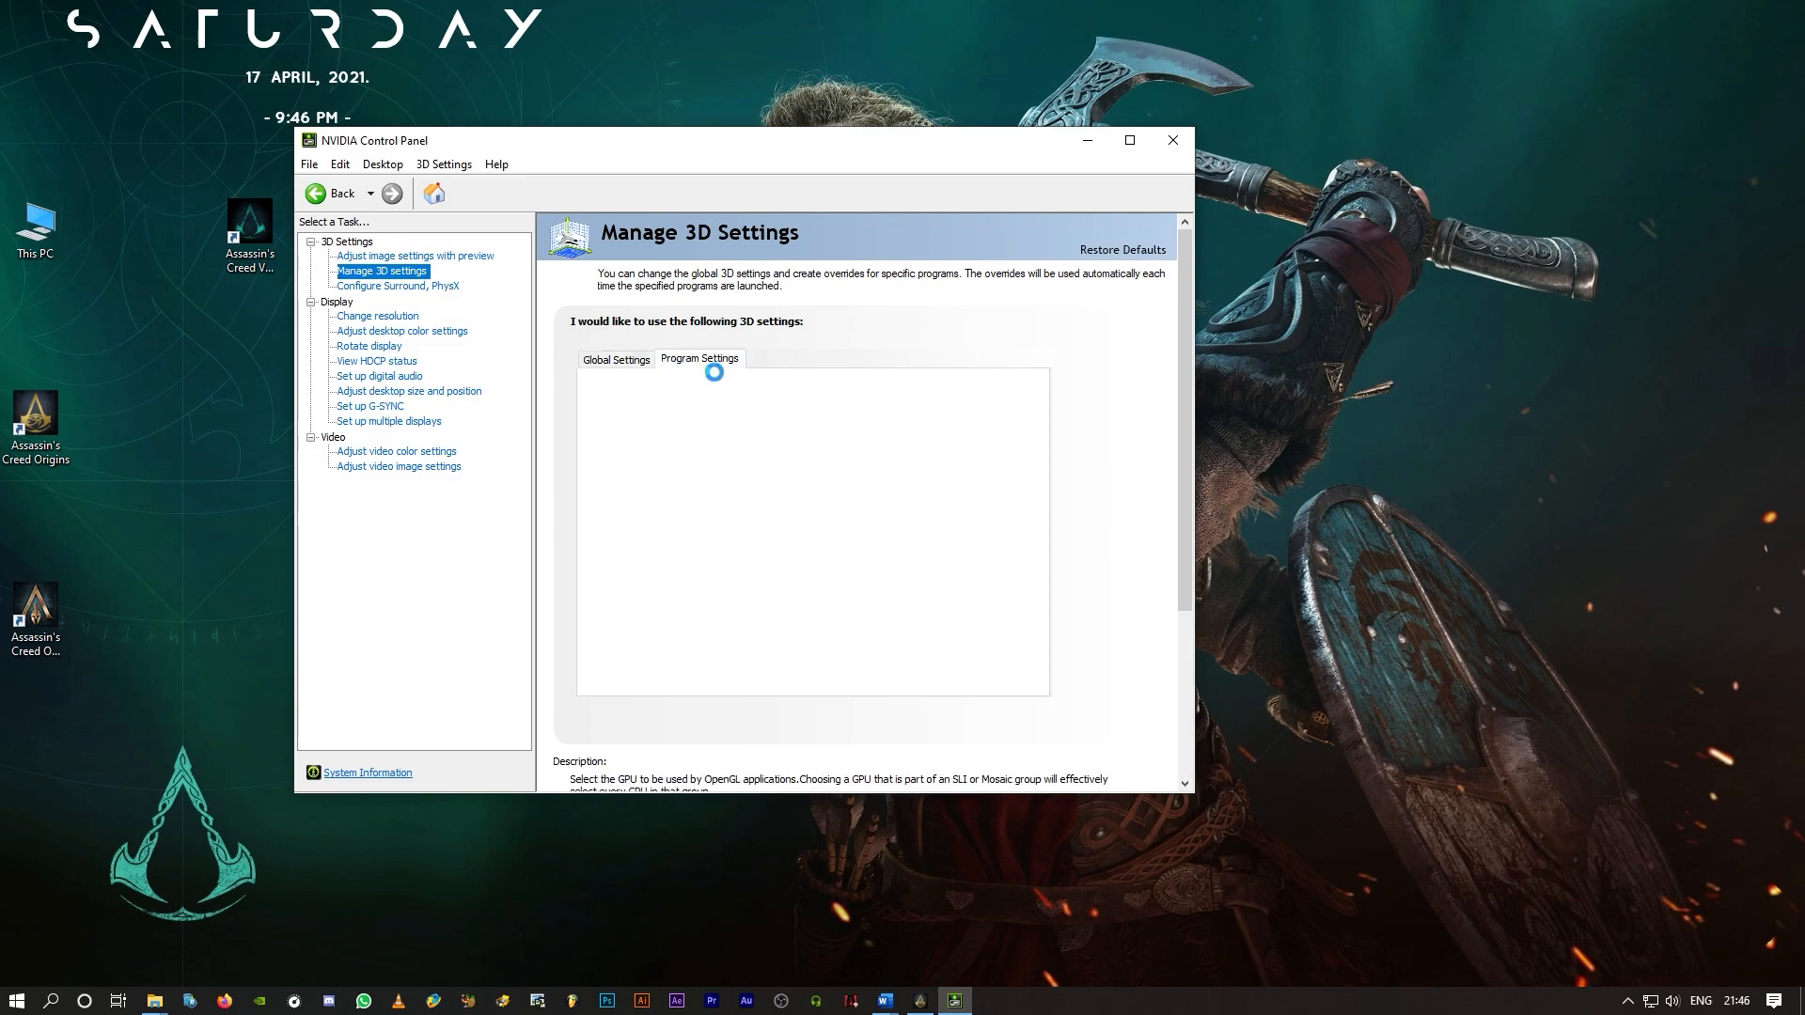
Step: Add ACOrigins from G:\Games\Assassin's Creed Origins as a program to customize
left_click(827, 406)
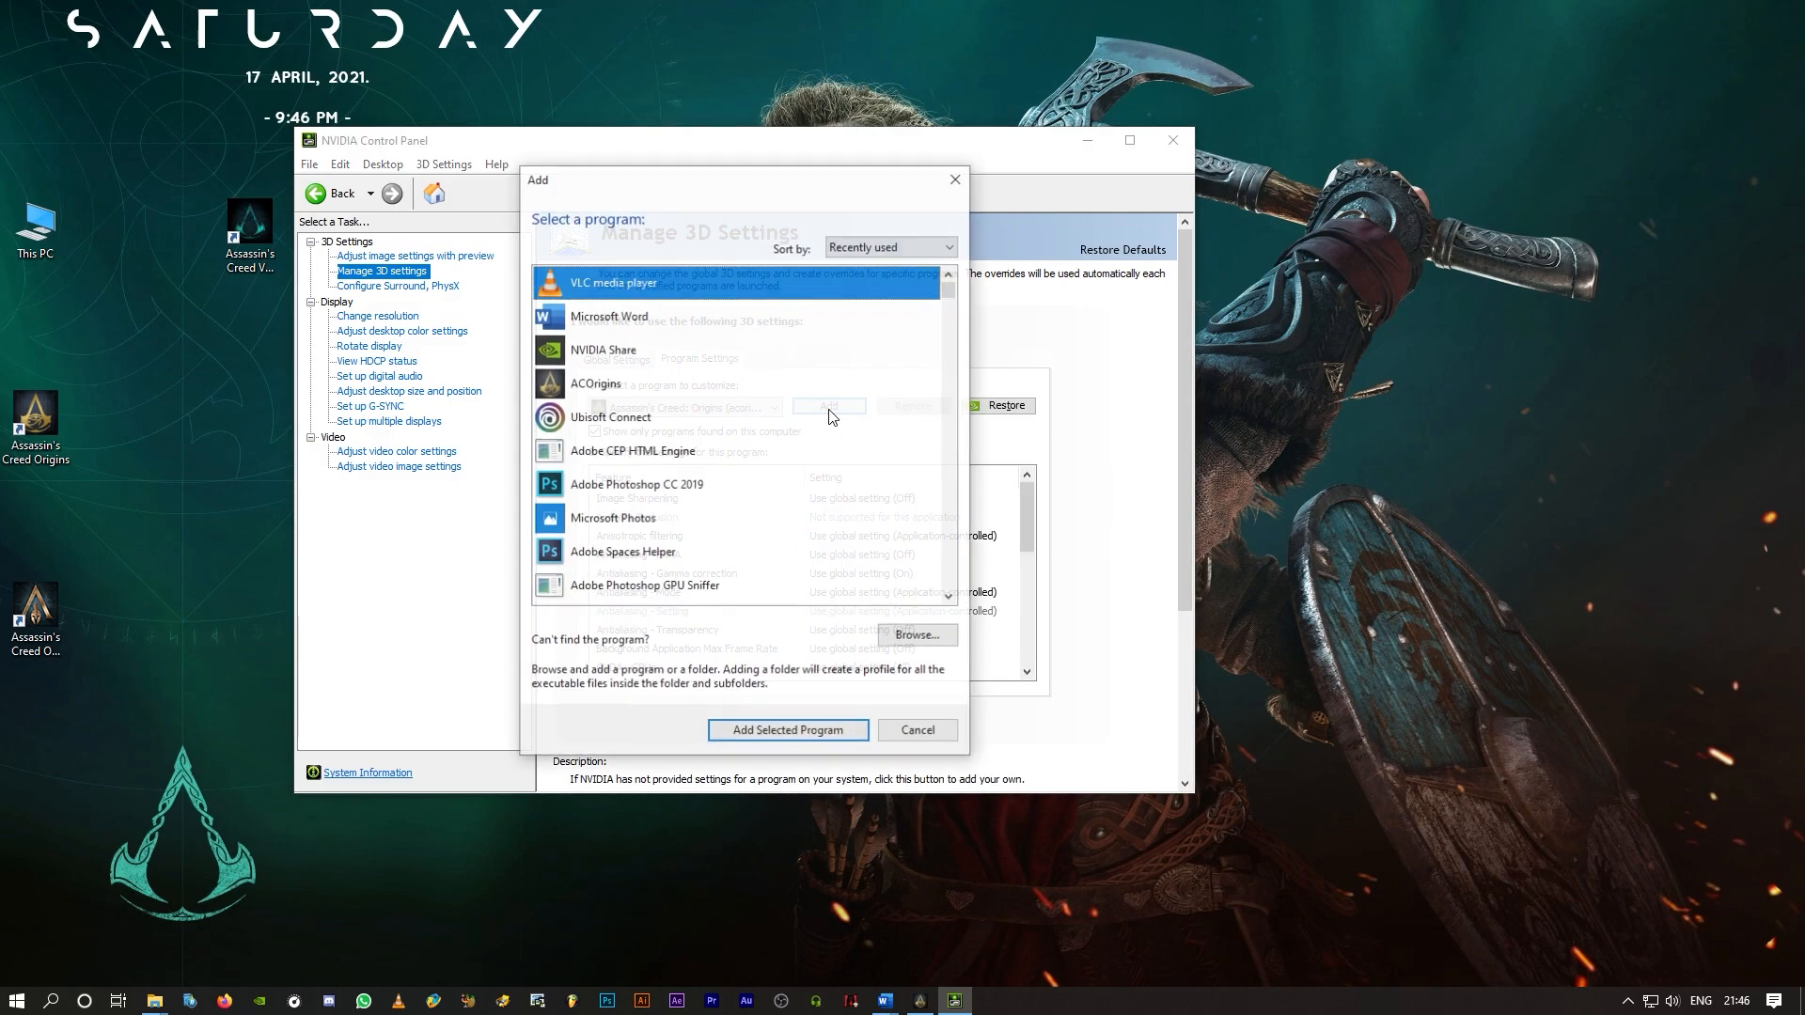
left_click(916, 634)
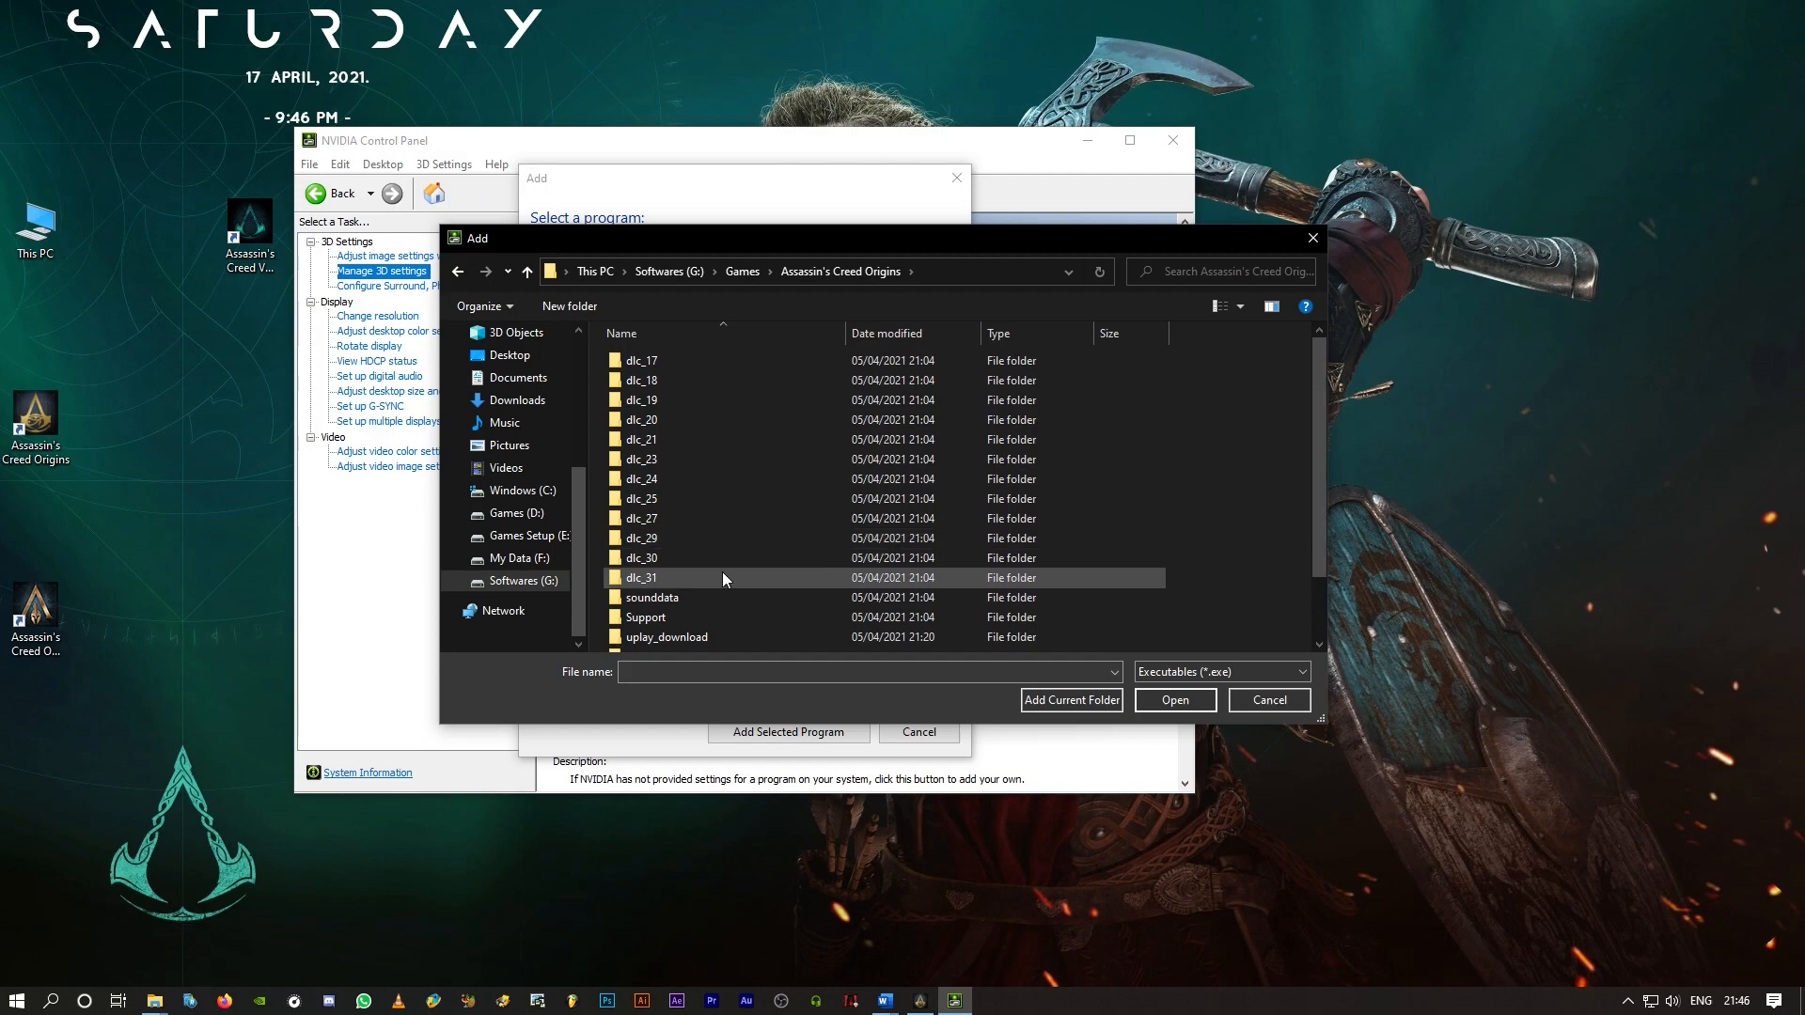
left_click(652, 621)
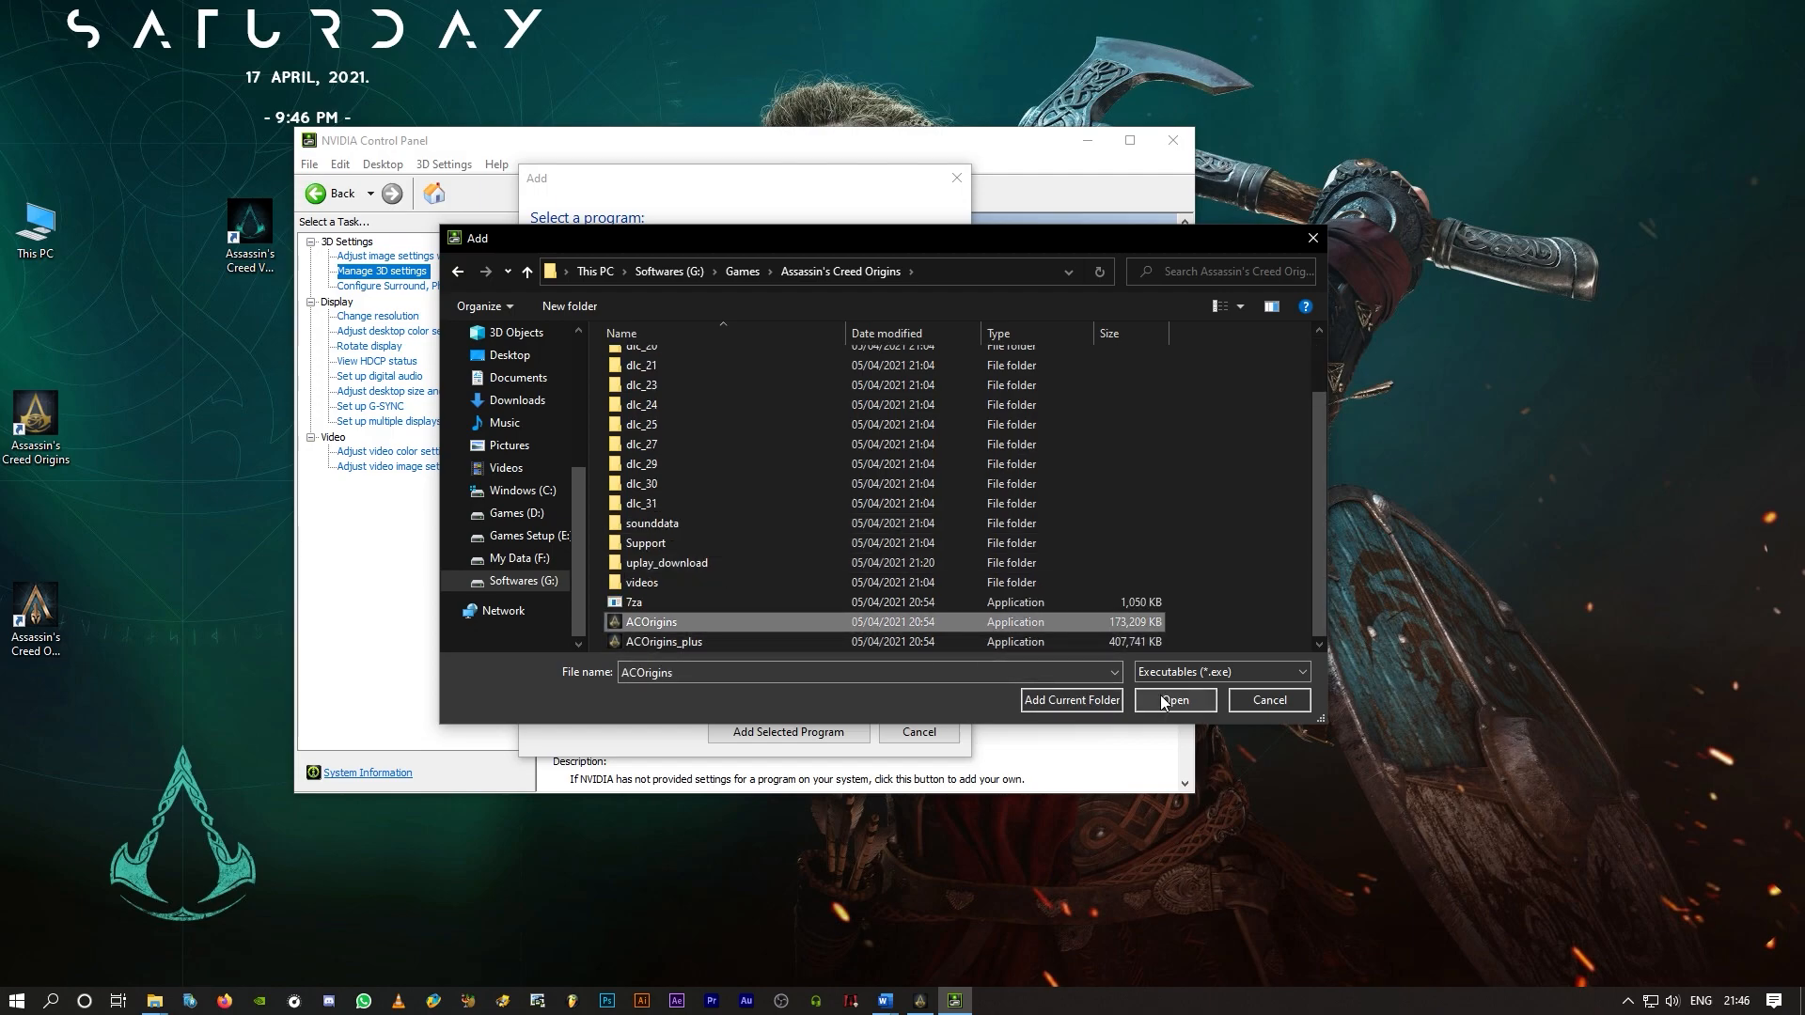
left_click(1174, 699)
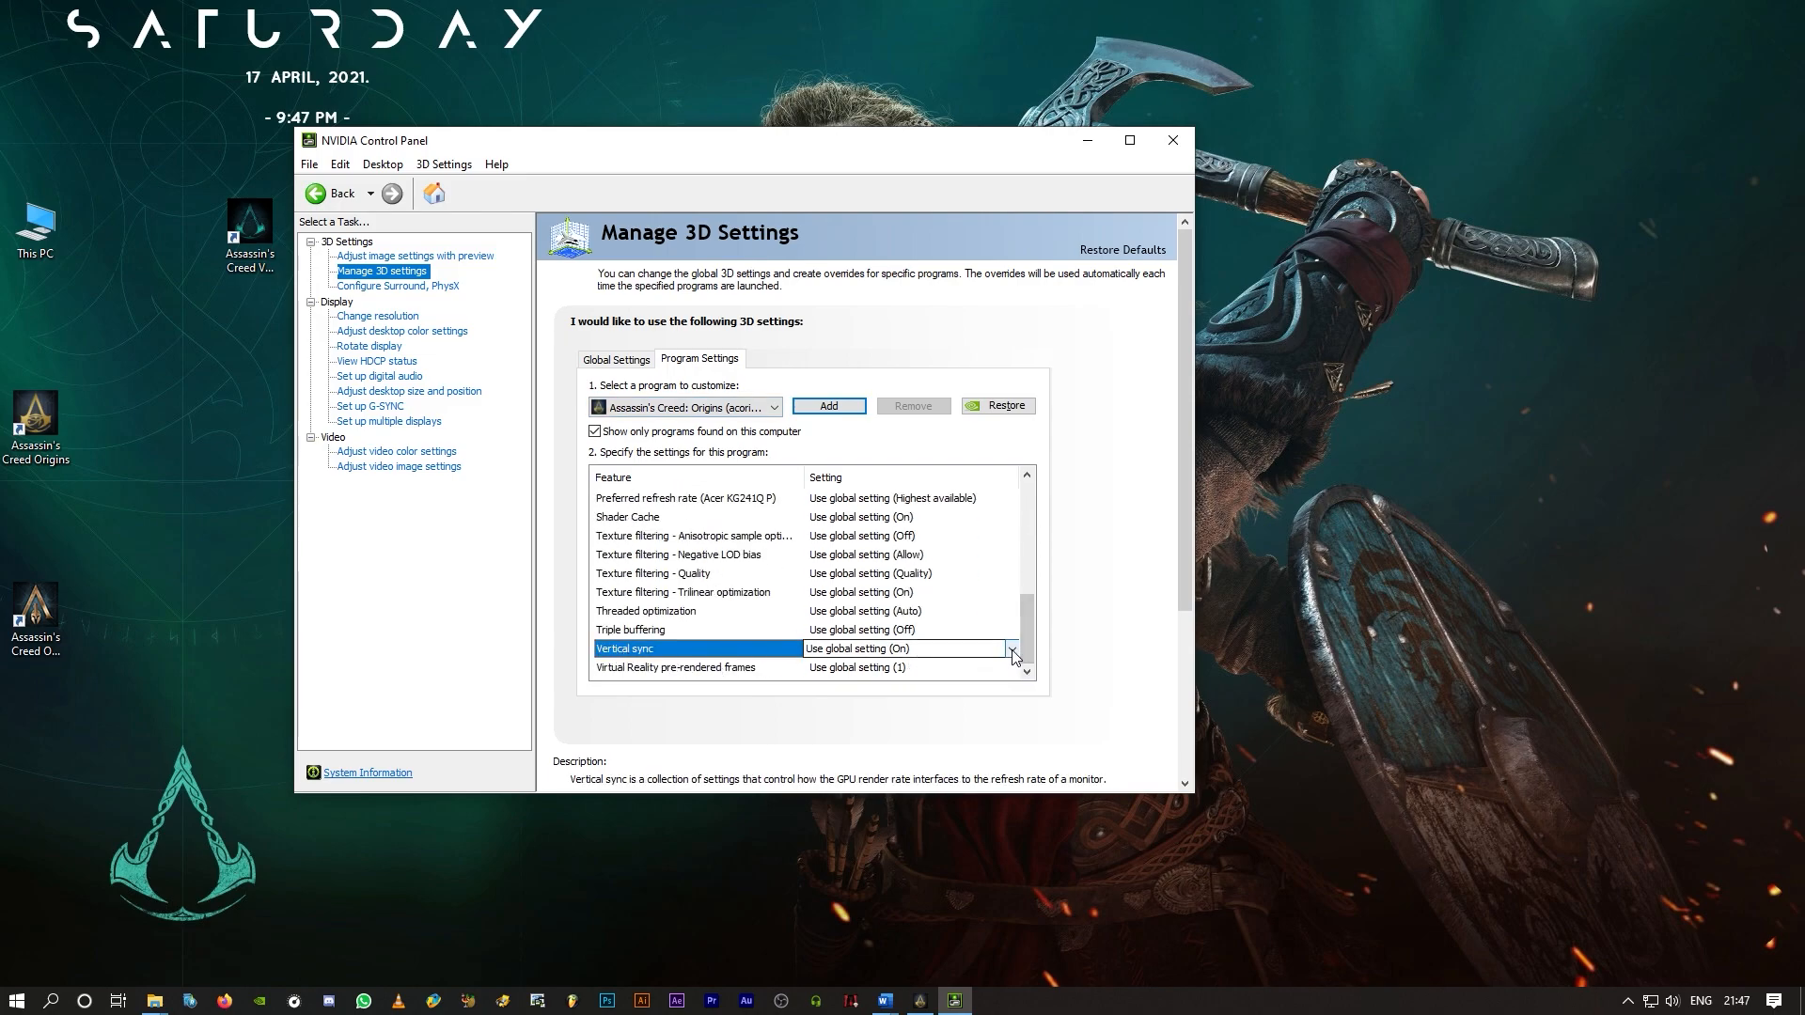
Step: Force Vertical sync On for Assassin's Creed: Origins, apply it, and close the panel
left_click(1012, 648)
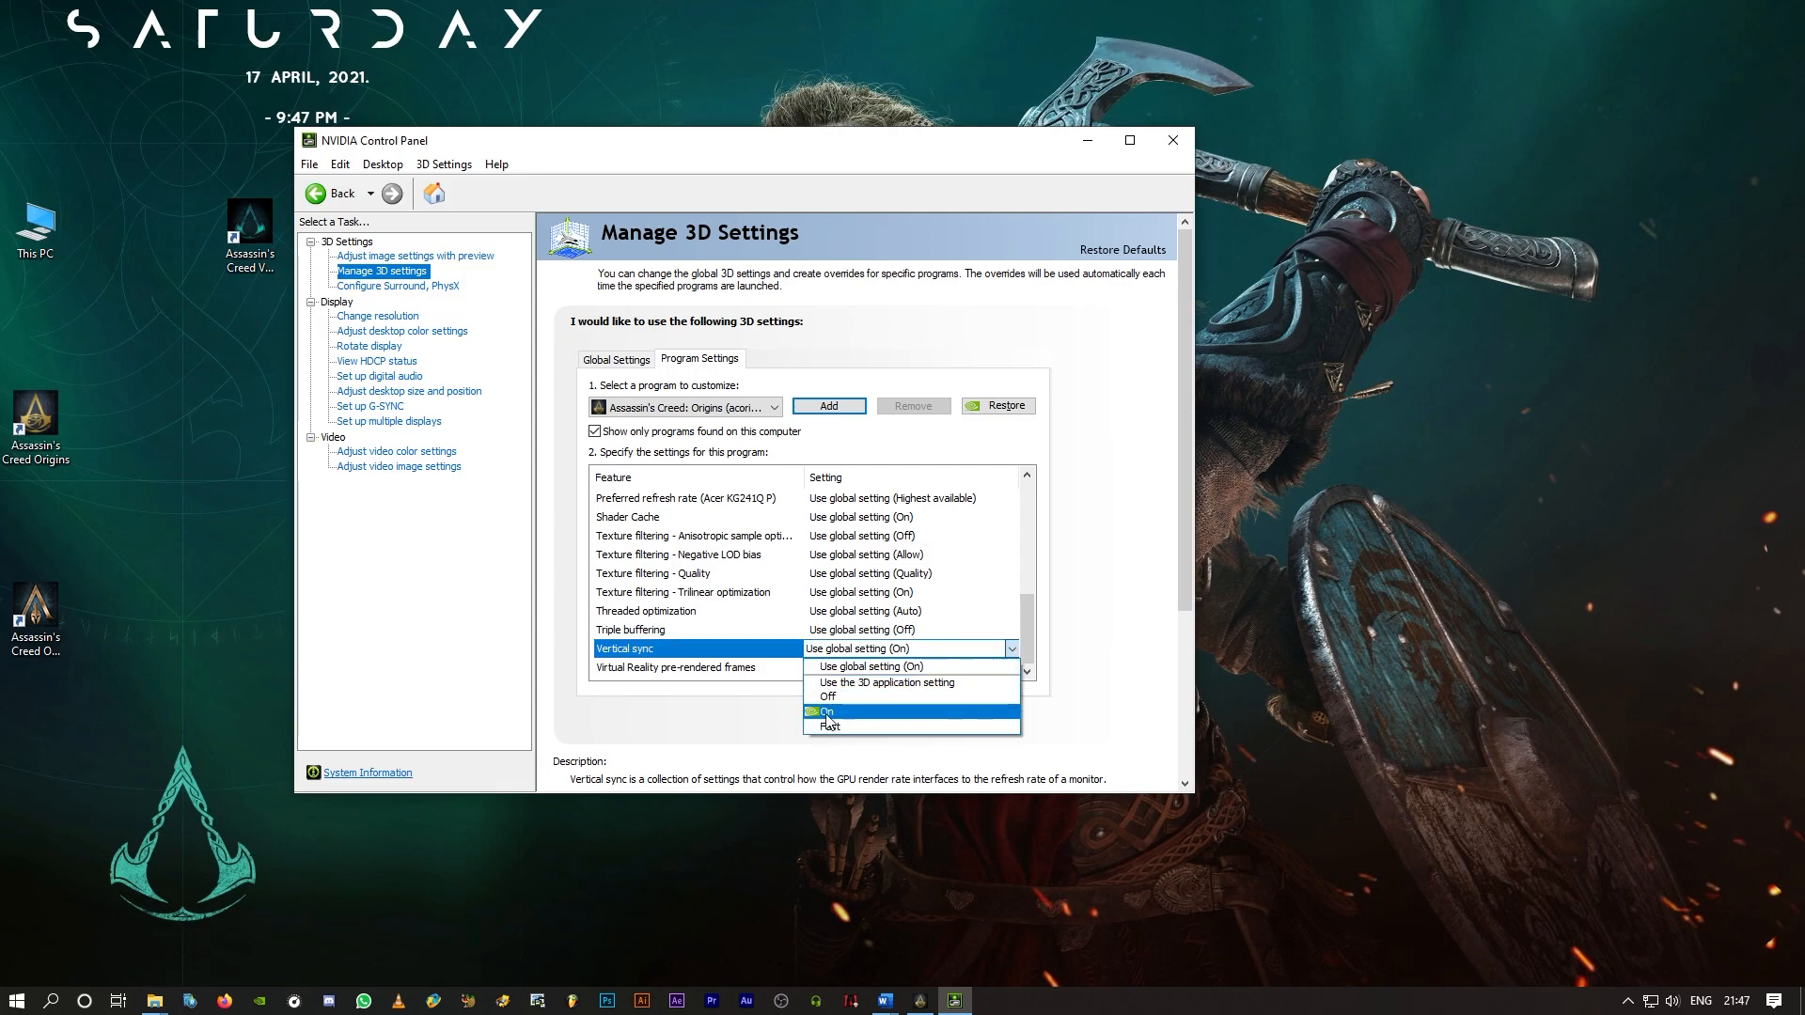
left_click(826, 711)
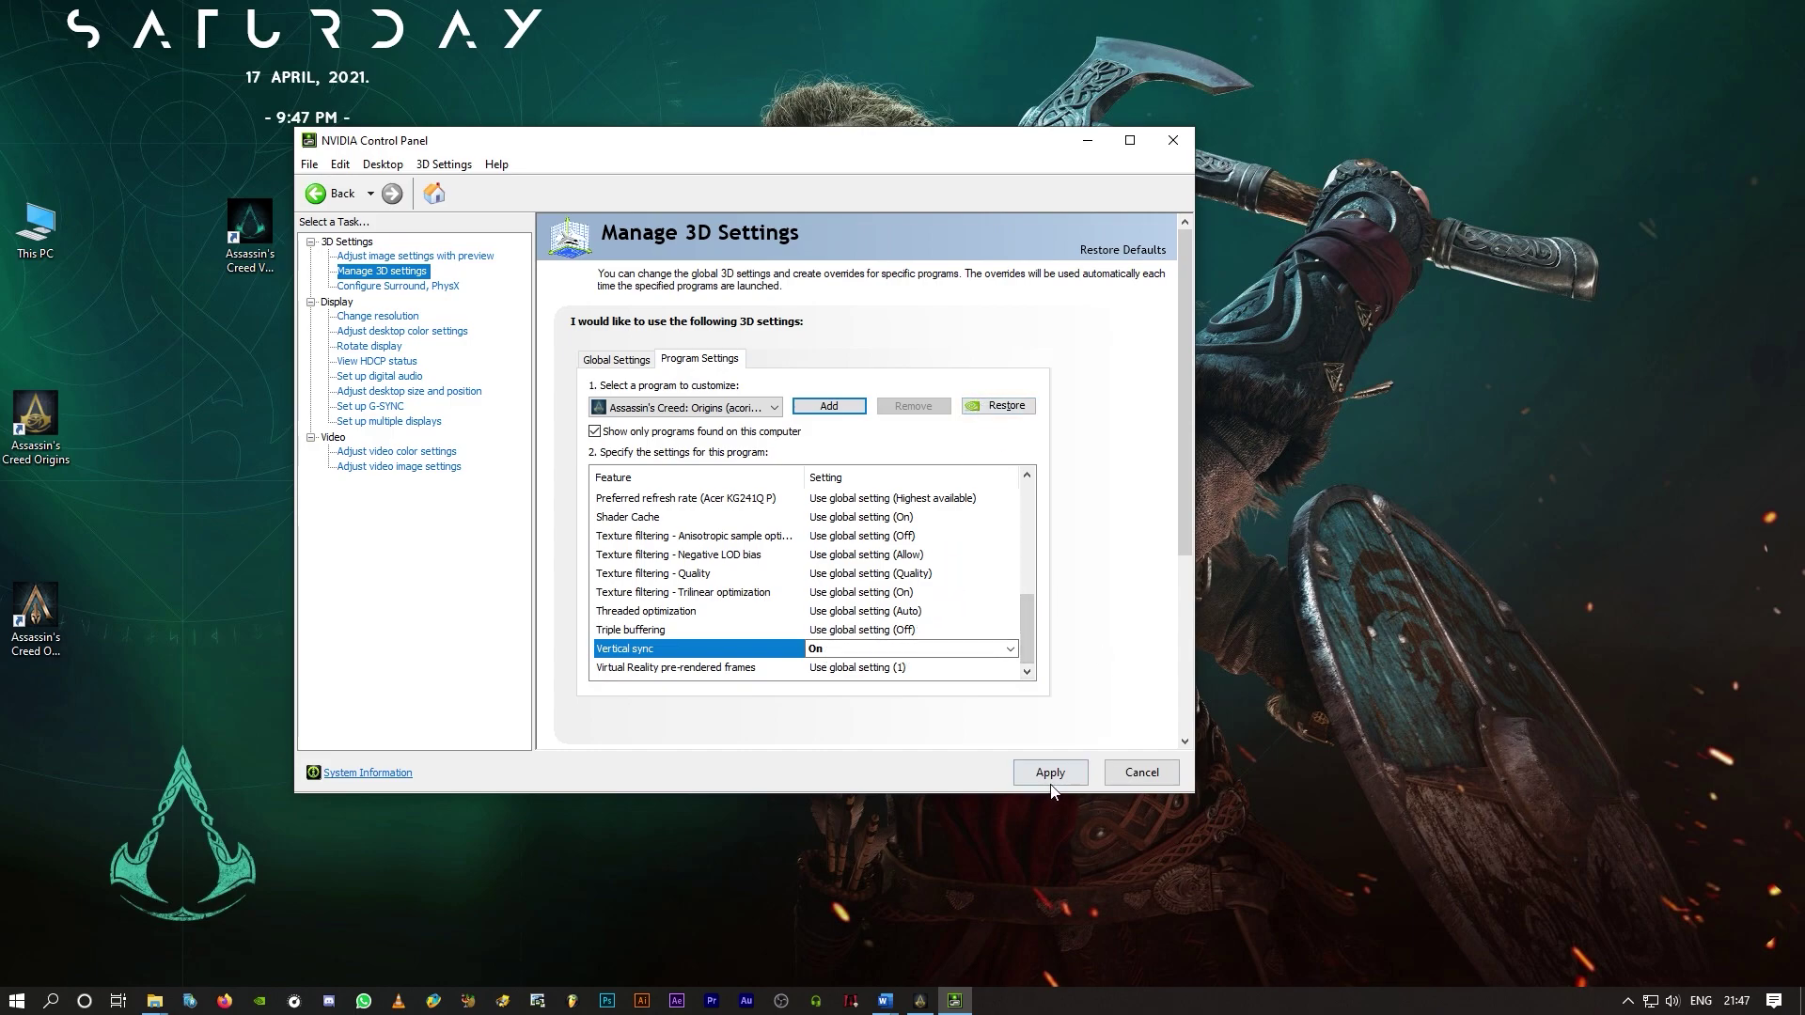
left_click(1047, 770)
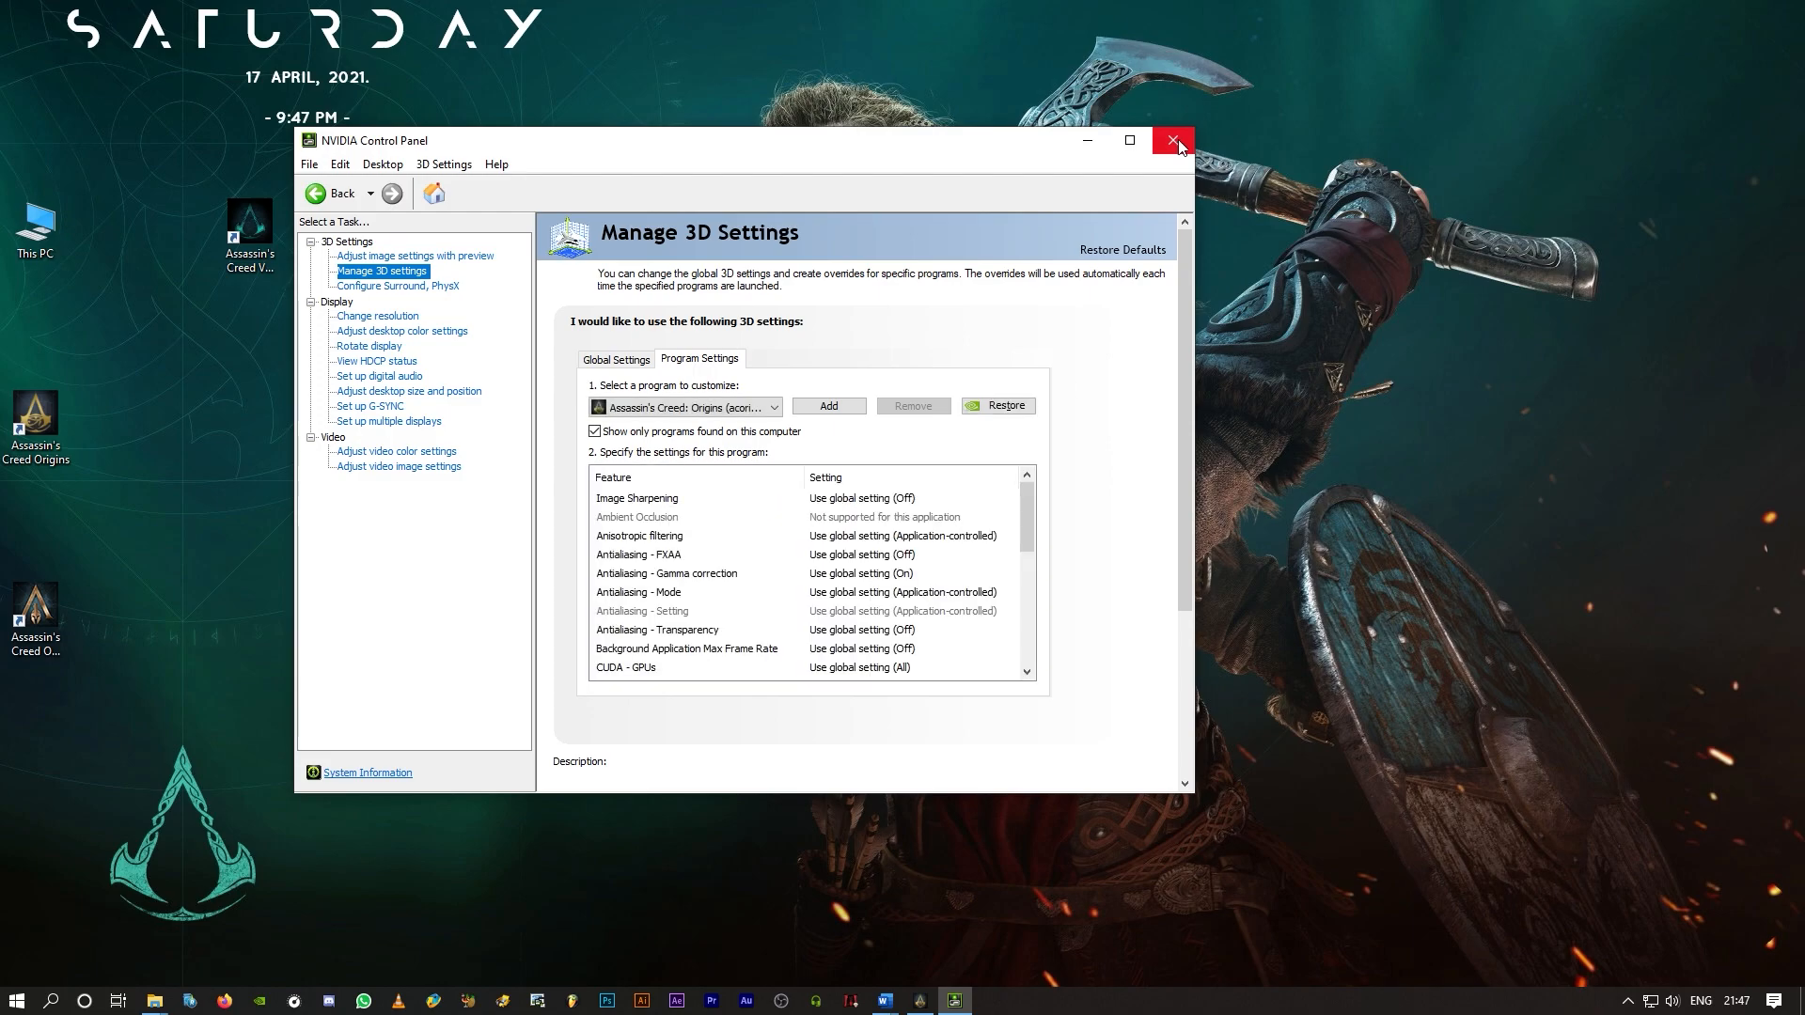
left_click(1173, 139)
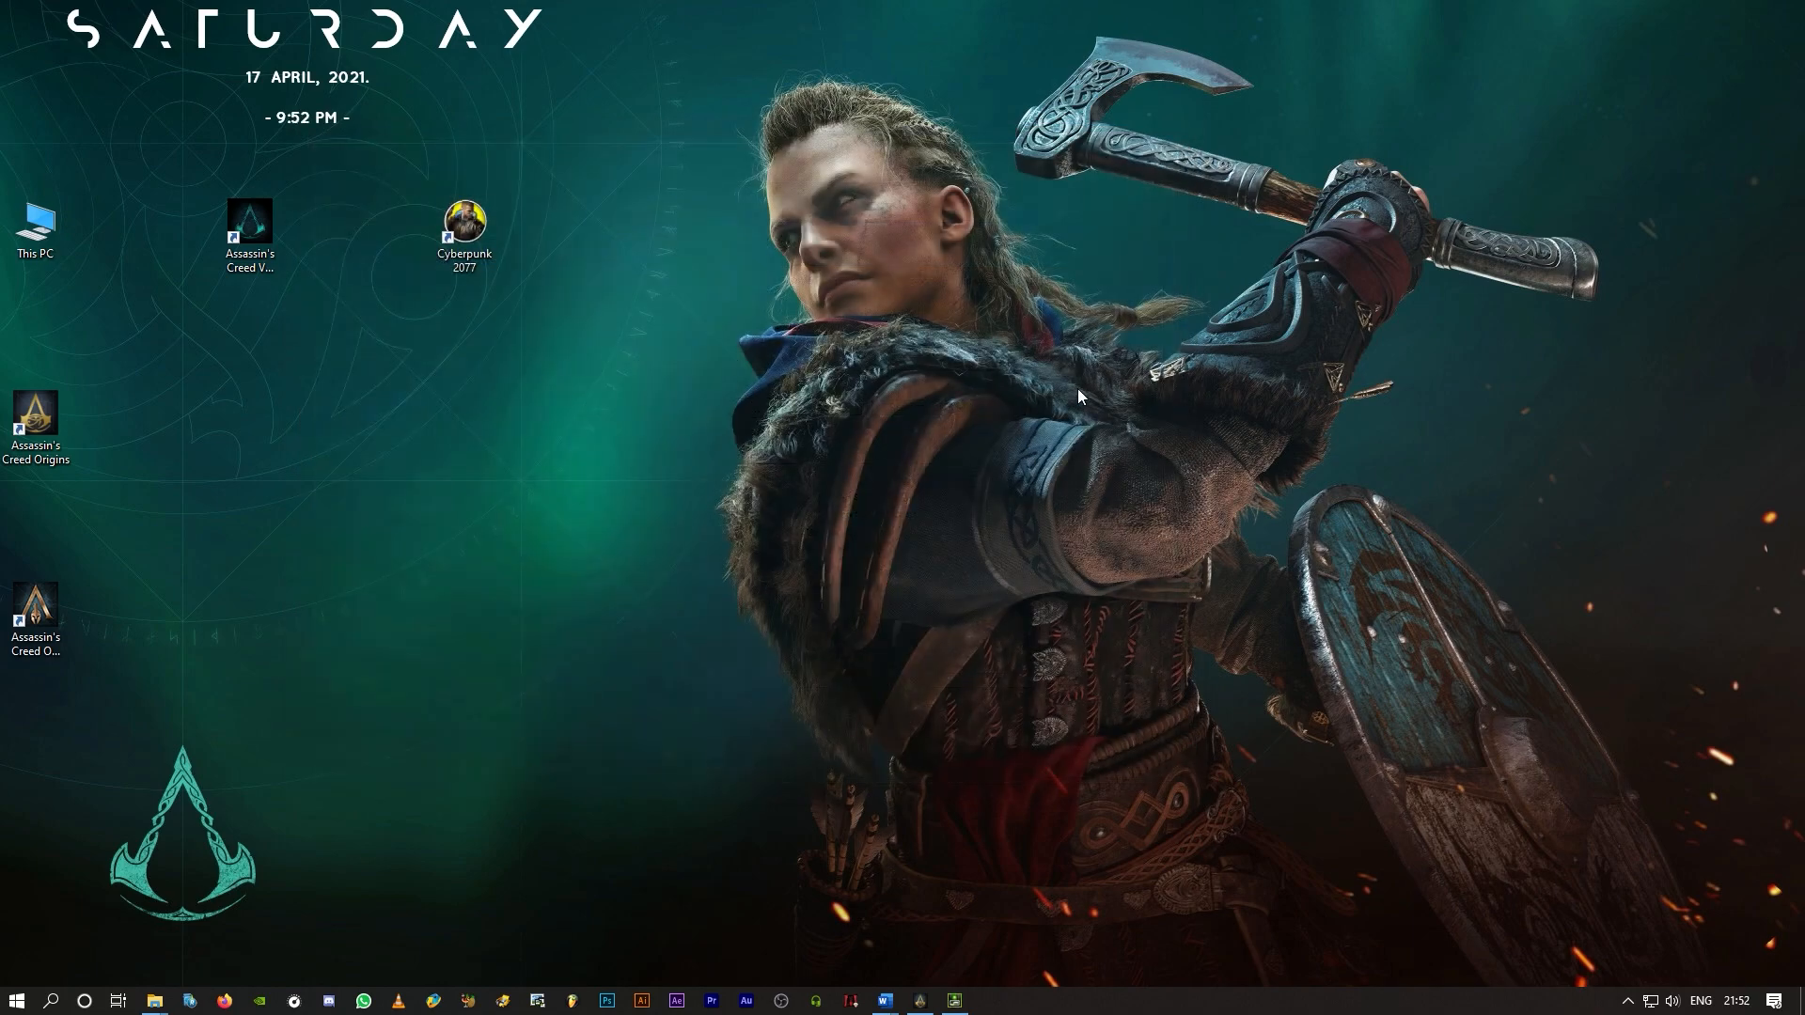
Step: Reopen NVIDIA Control Panel and try setting Image Sharpening On with GPU Scaling ticked
left_click(953, 999)
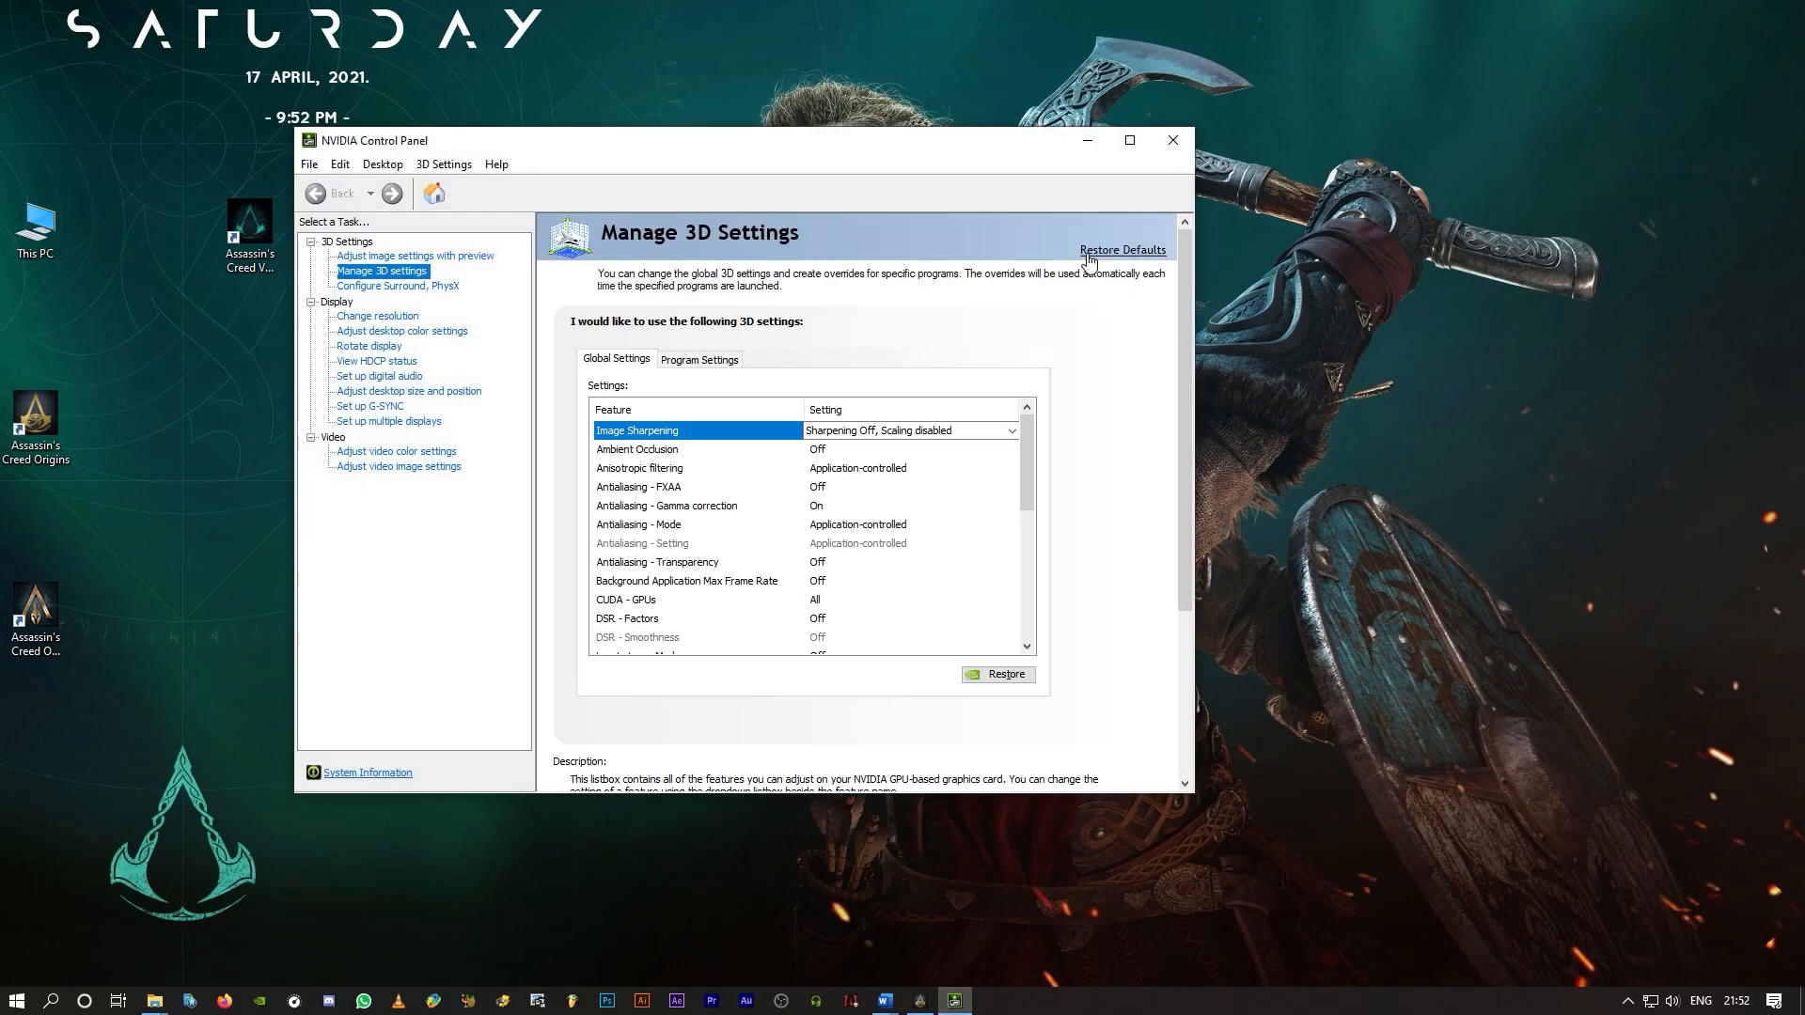
mouse_move(811, 240)
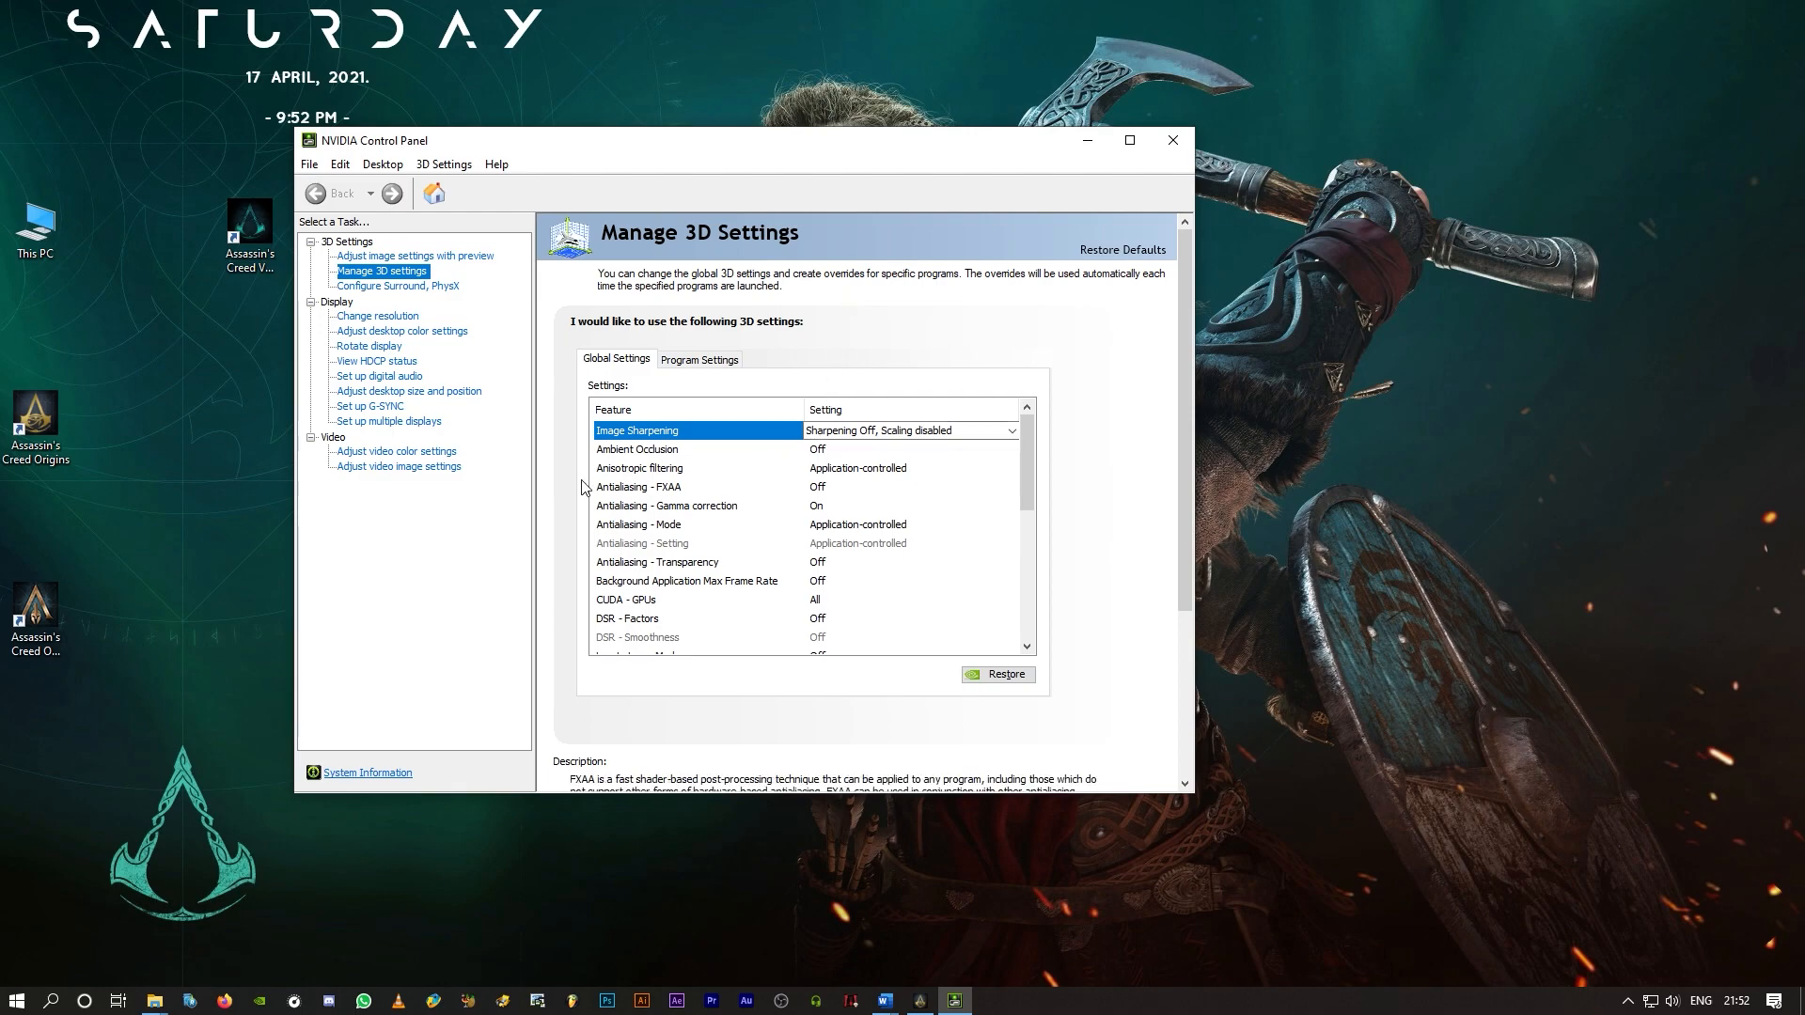
mouse_move(426, 150)
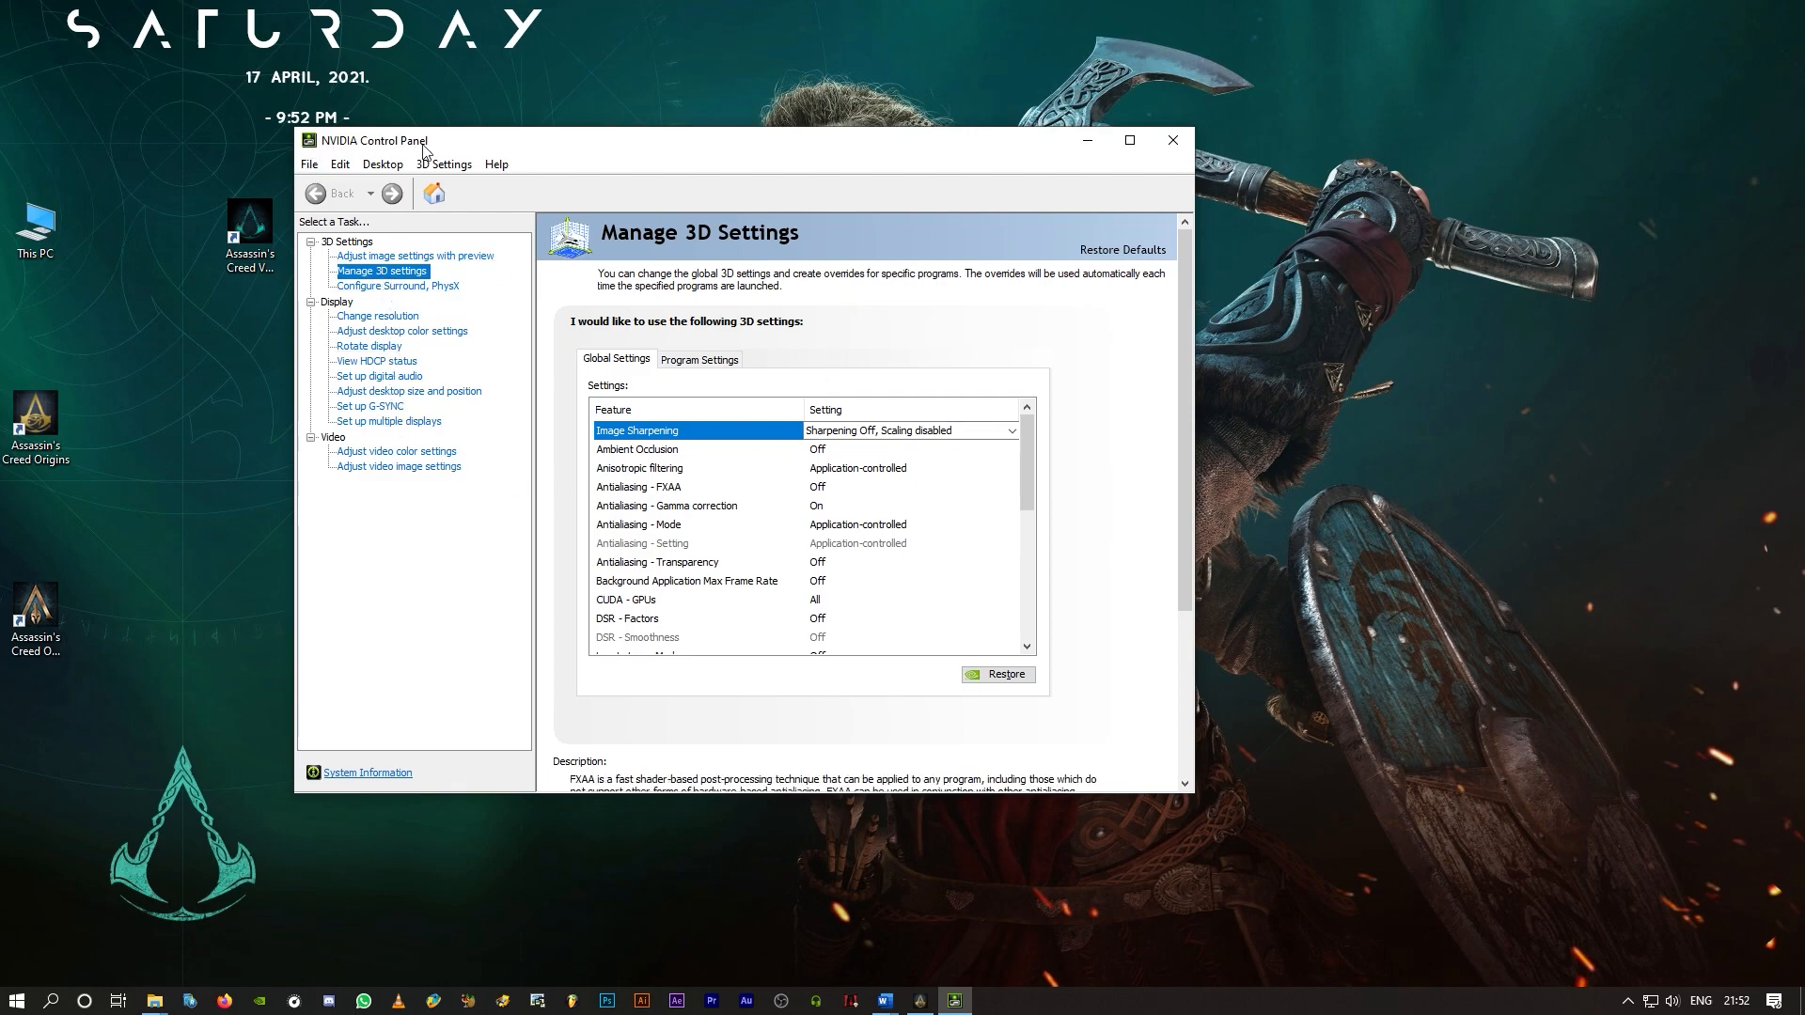
mouse_move(380, 277)
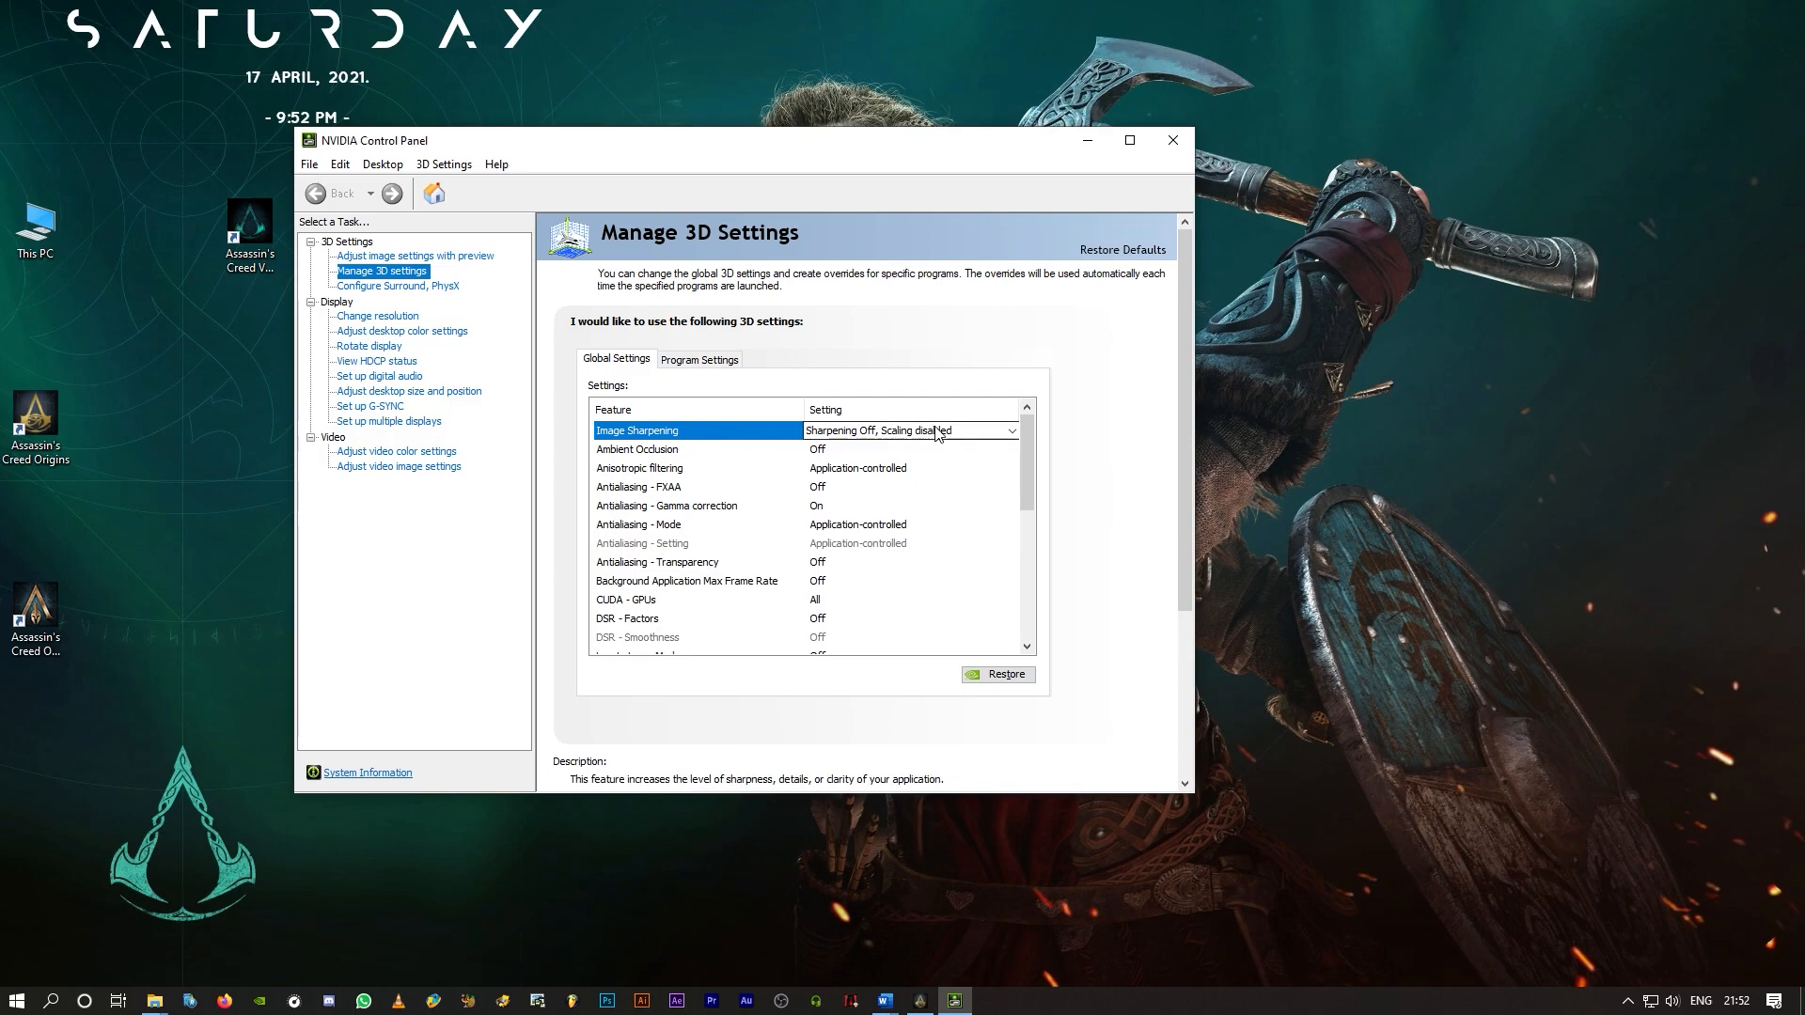
left_click(1010, 431)
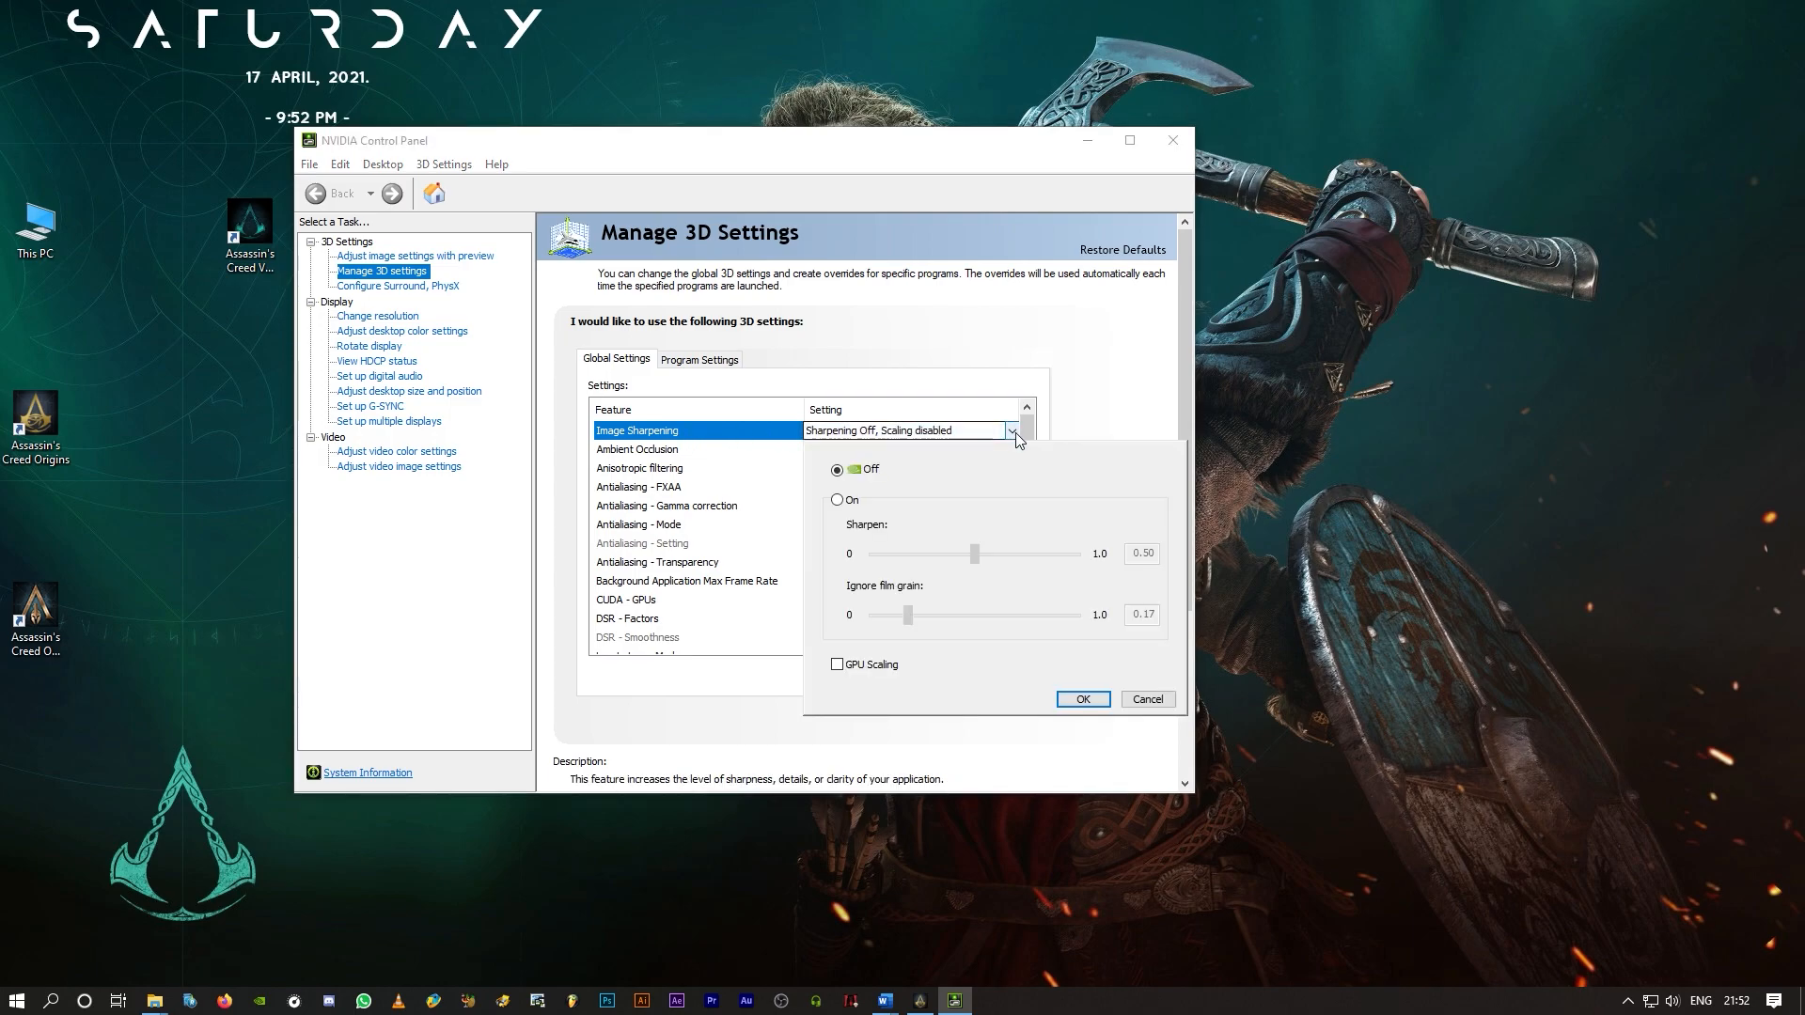
left_click(838, 499)
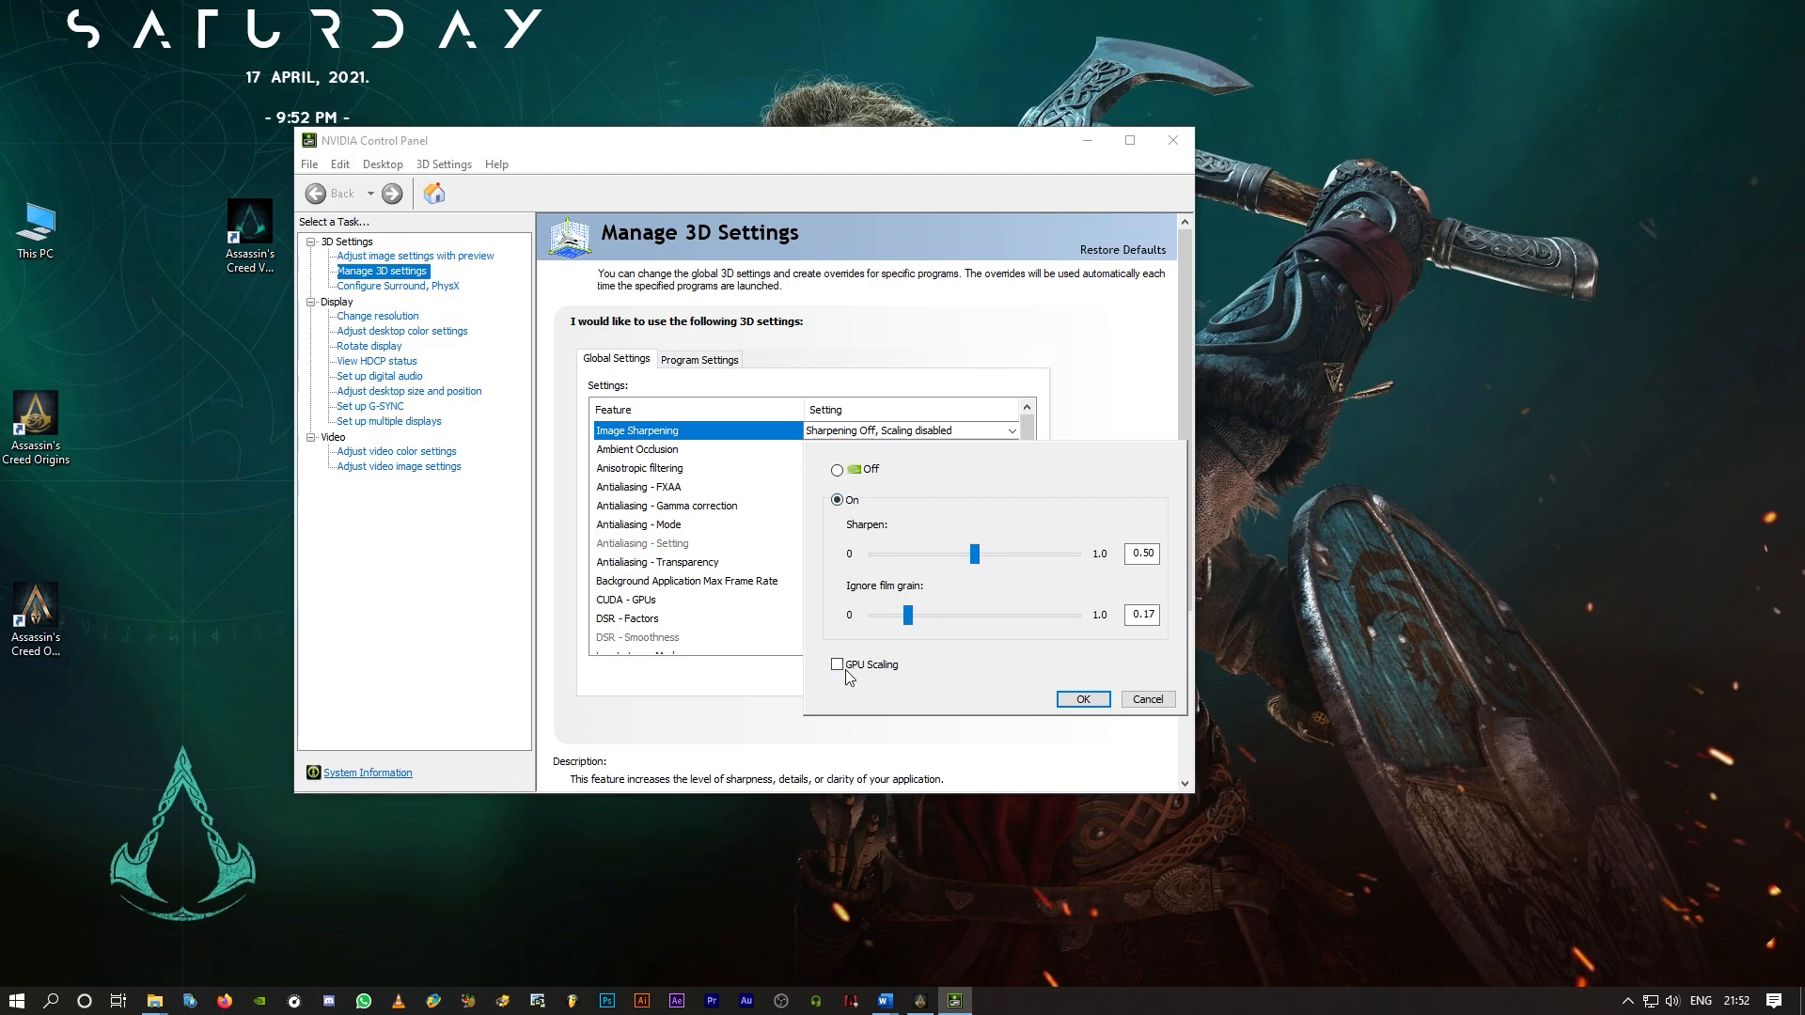
left_click(837, 664)
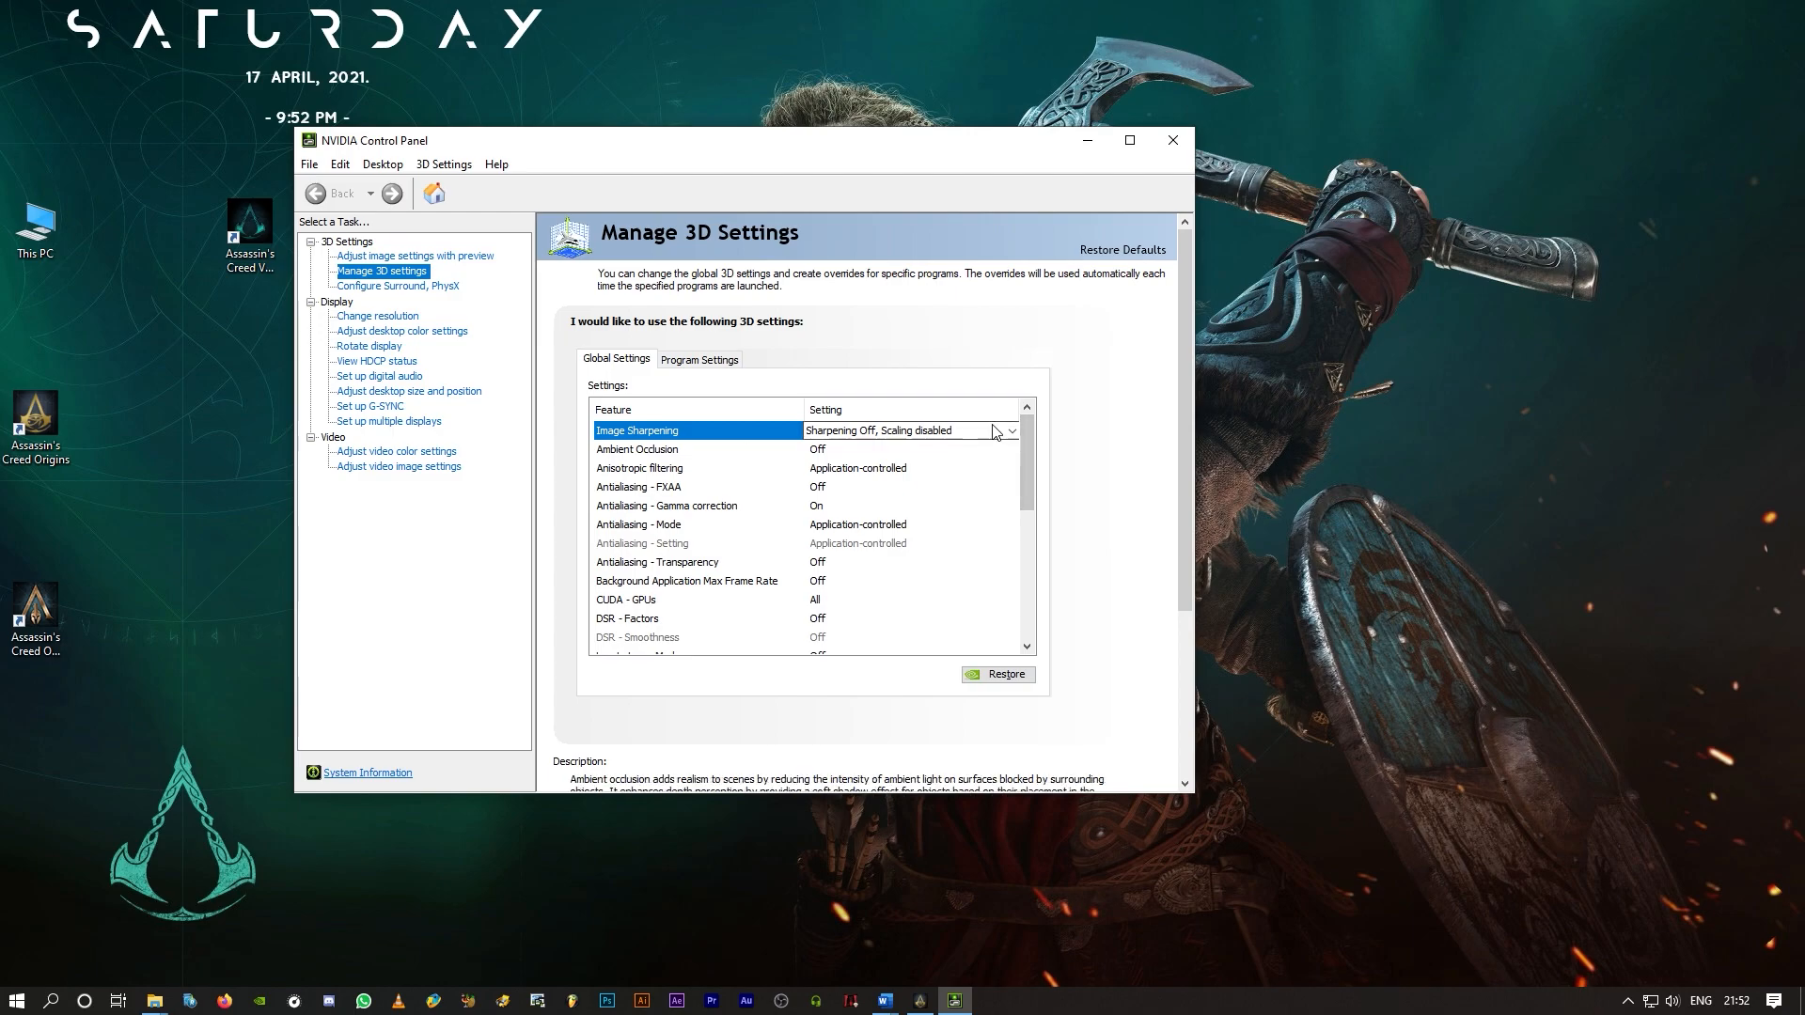
Step: Set global Low Latency Mode to Ultra, after briefly visiting Program Settings
scroll("down", 3)
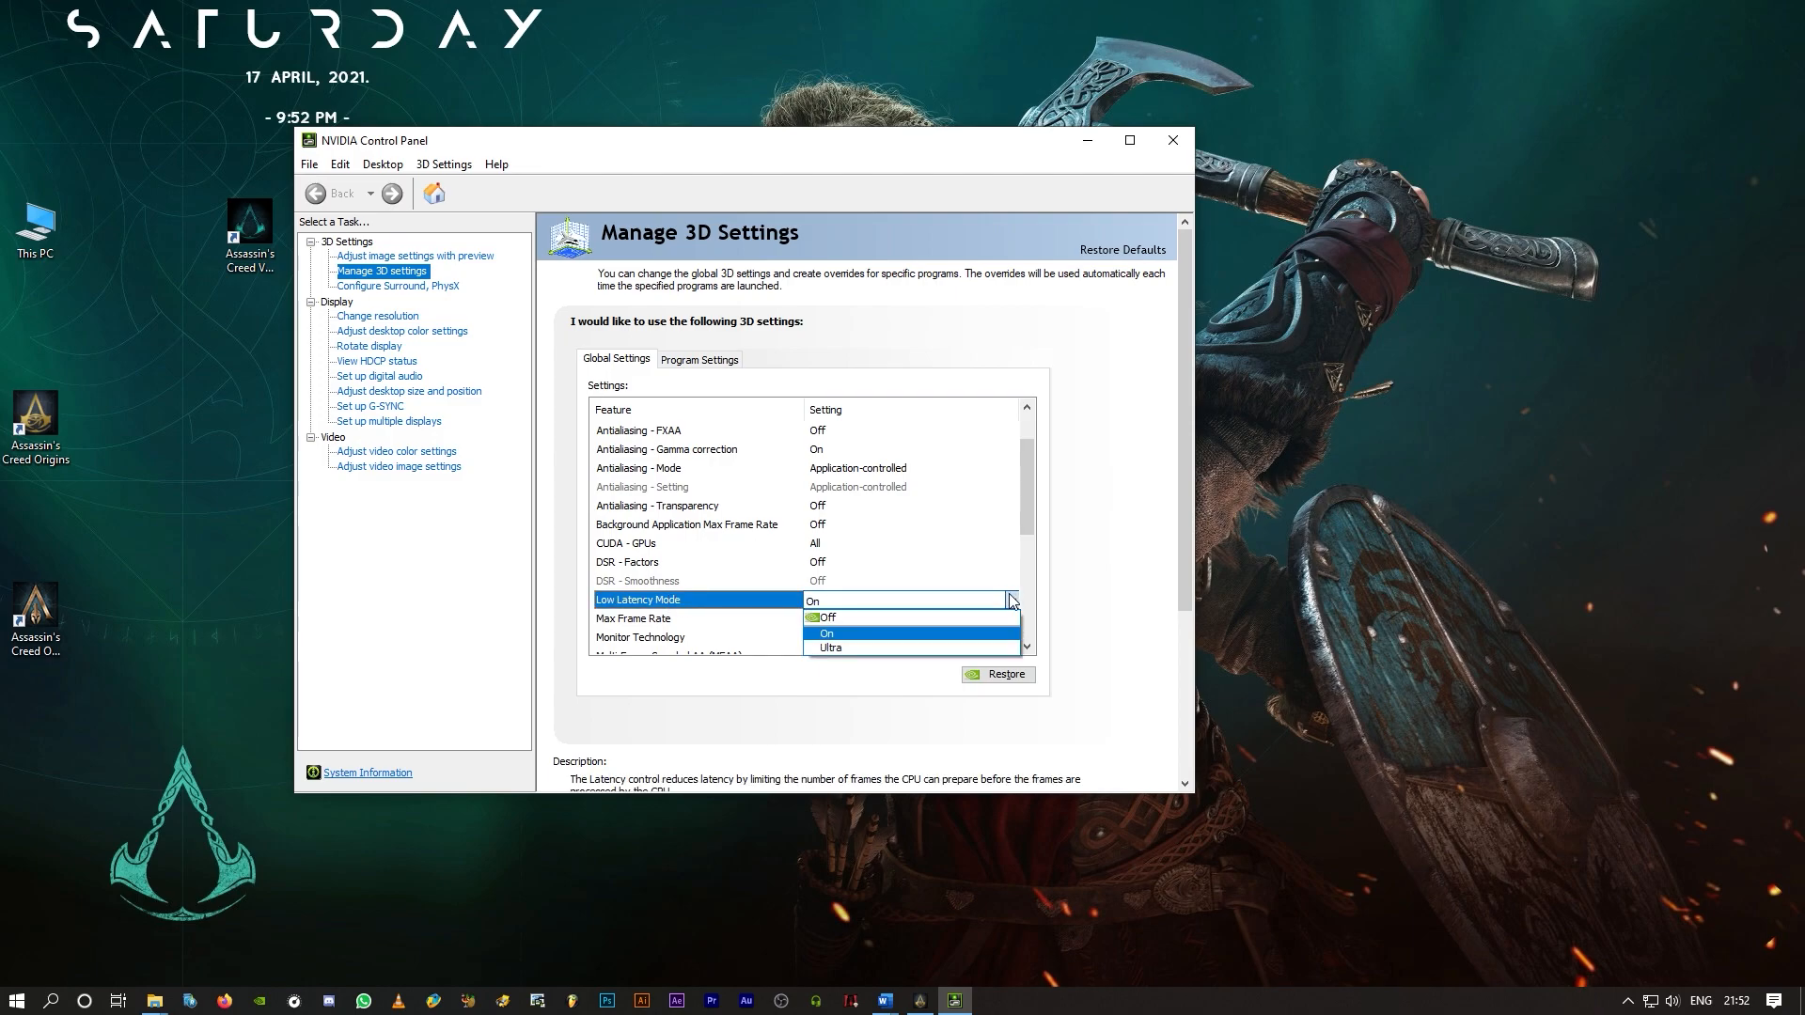
left_click(827, 633)
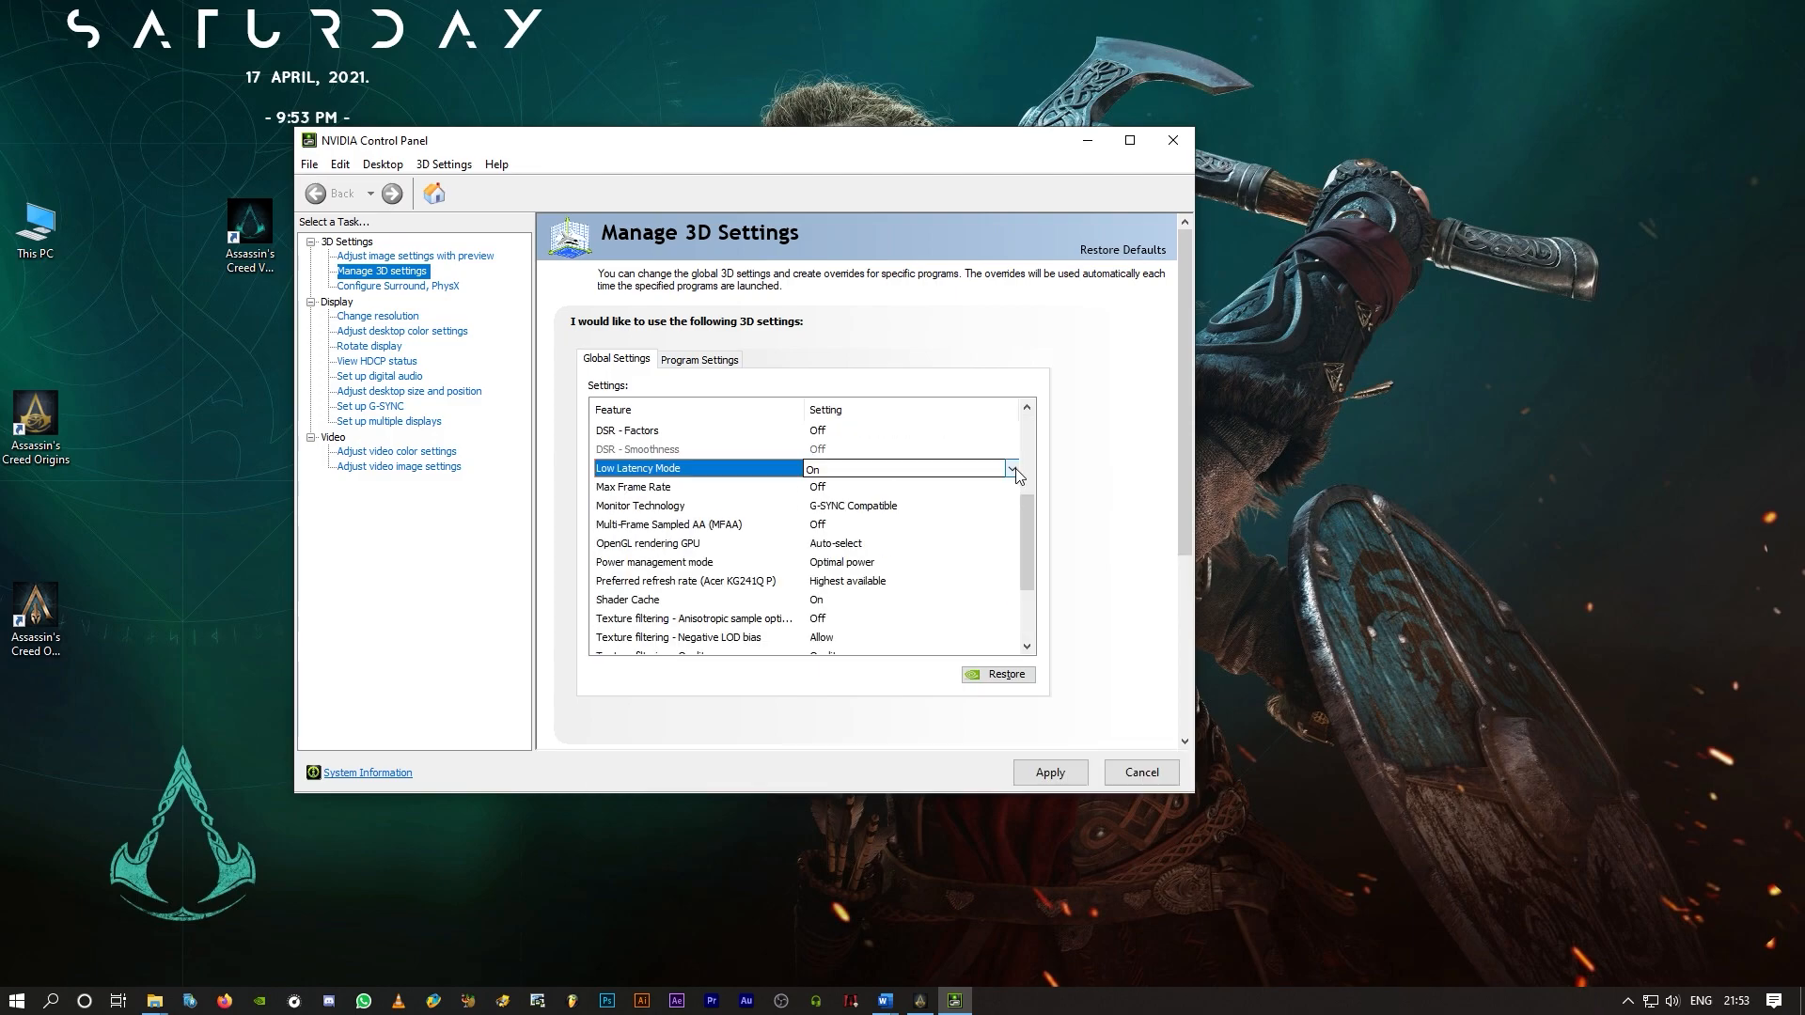
left_click(1010, 467)
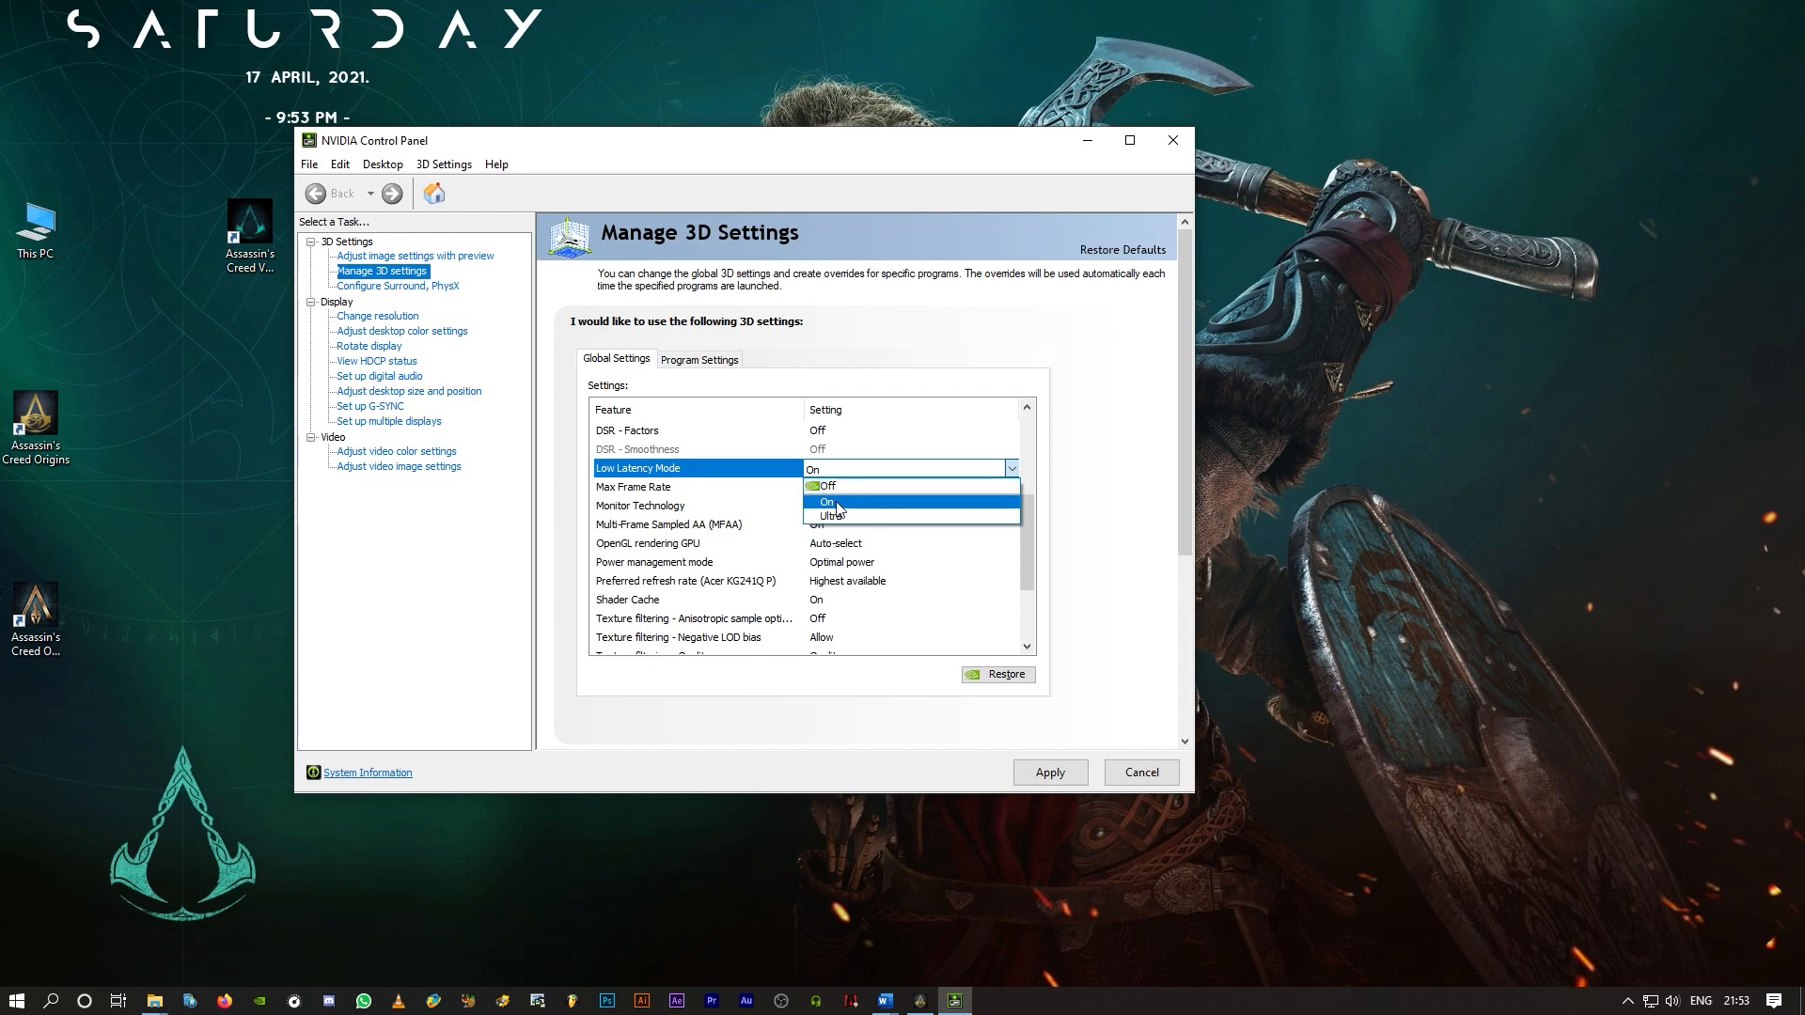
left_click(826, 502)
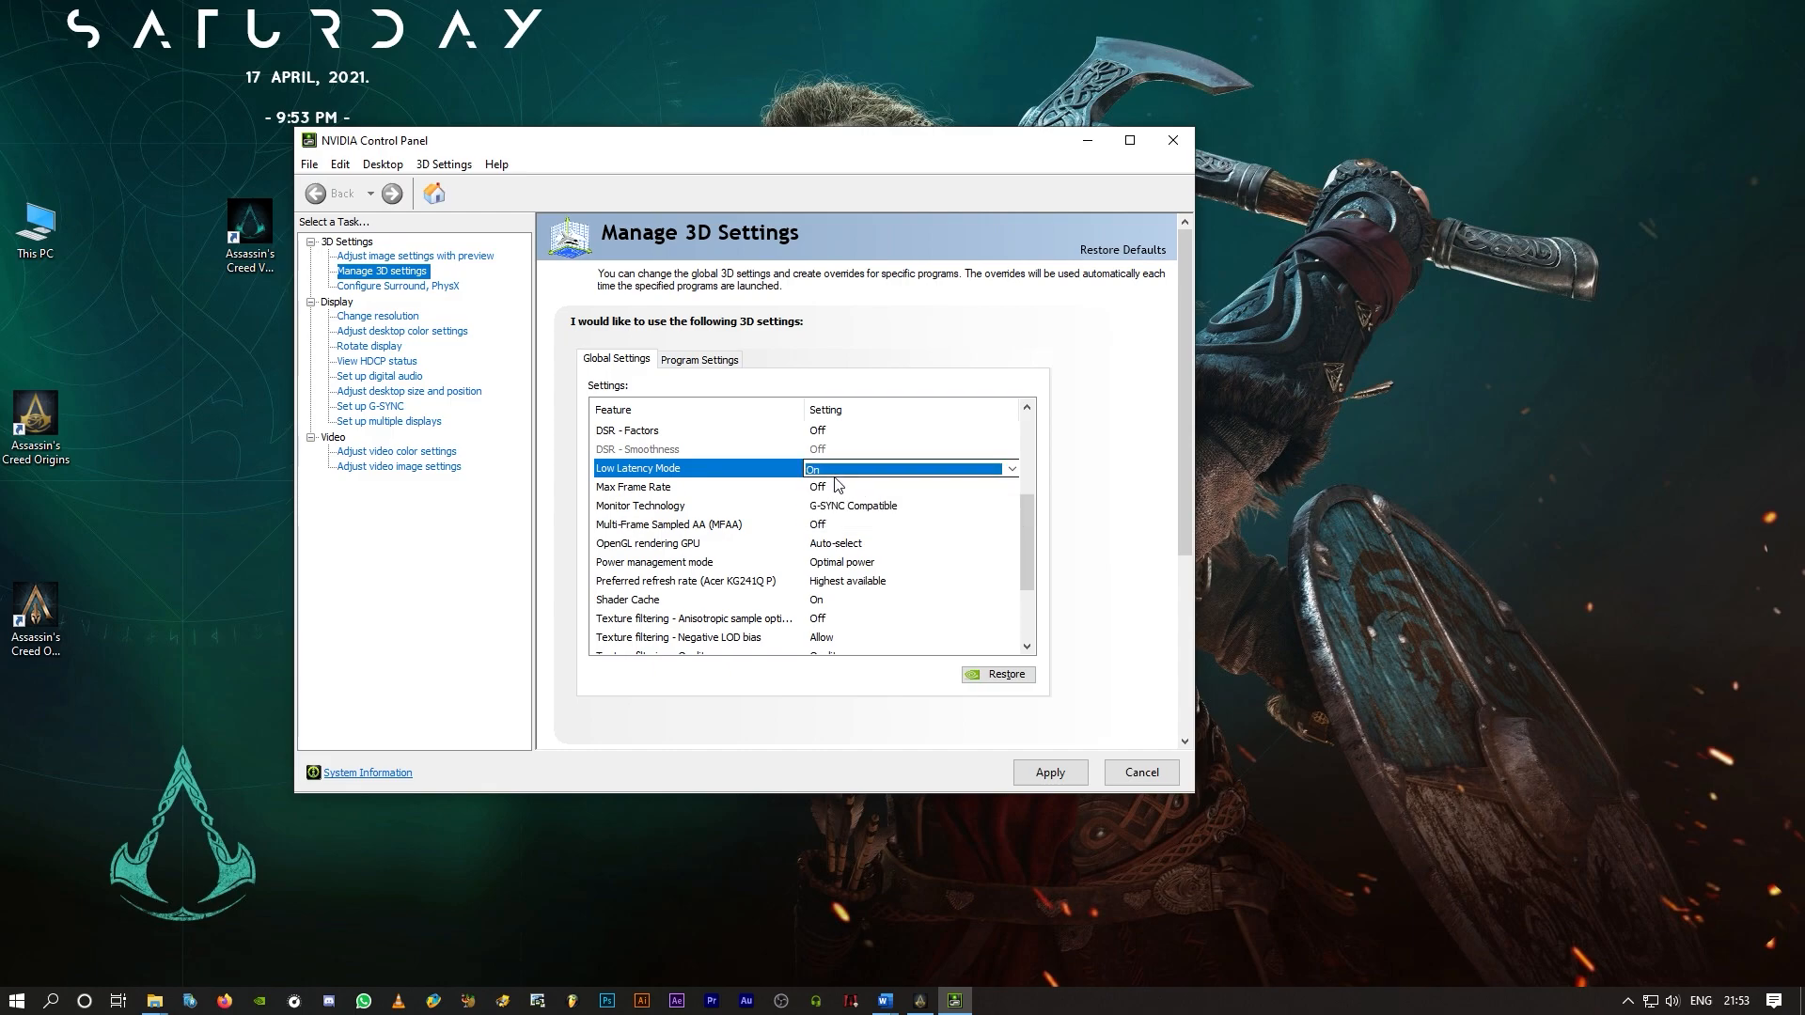
scroll("up", 3)
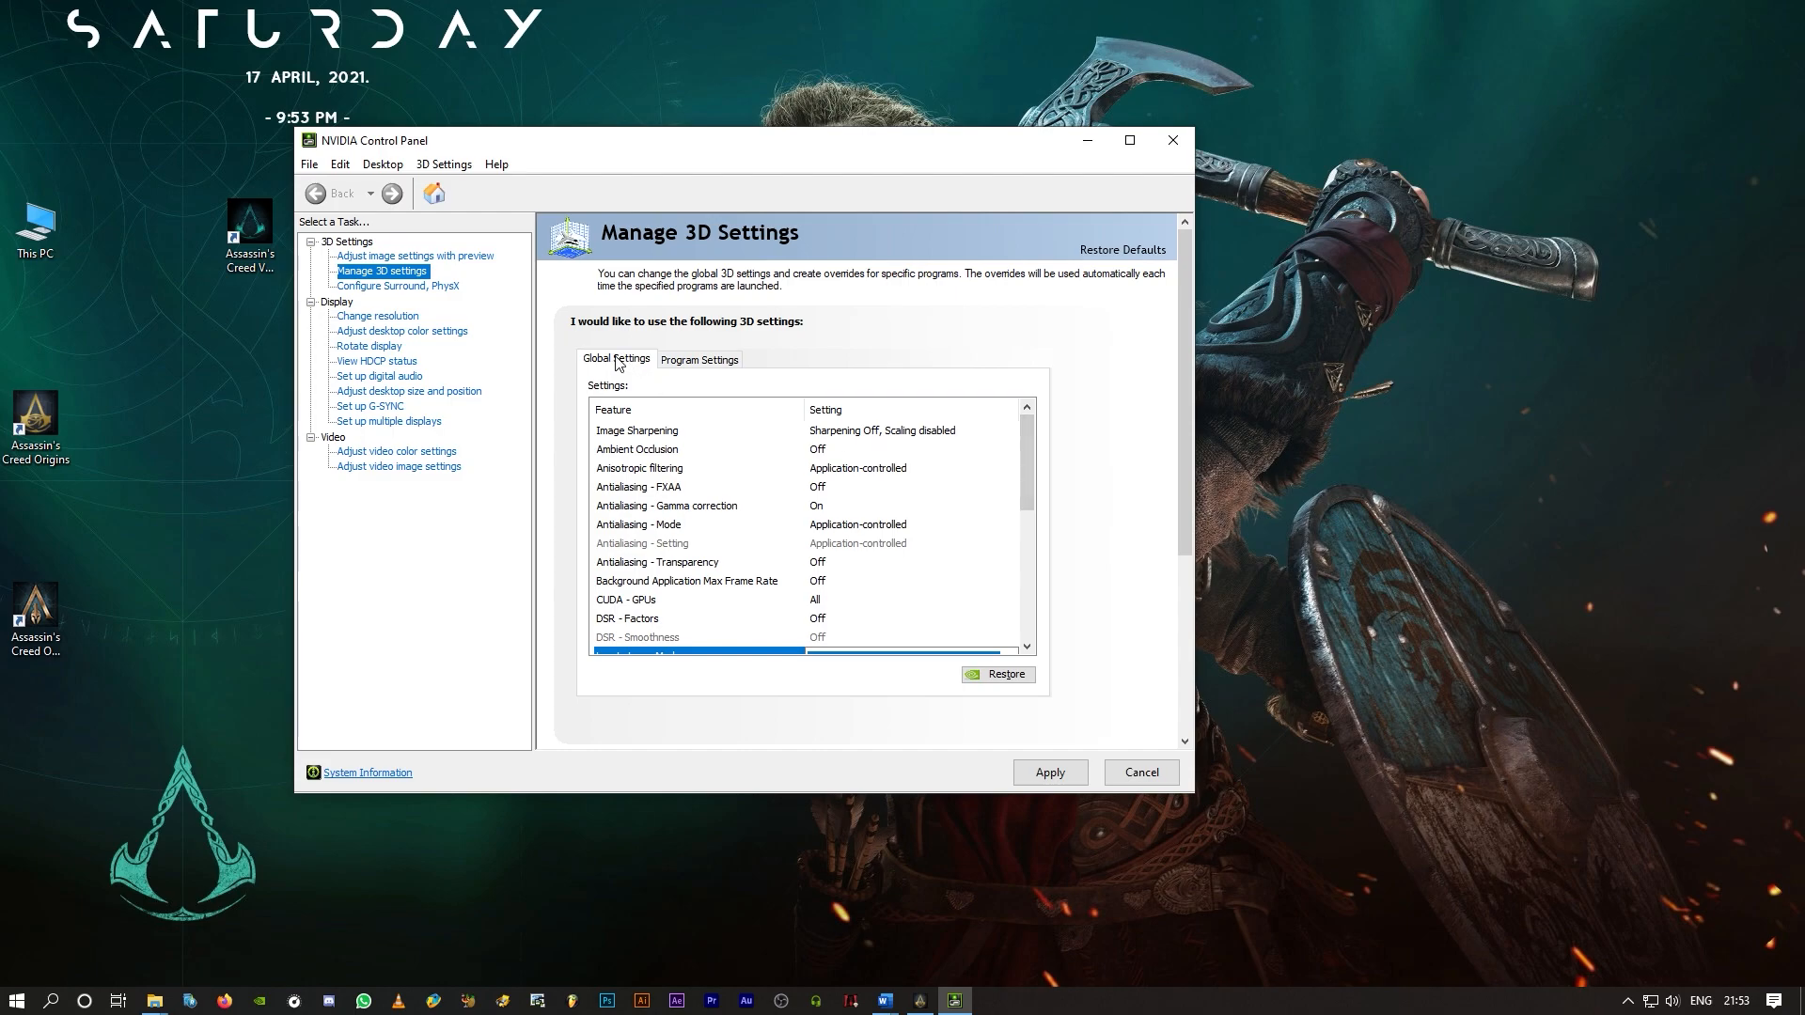
mouse_move(702, 364)
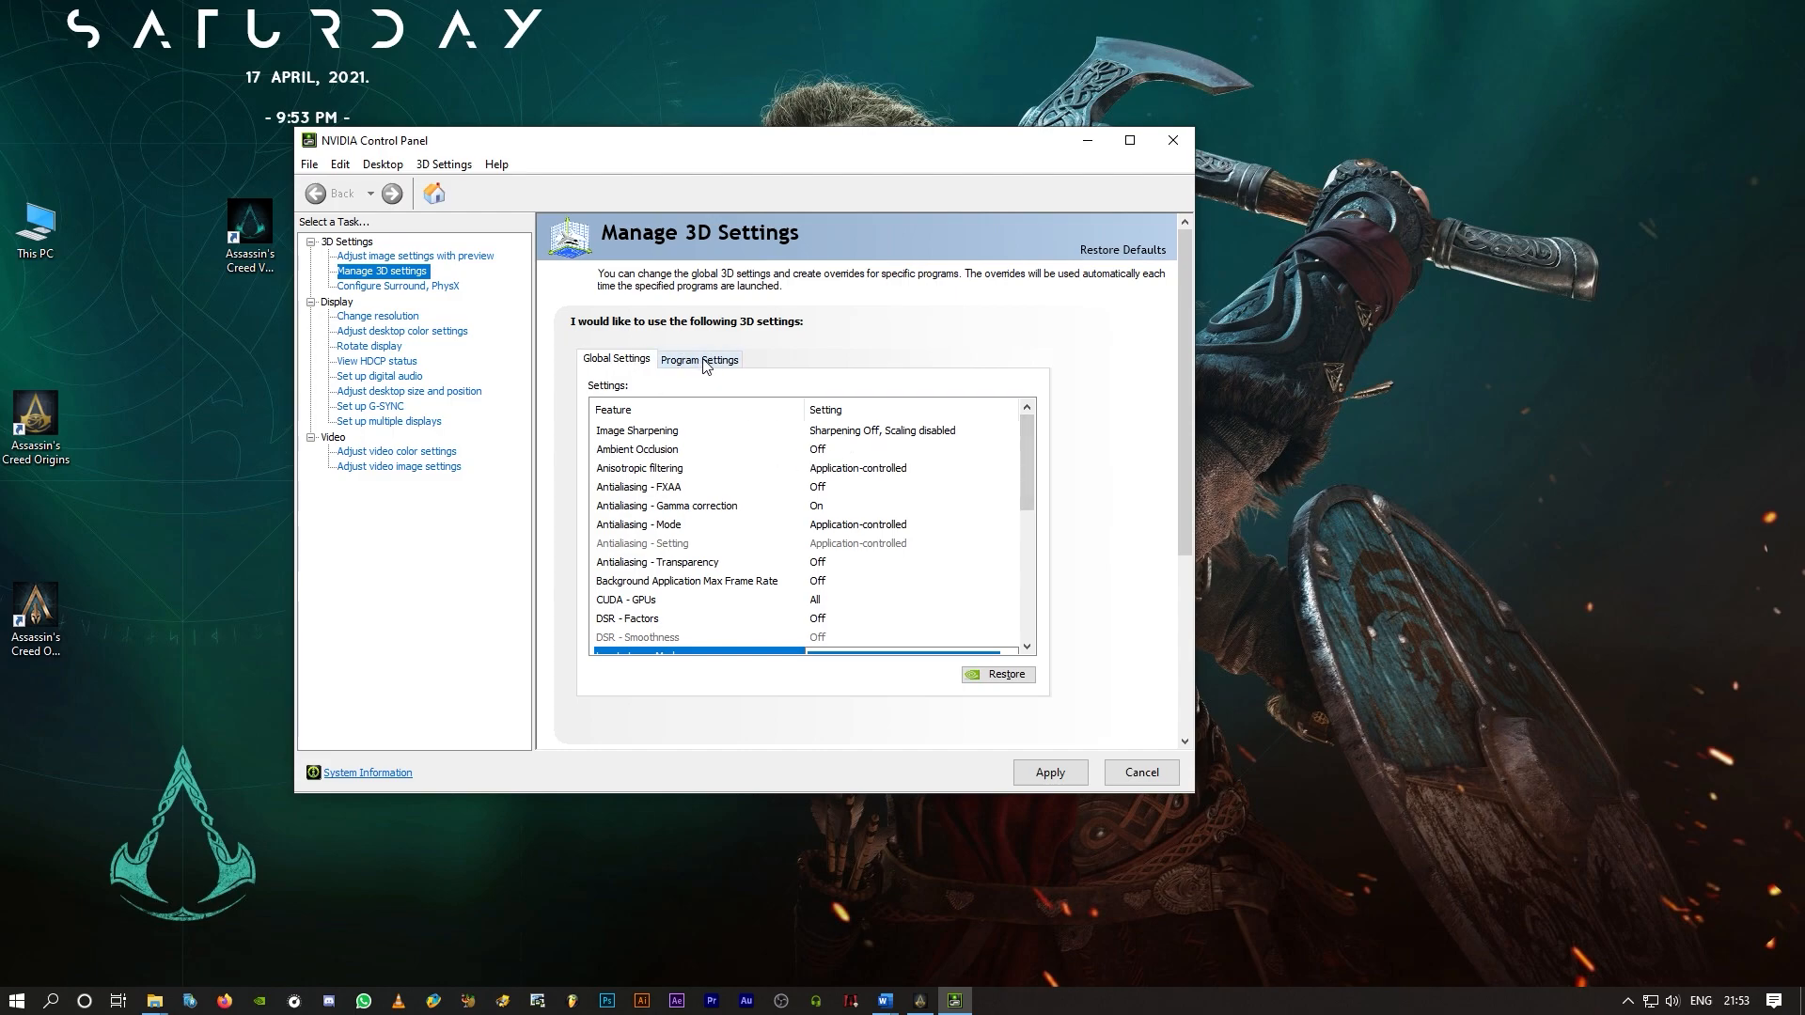
left_click(697, 359)
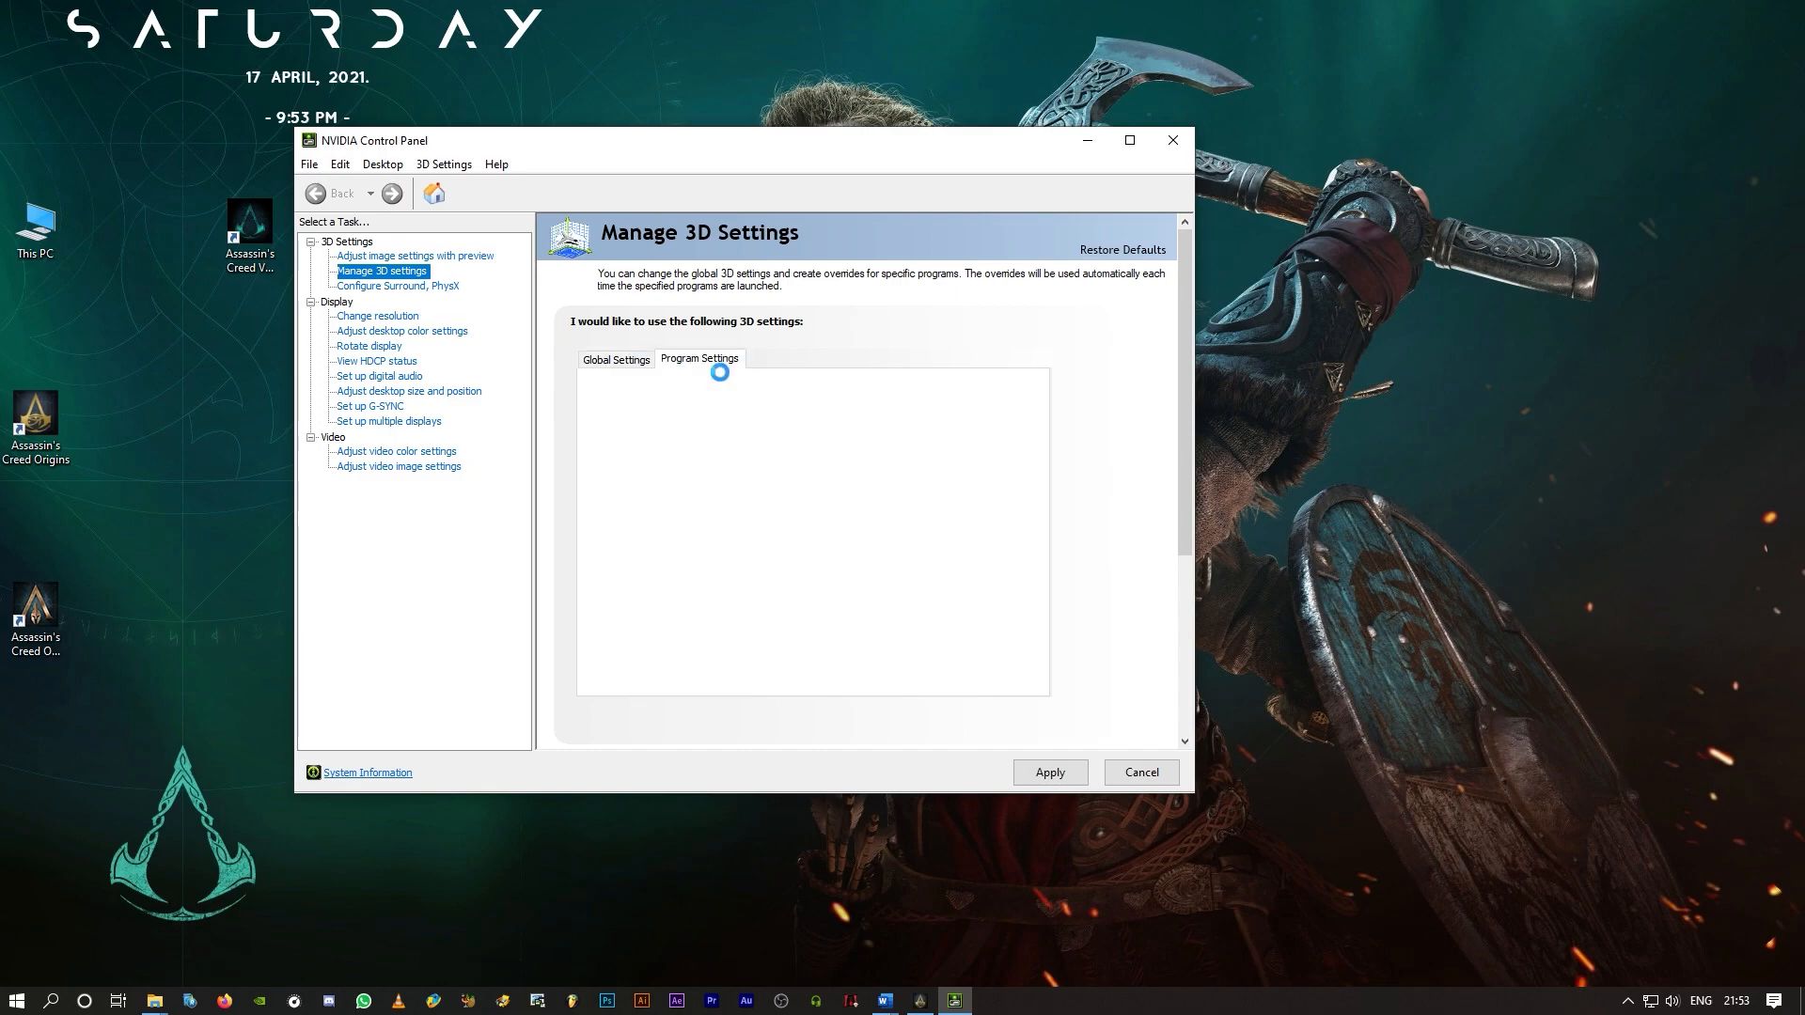
left_click(698, 359)
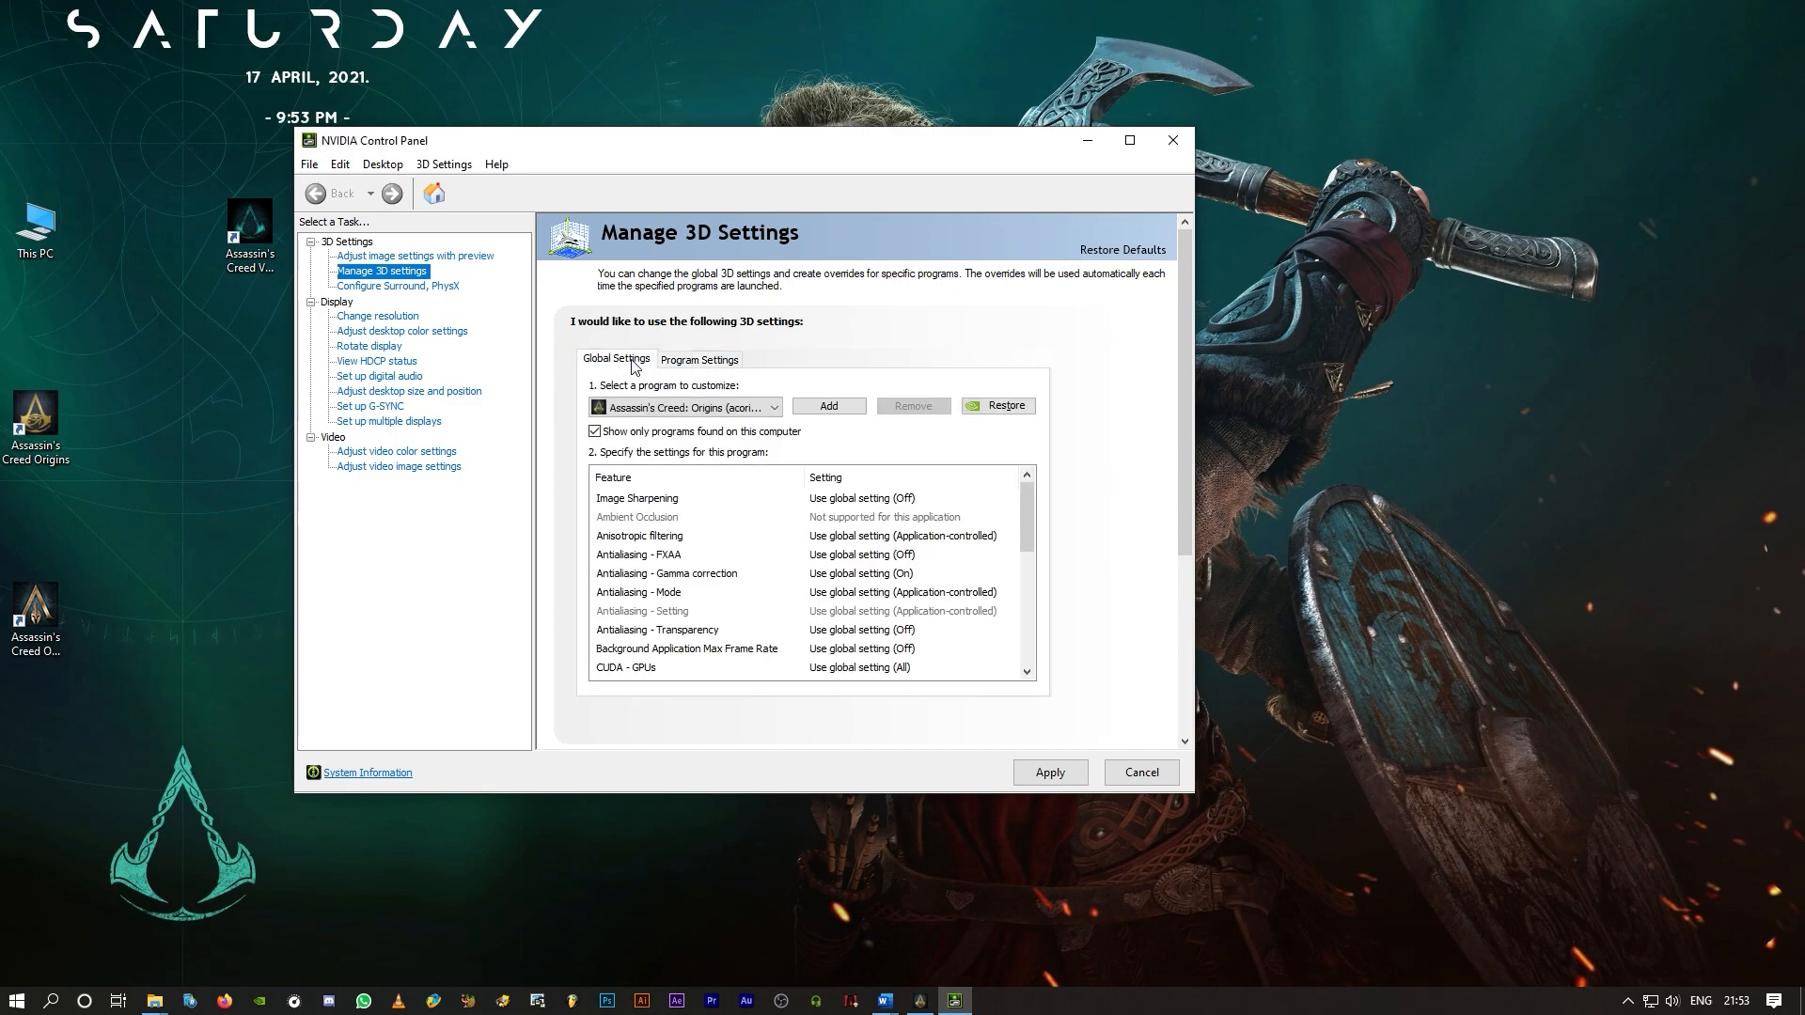
left_click(616, 358)
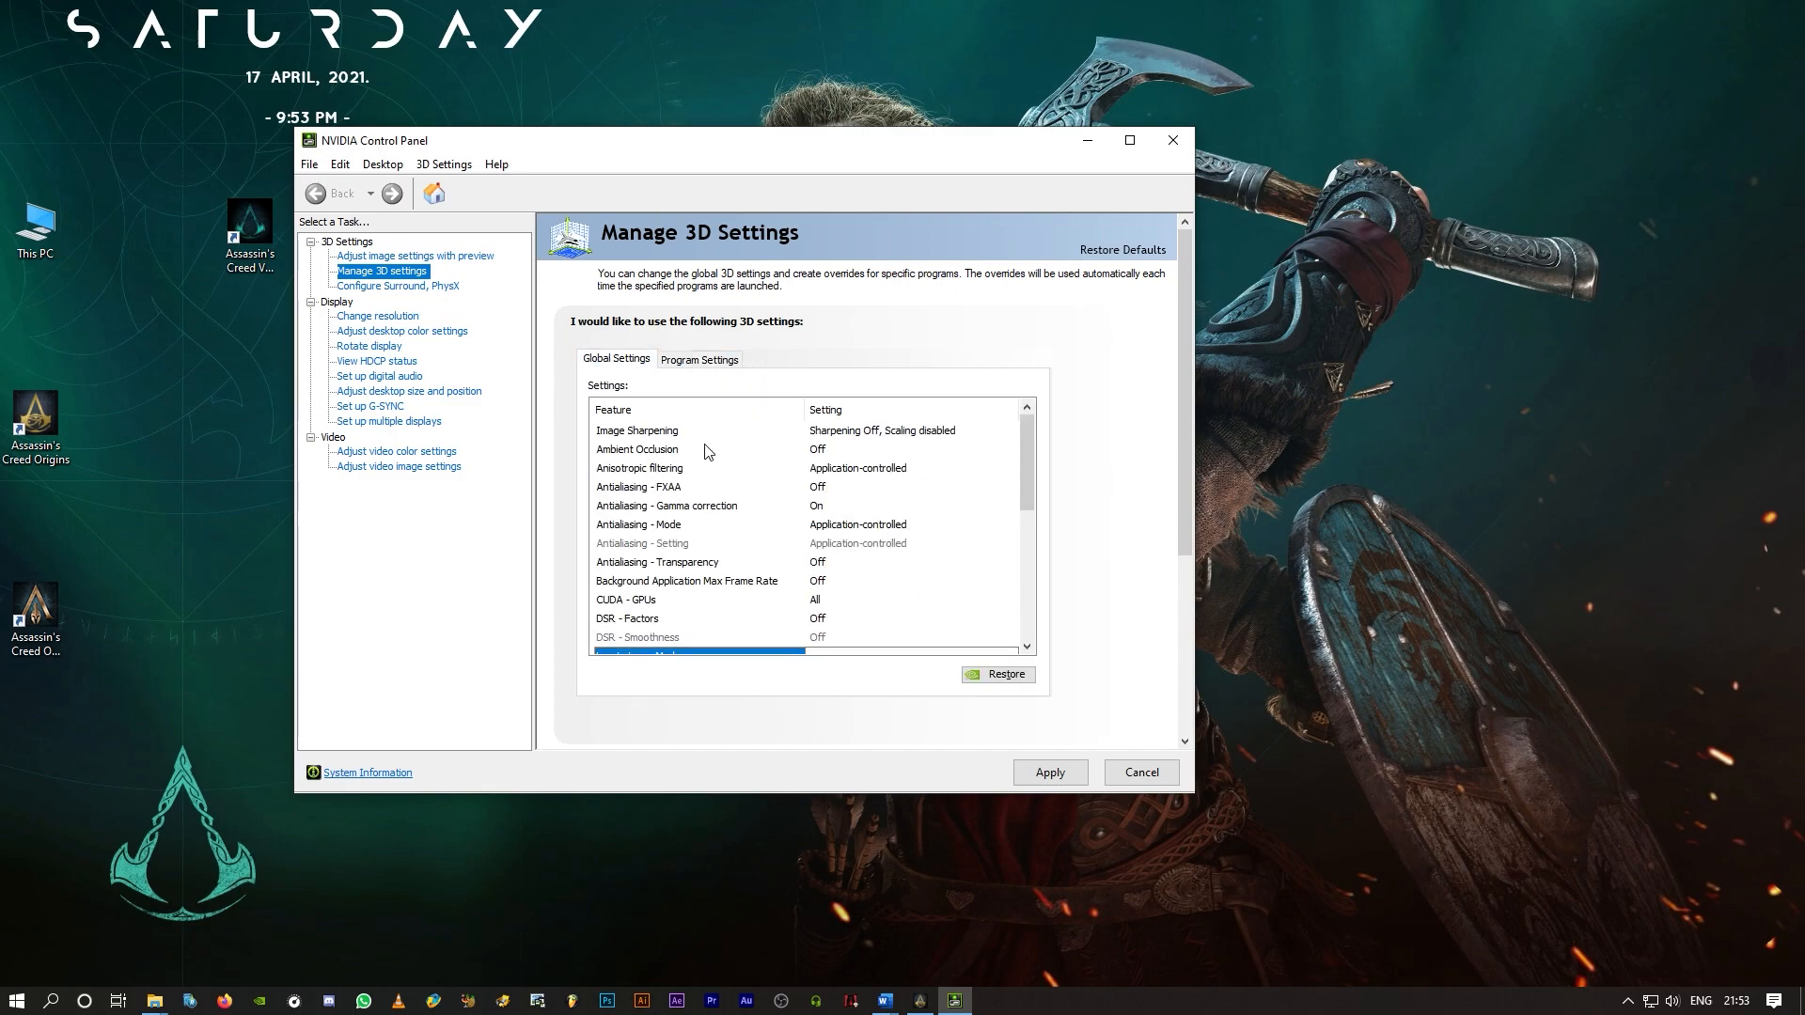
mouse_move(878, 440)
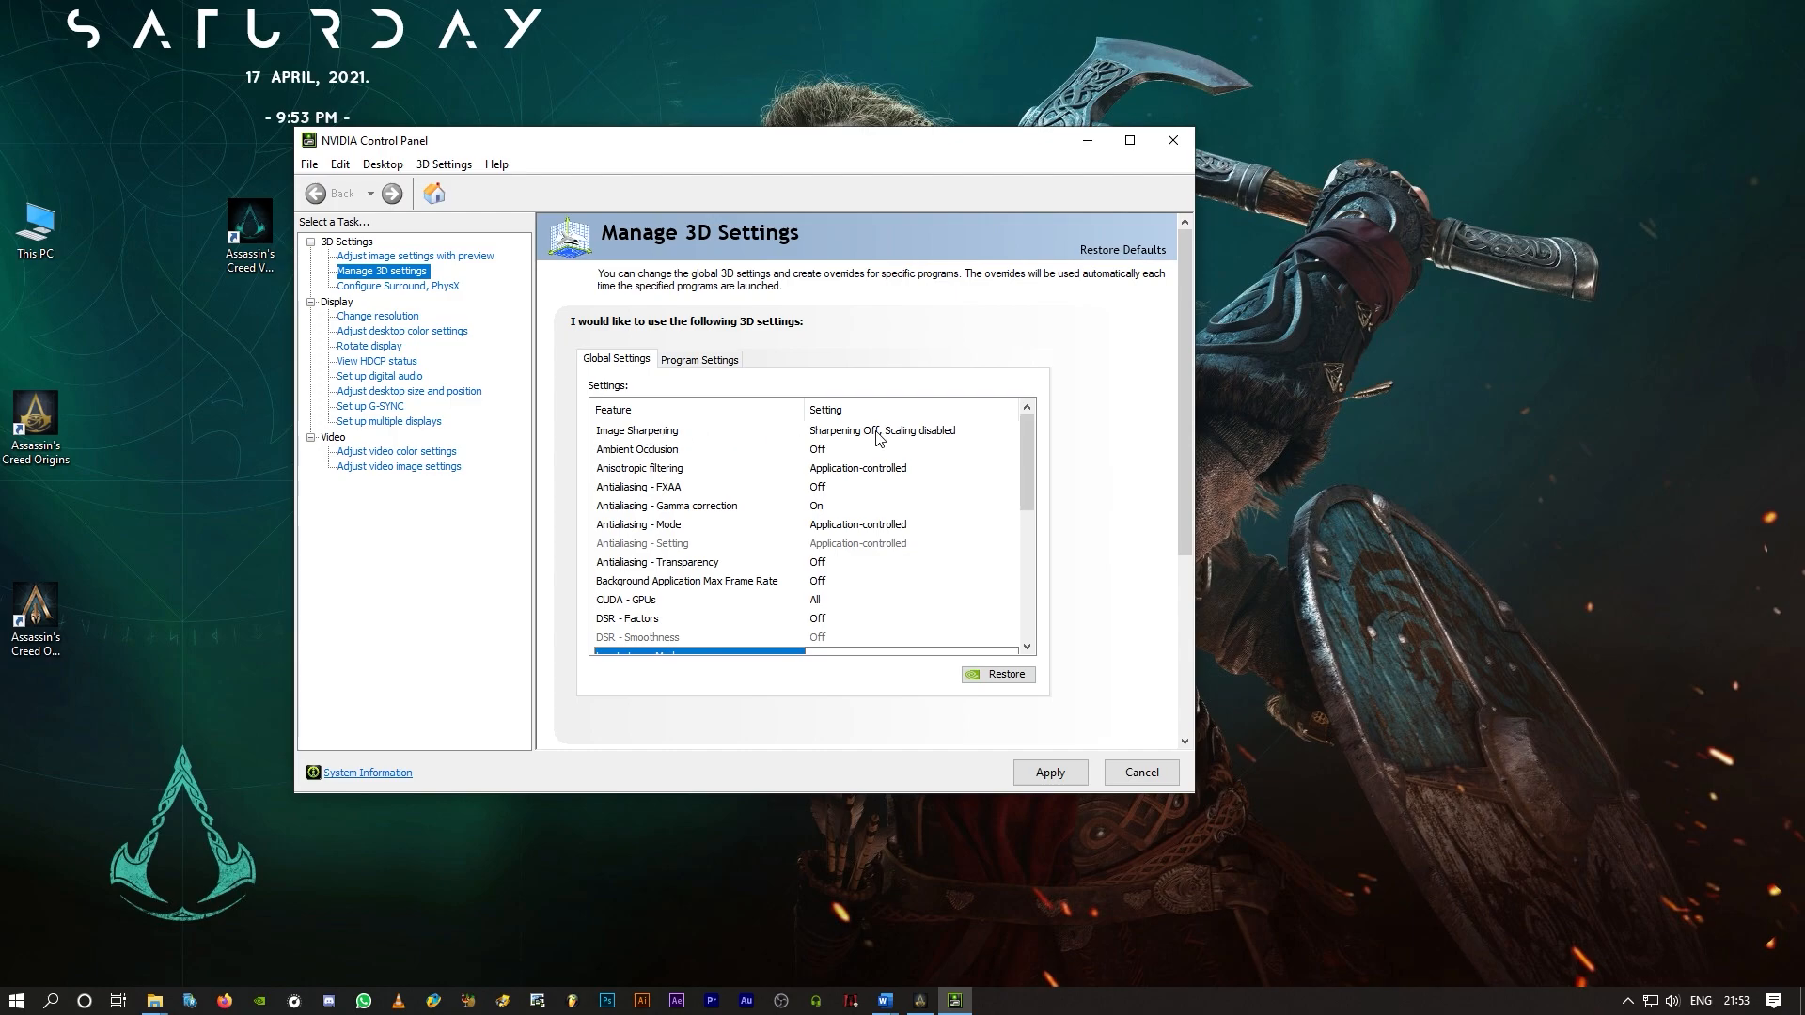
left_click(1009, 431)
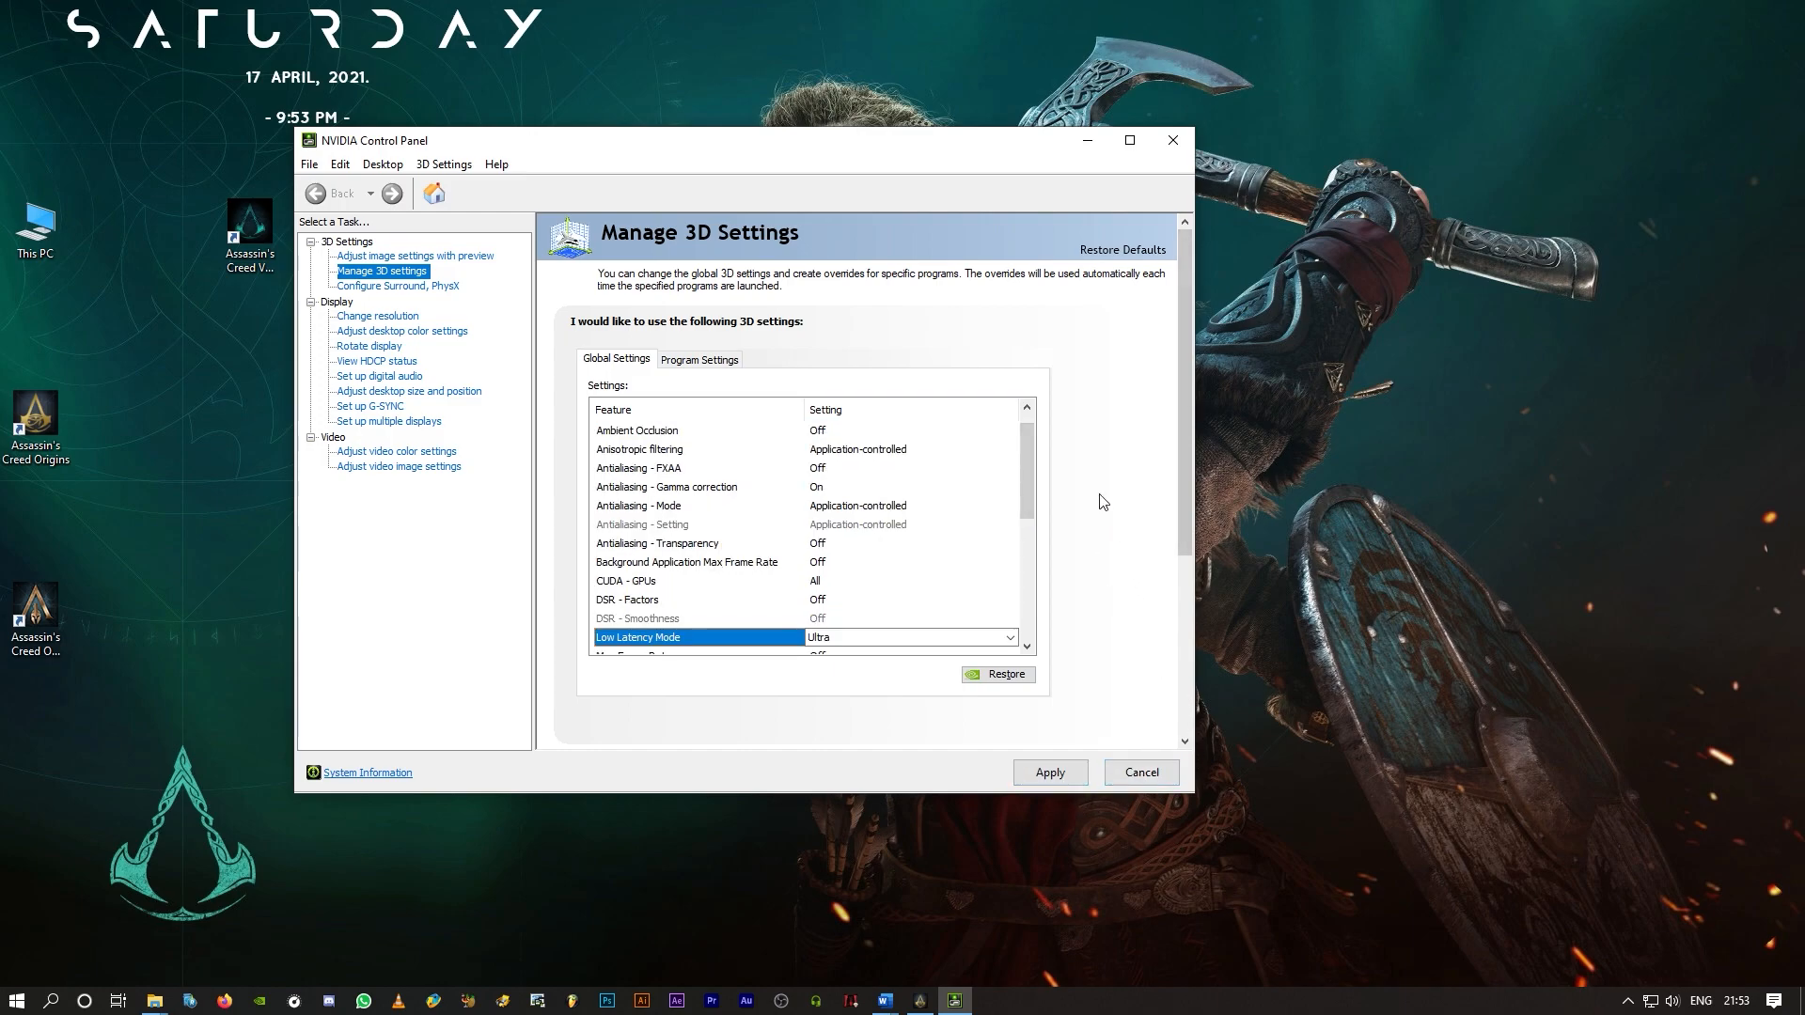
mouse_move(1083, 476)
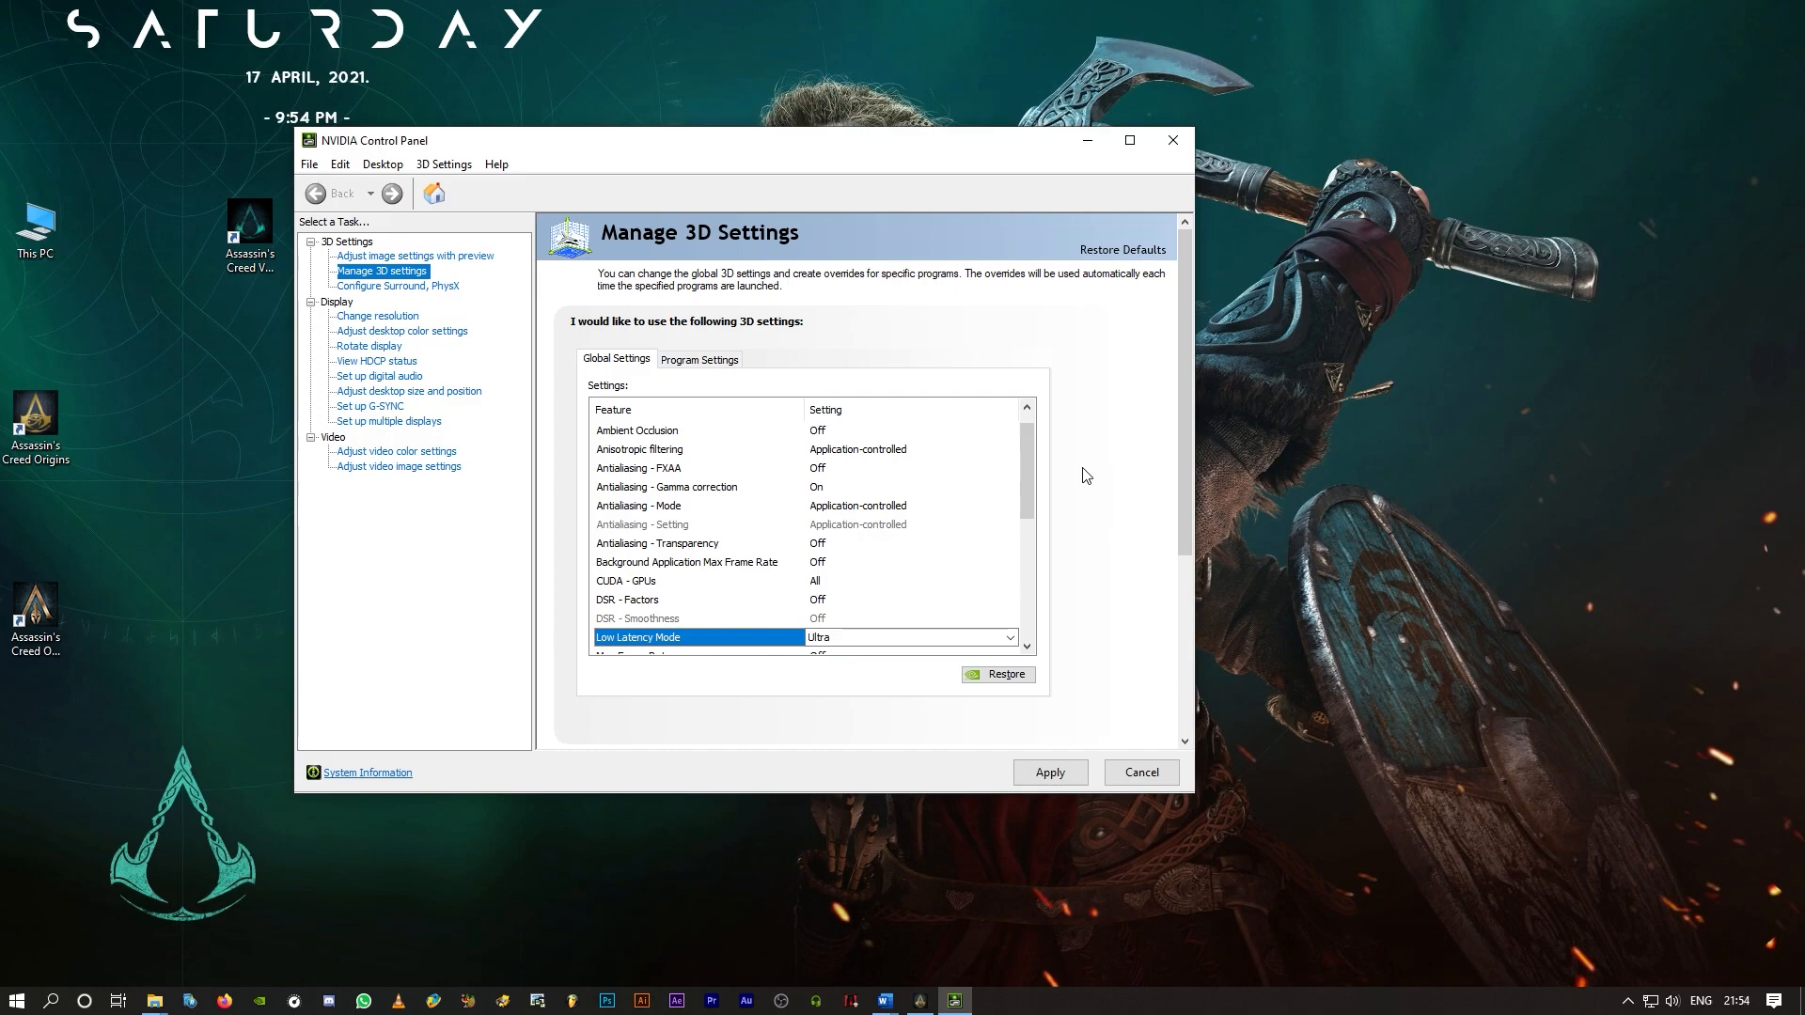
mouse_move(963, 280)
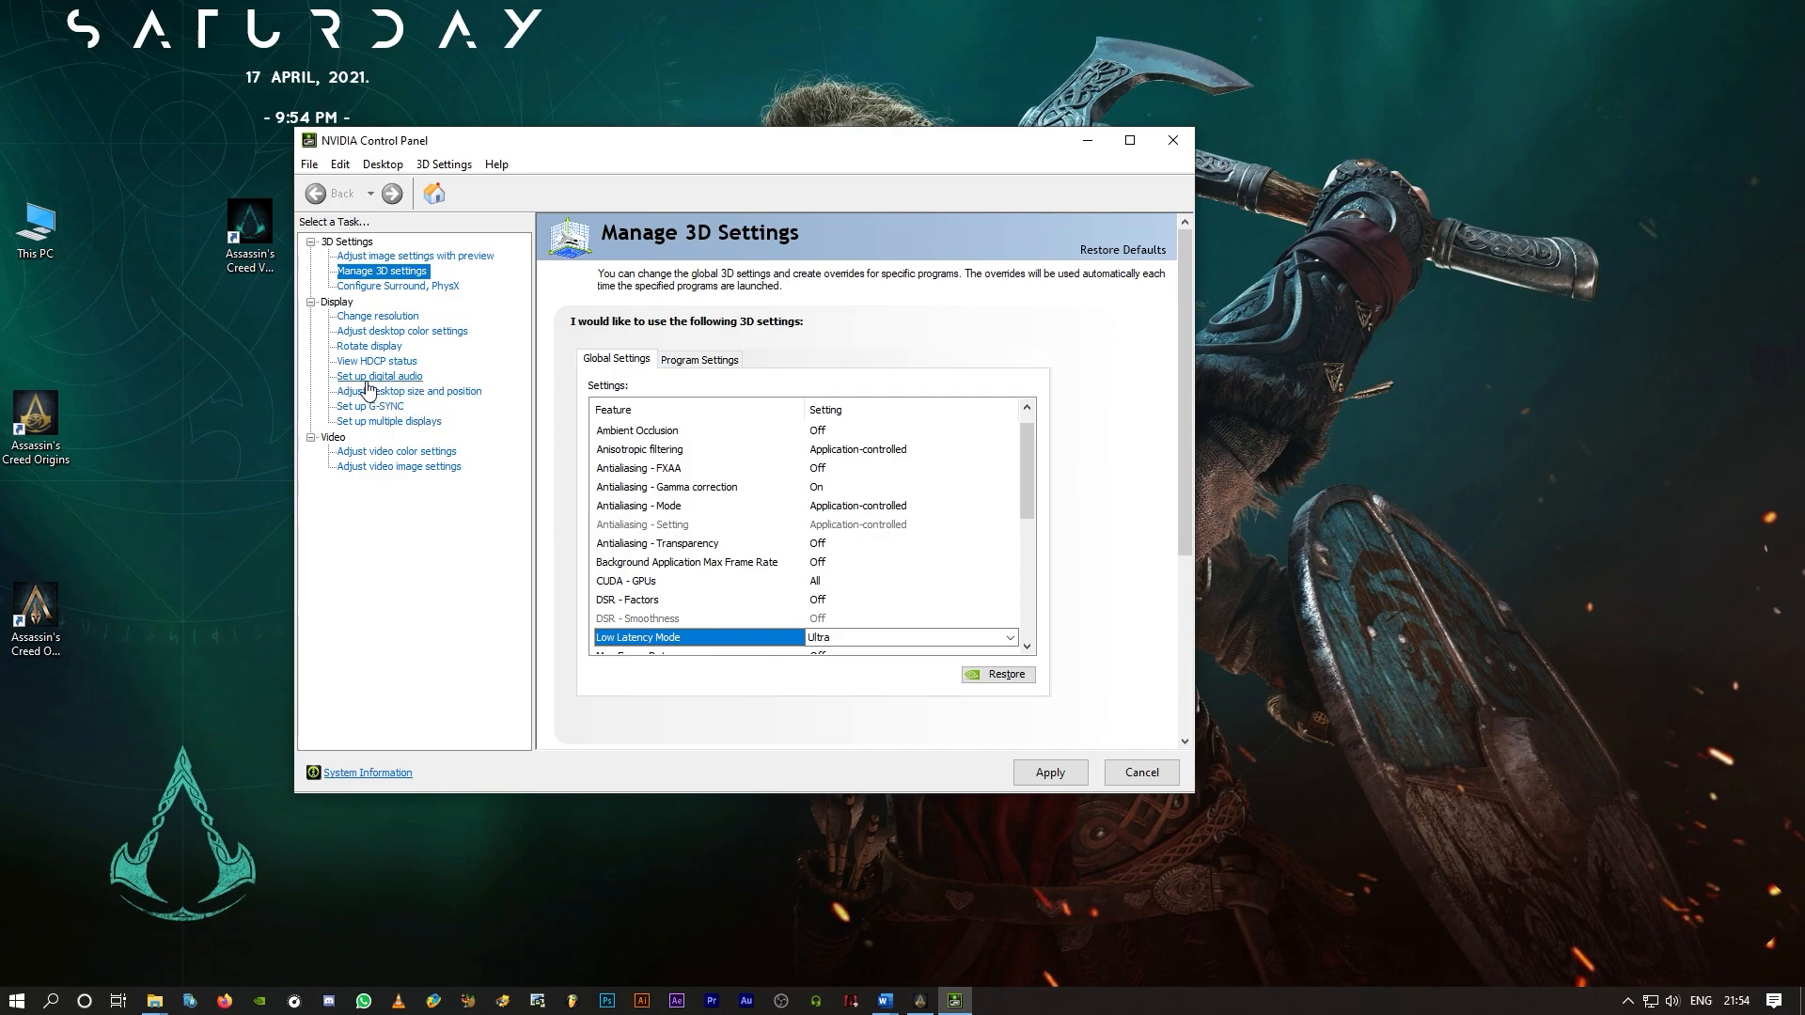
Step: Open Adjust desktop size and position and set scaling to be performed on the Display
left_click(409, 390)
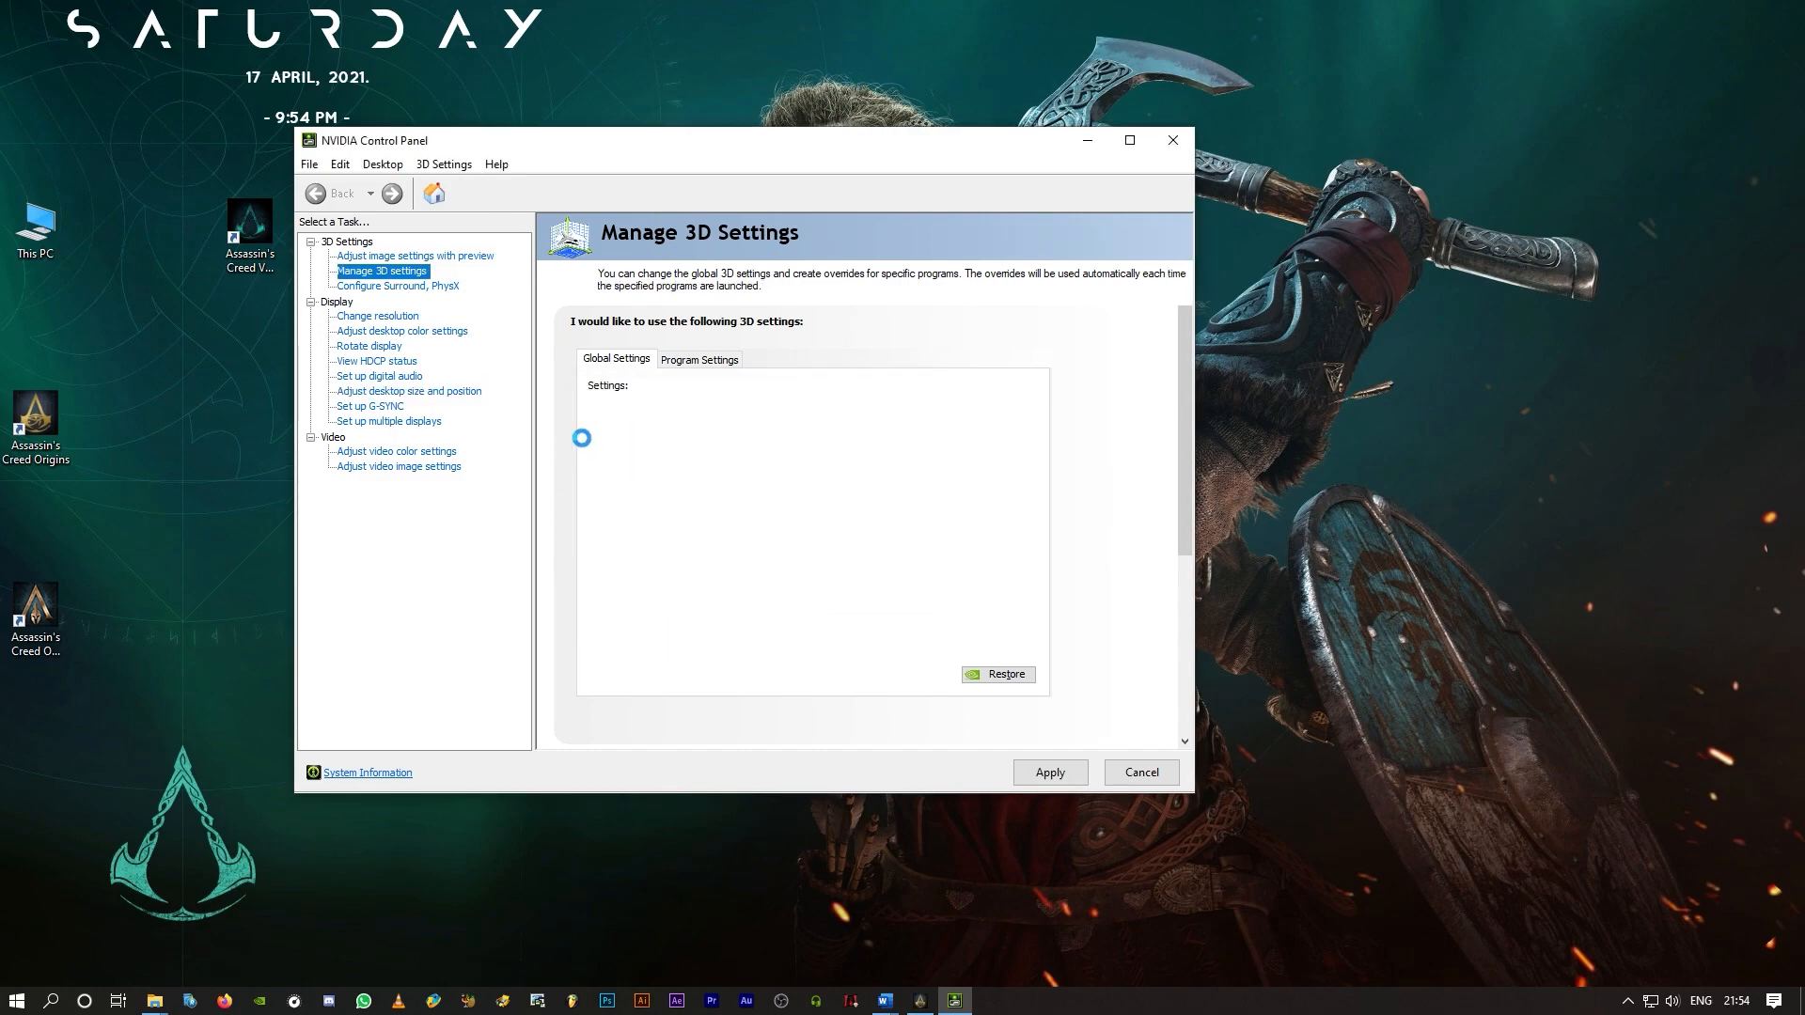
left_click(409, 390)
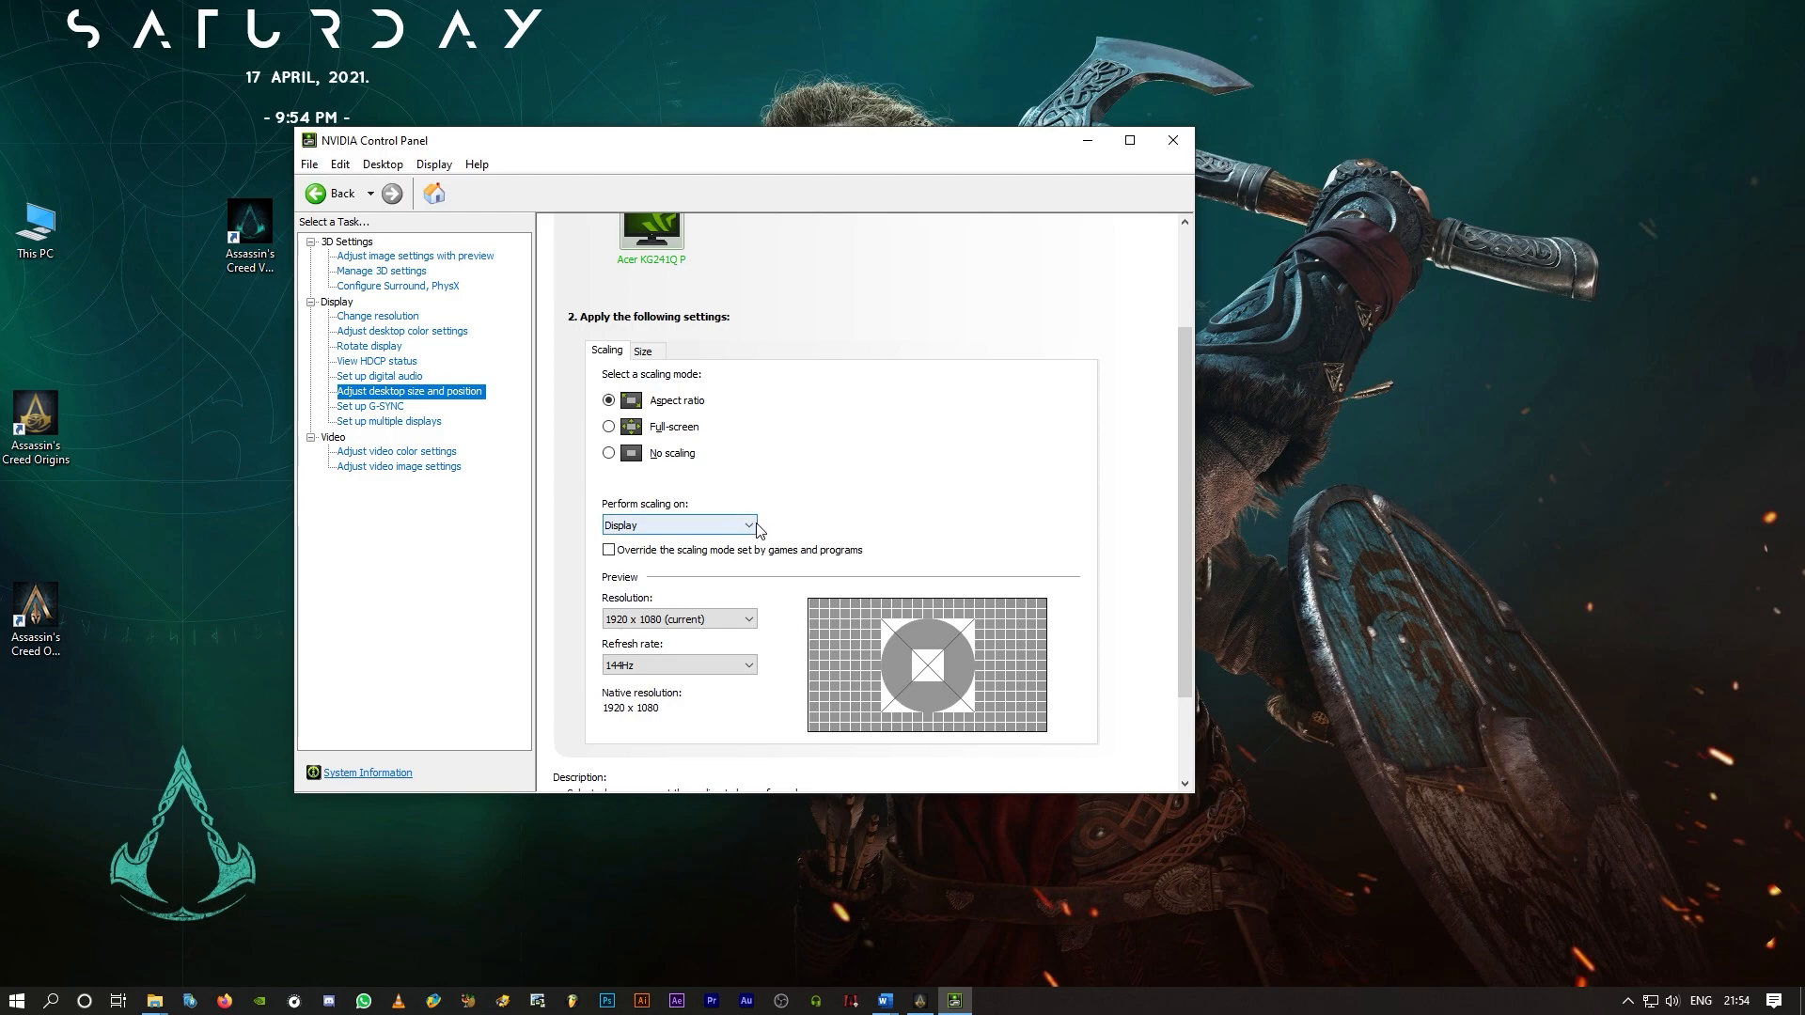
left_click(678, 524)
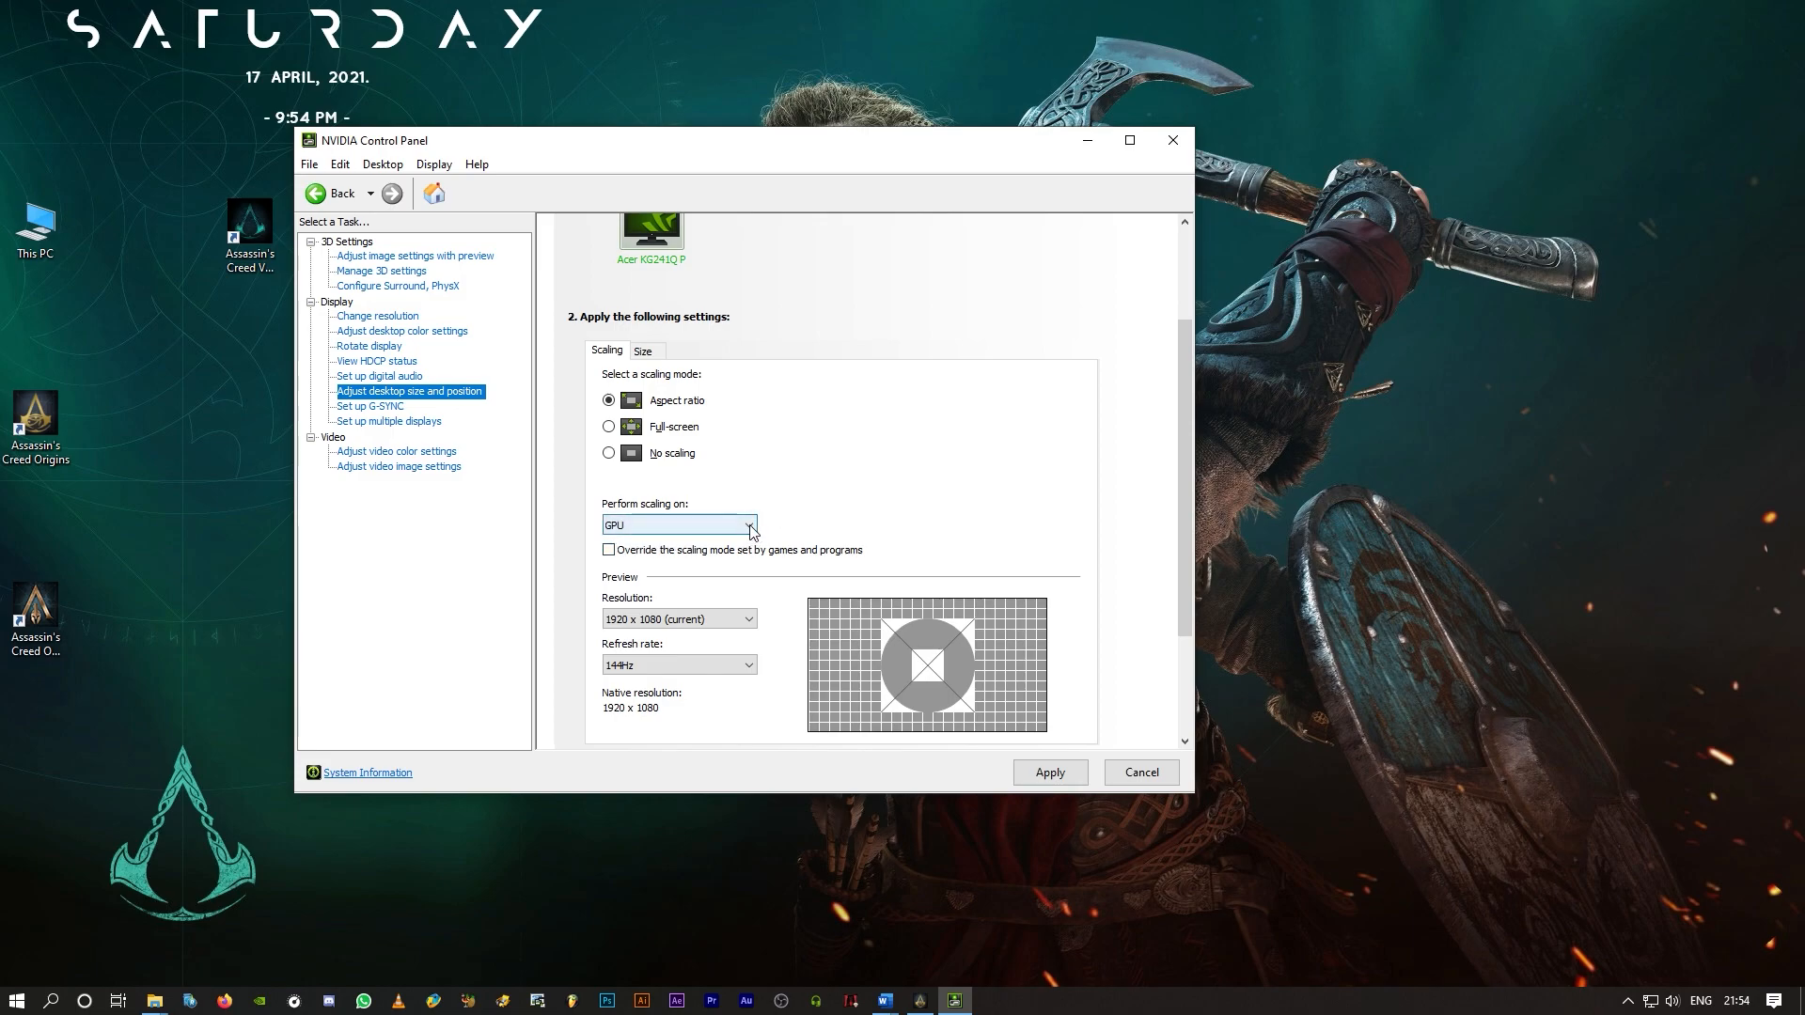
left_click(748, 524)
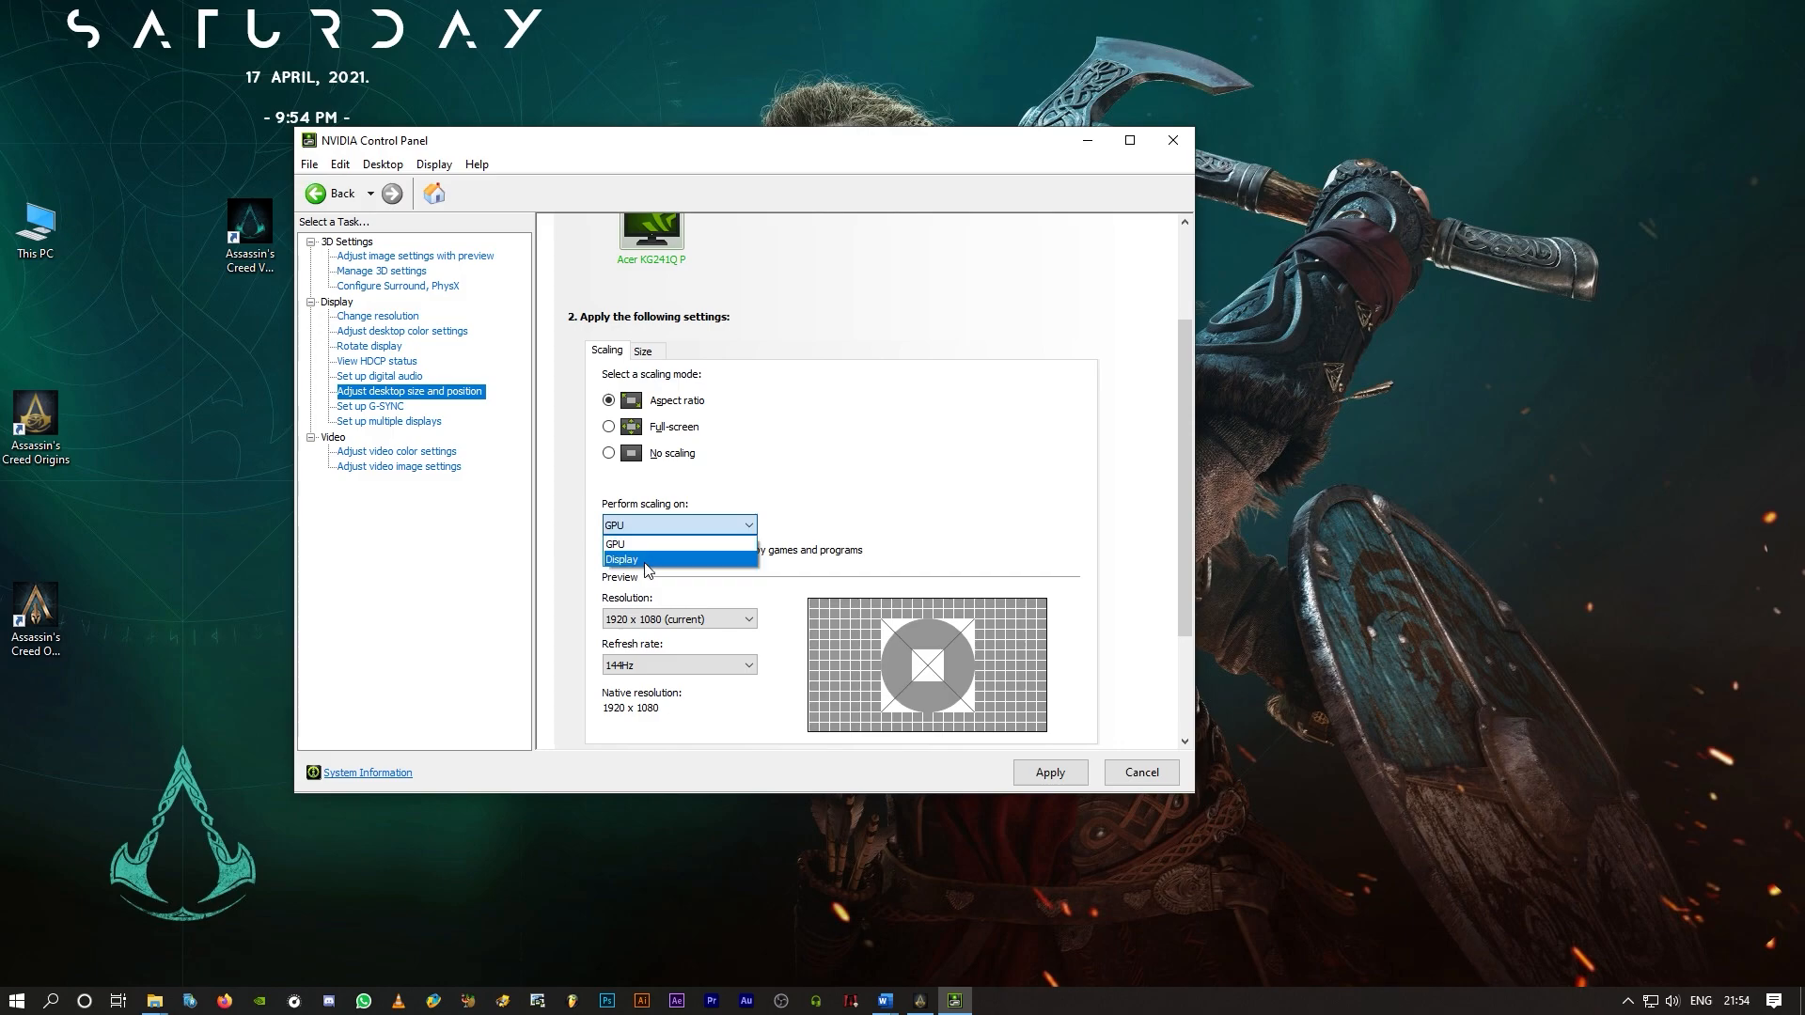
left_click(614, 544)
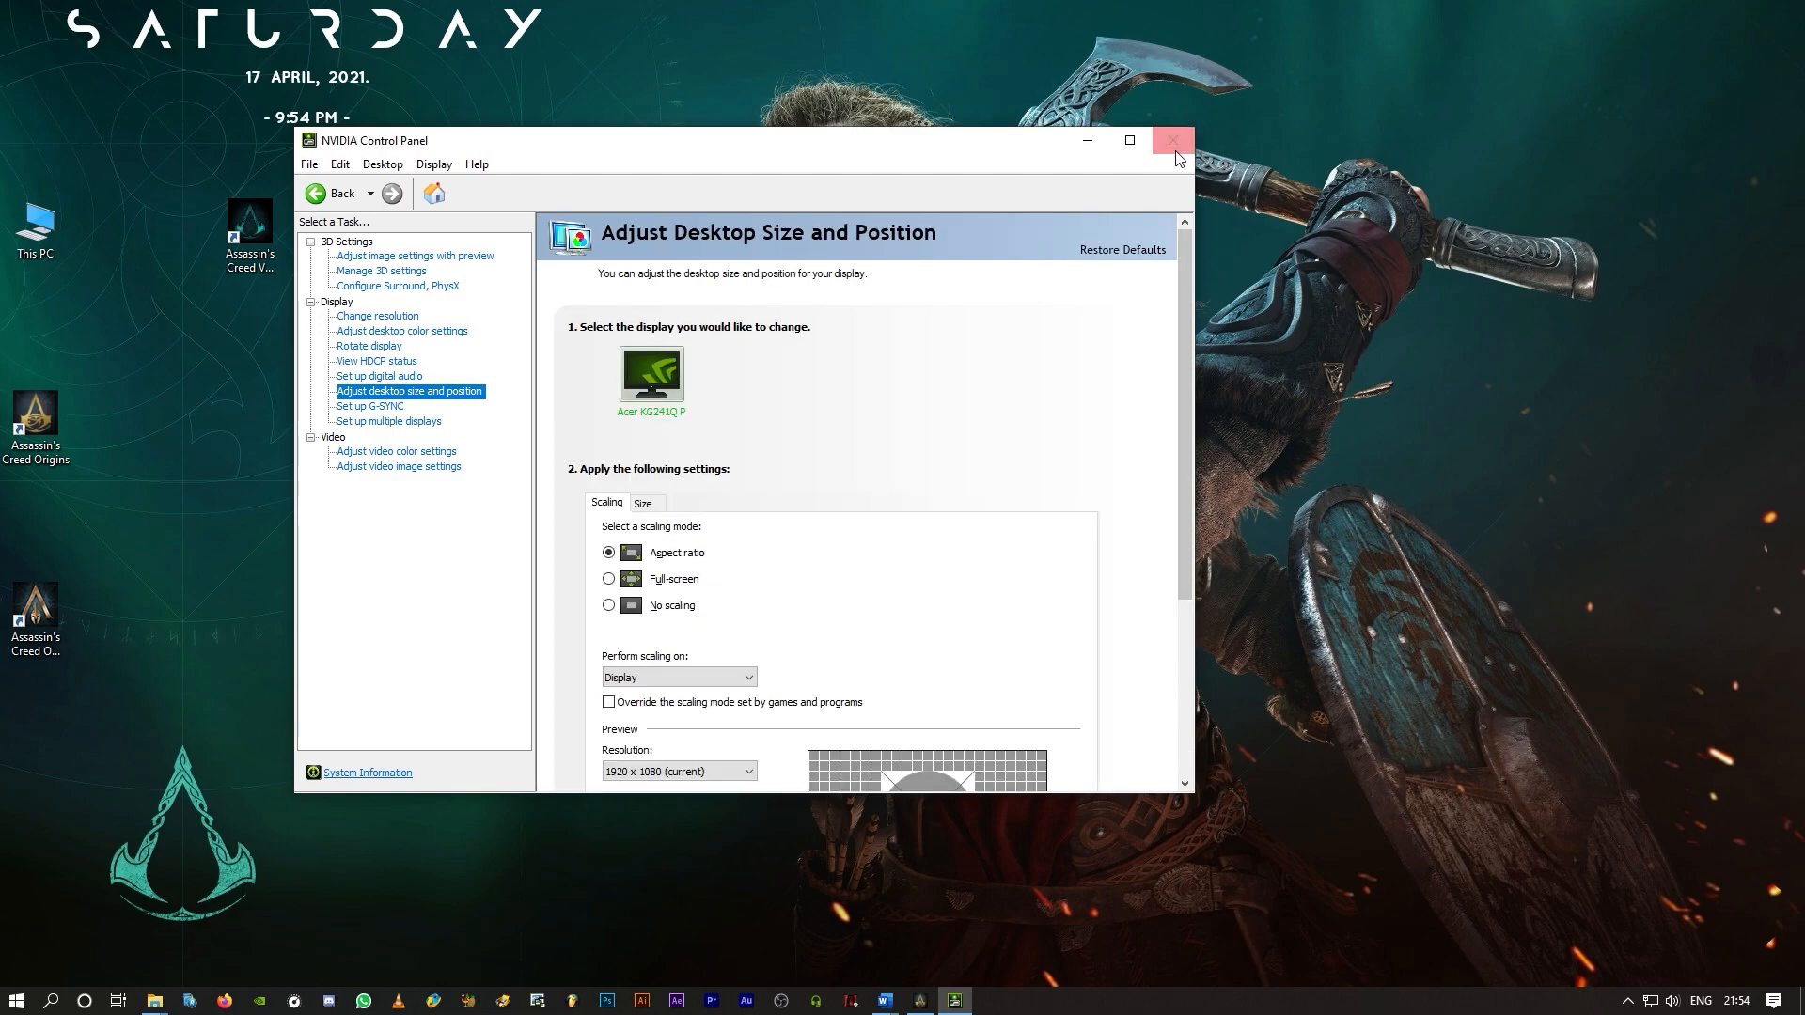
Step: Close NVIDIA Control Panel and open Options from Assassin's Creed Origins' main menu
left_click(1173, 141)
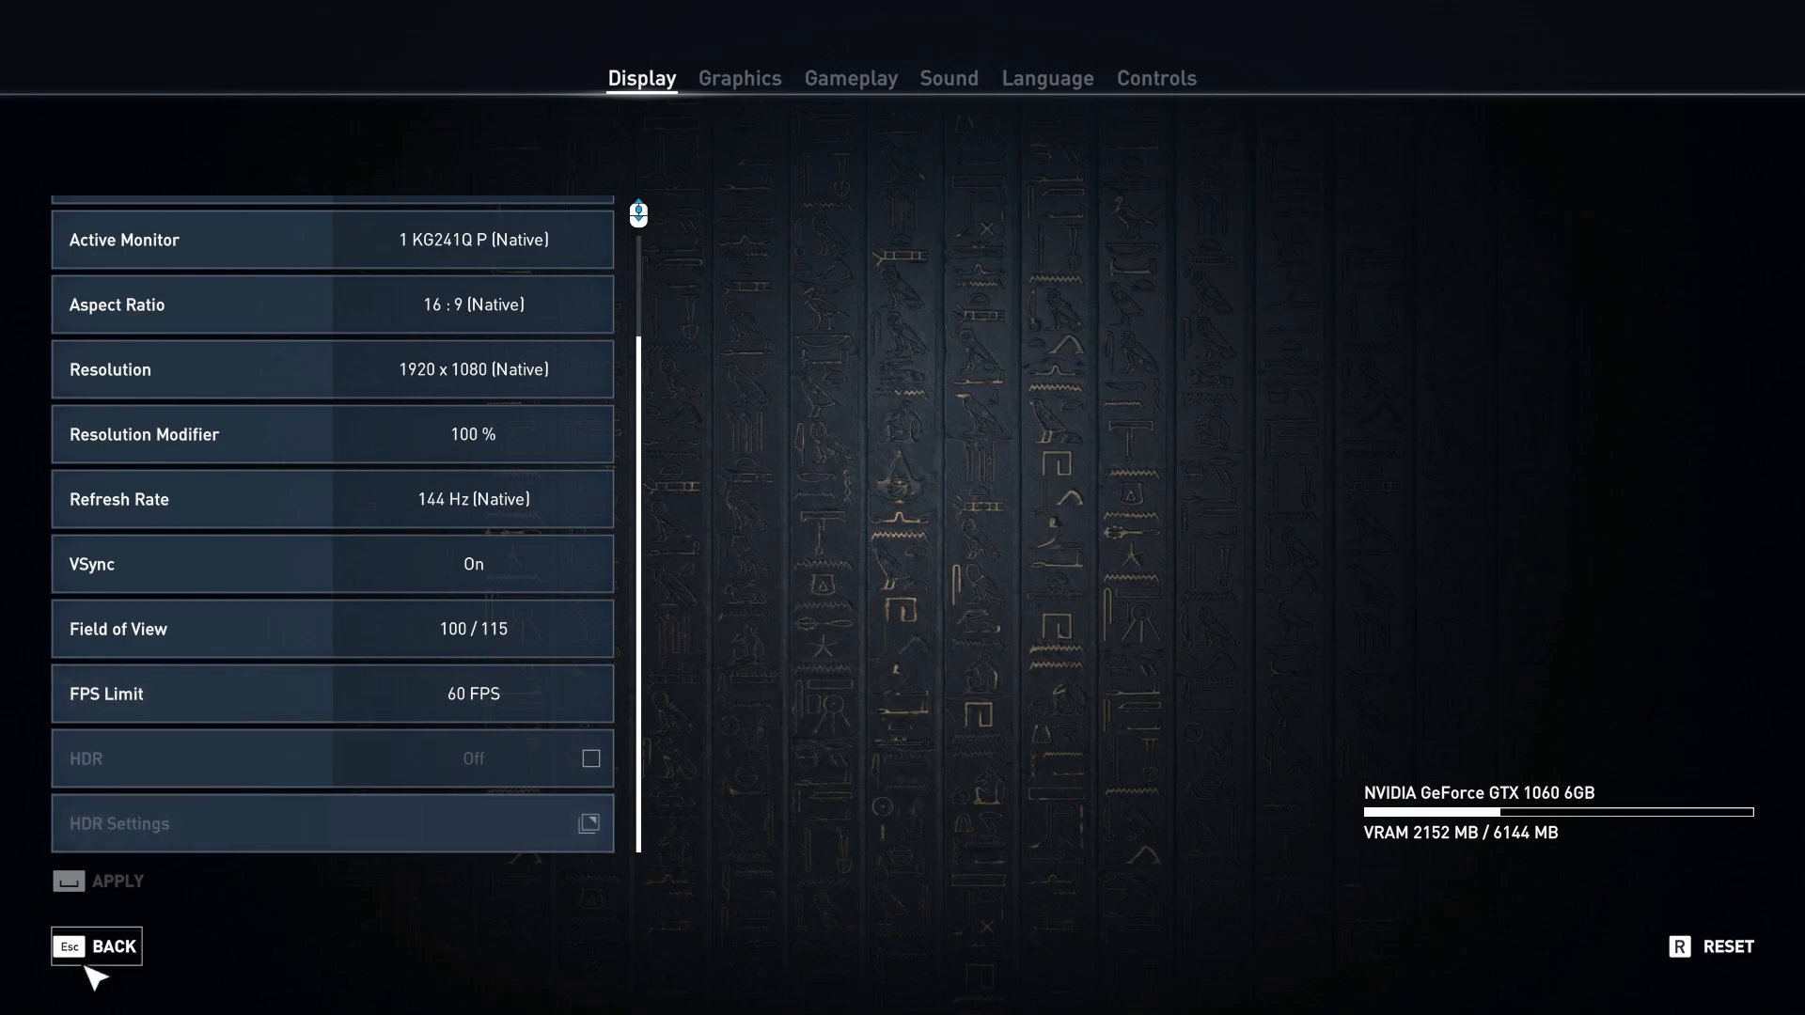
left_click(112, 947)
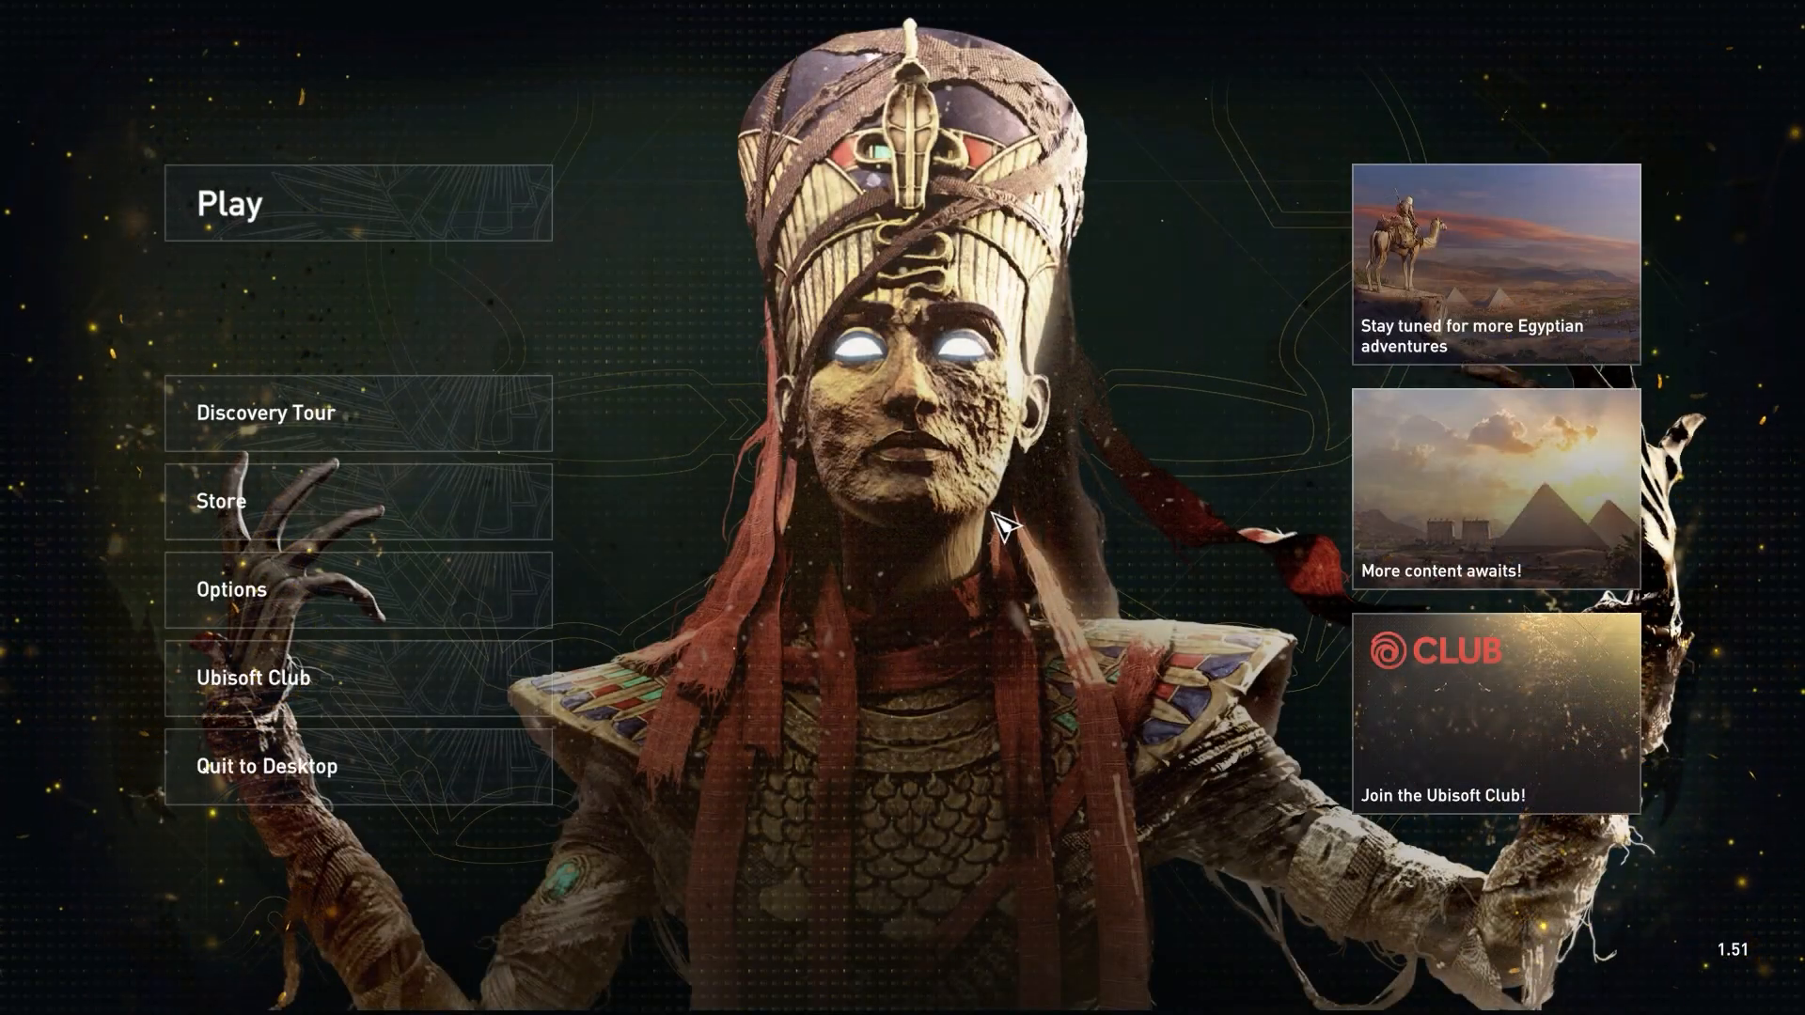
mouse_move(284, 605)
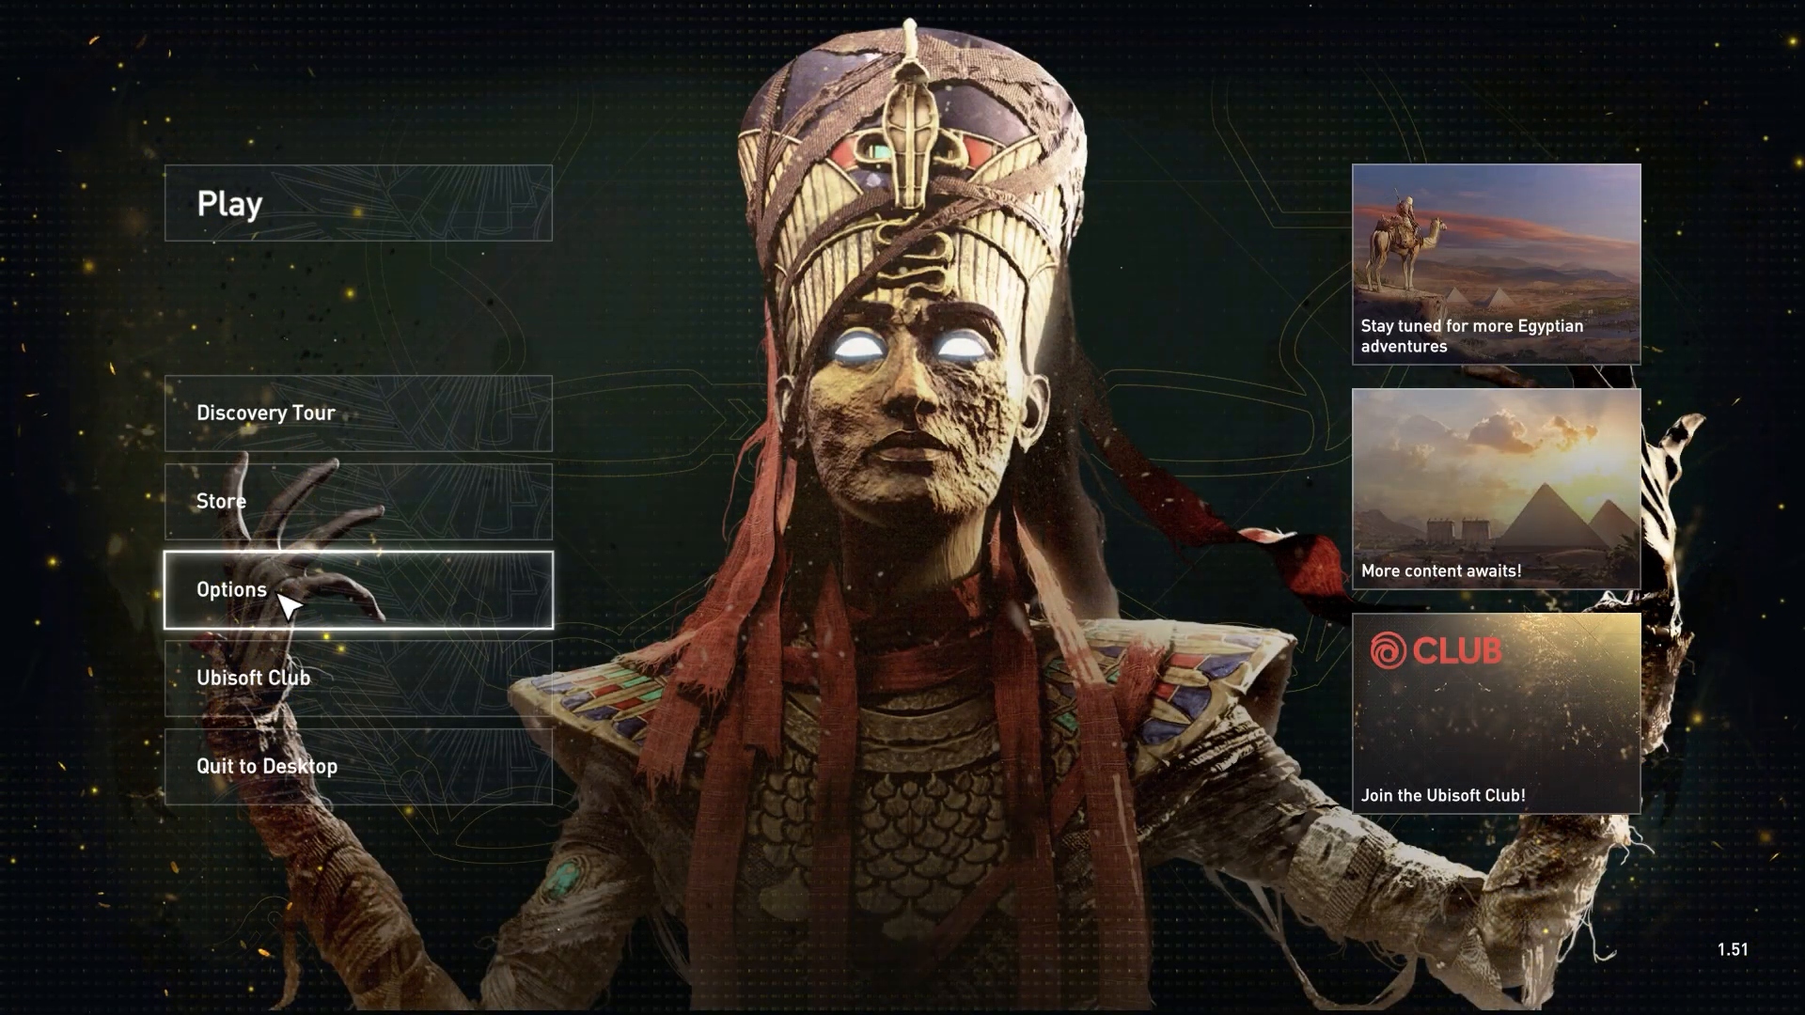
left_click(230, 590)
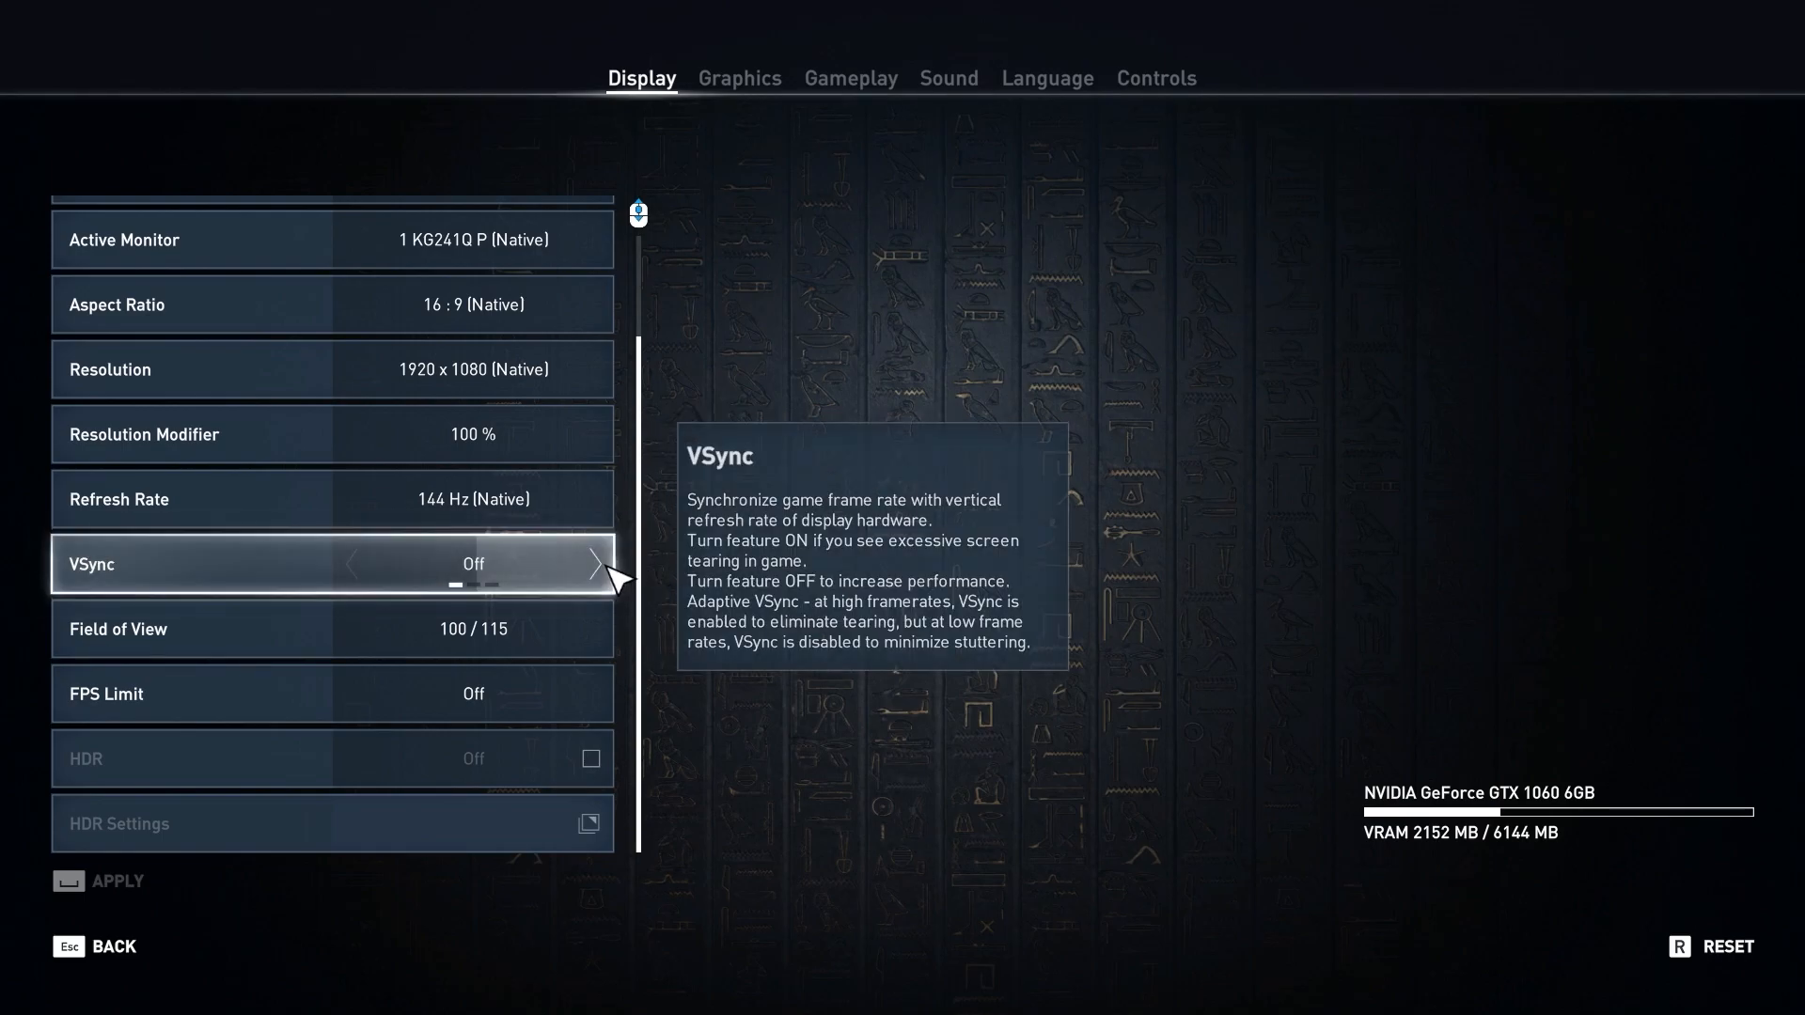
Step: Cycle the VSync row on the Display tab until it reads On
left_click(596, 564)
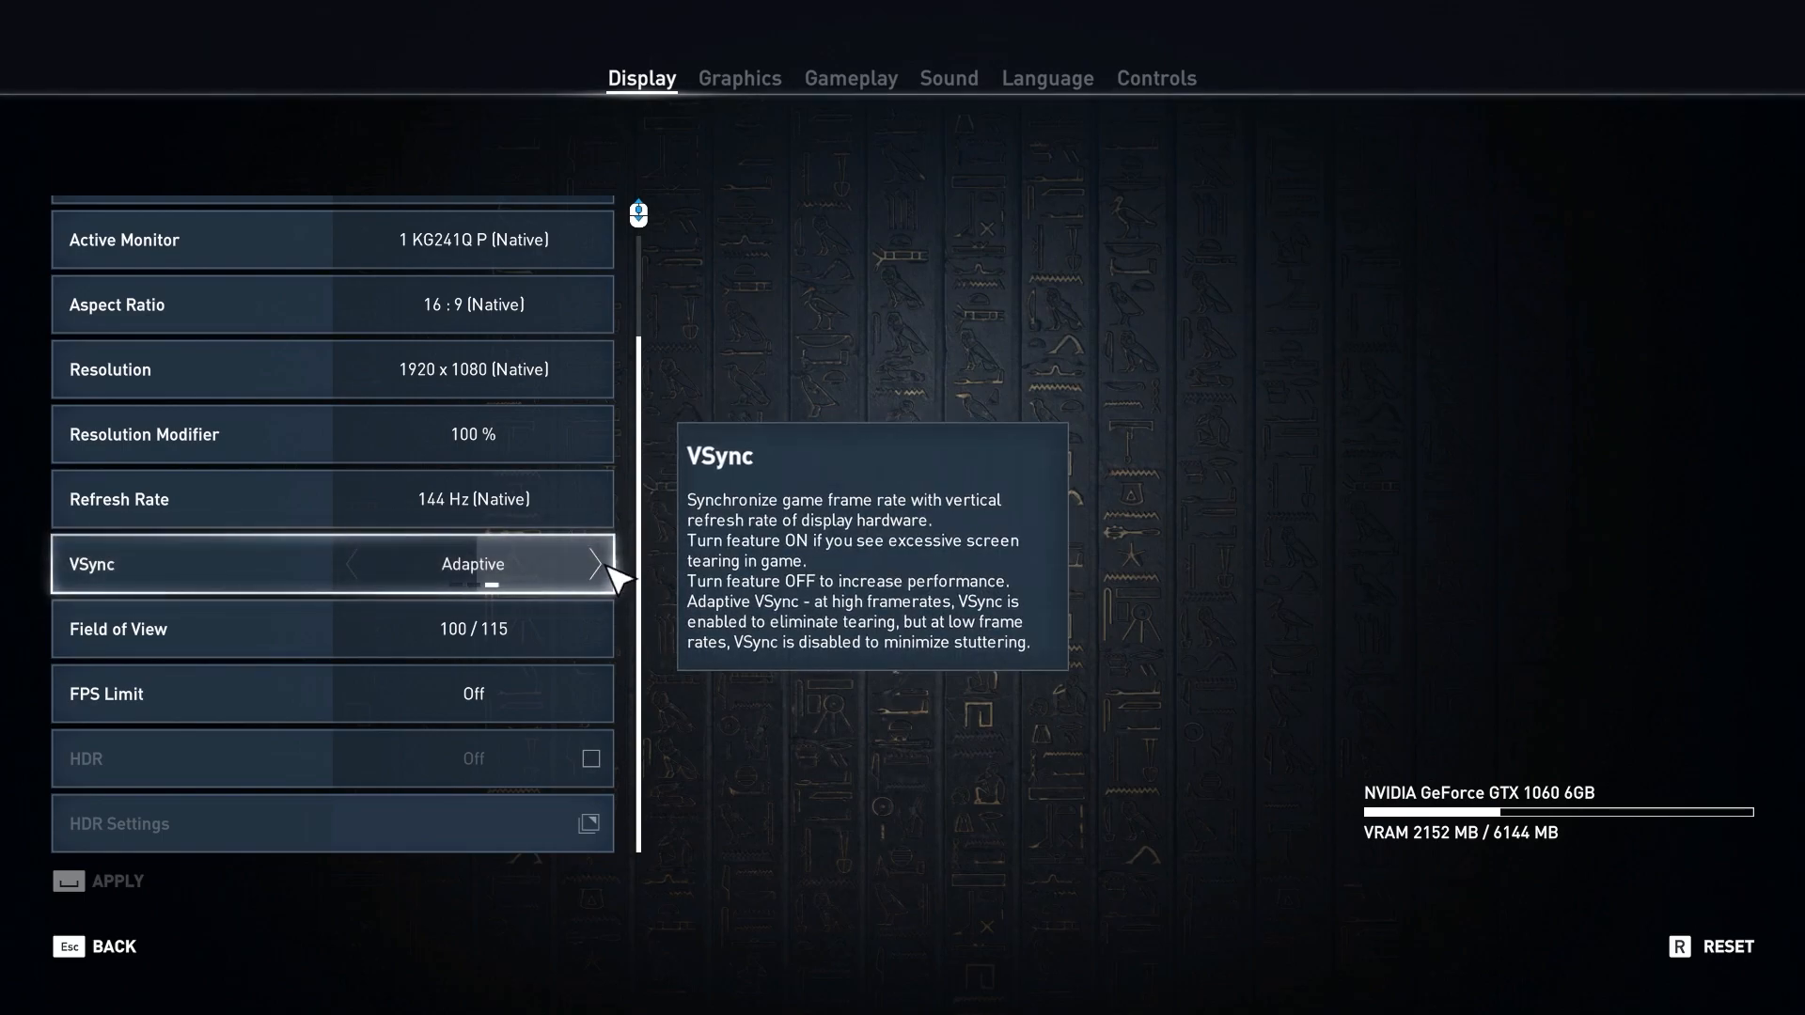
left_click(355, 564)
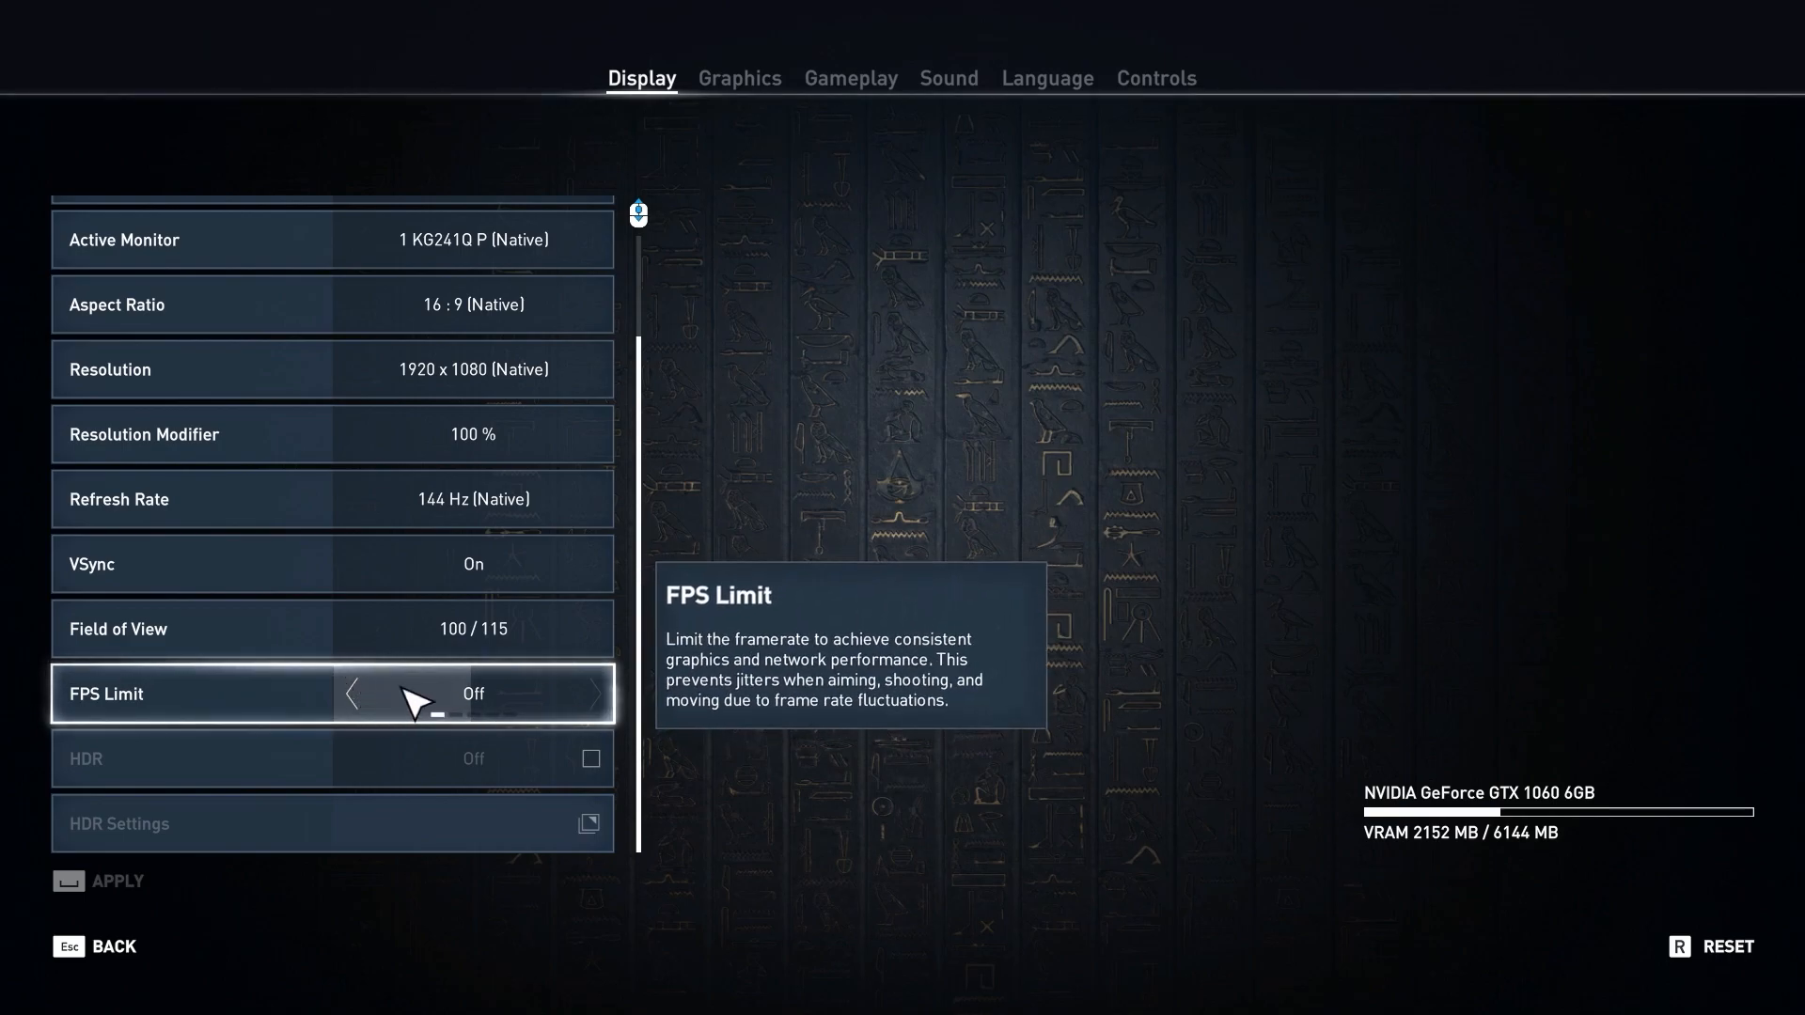
Step: Step the FPS Limit through 90 and 45 before settling on 60 FPS
left_click(597, 693)
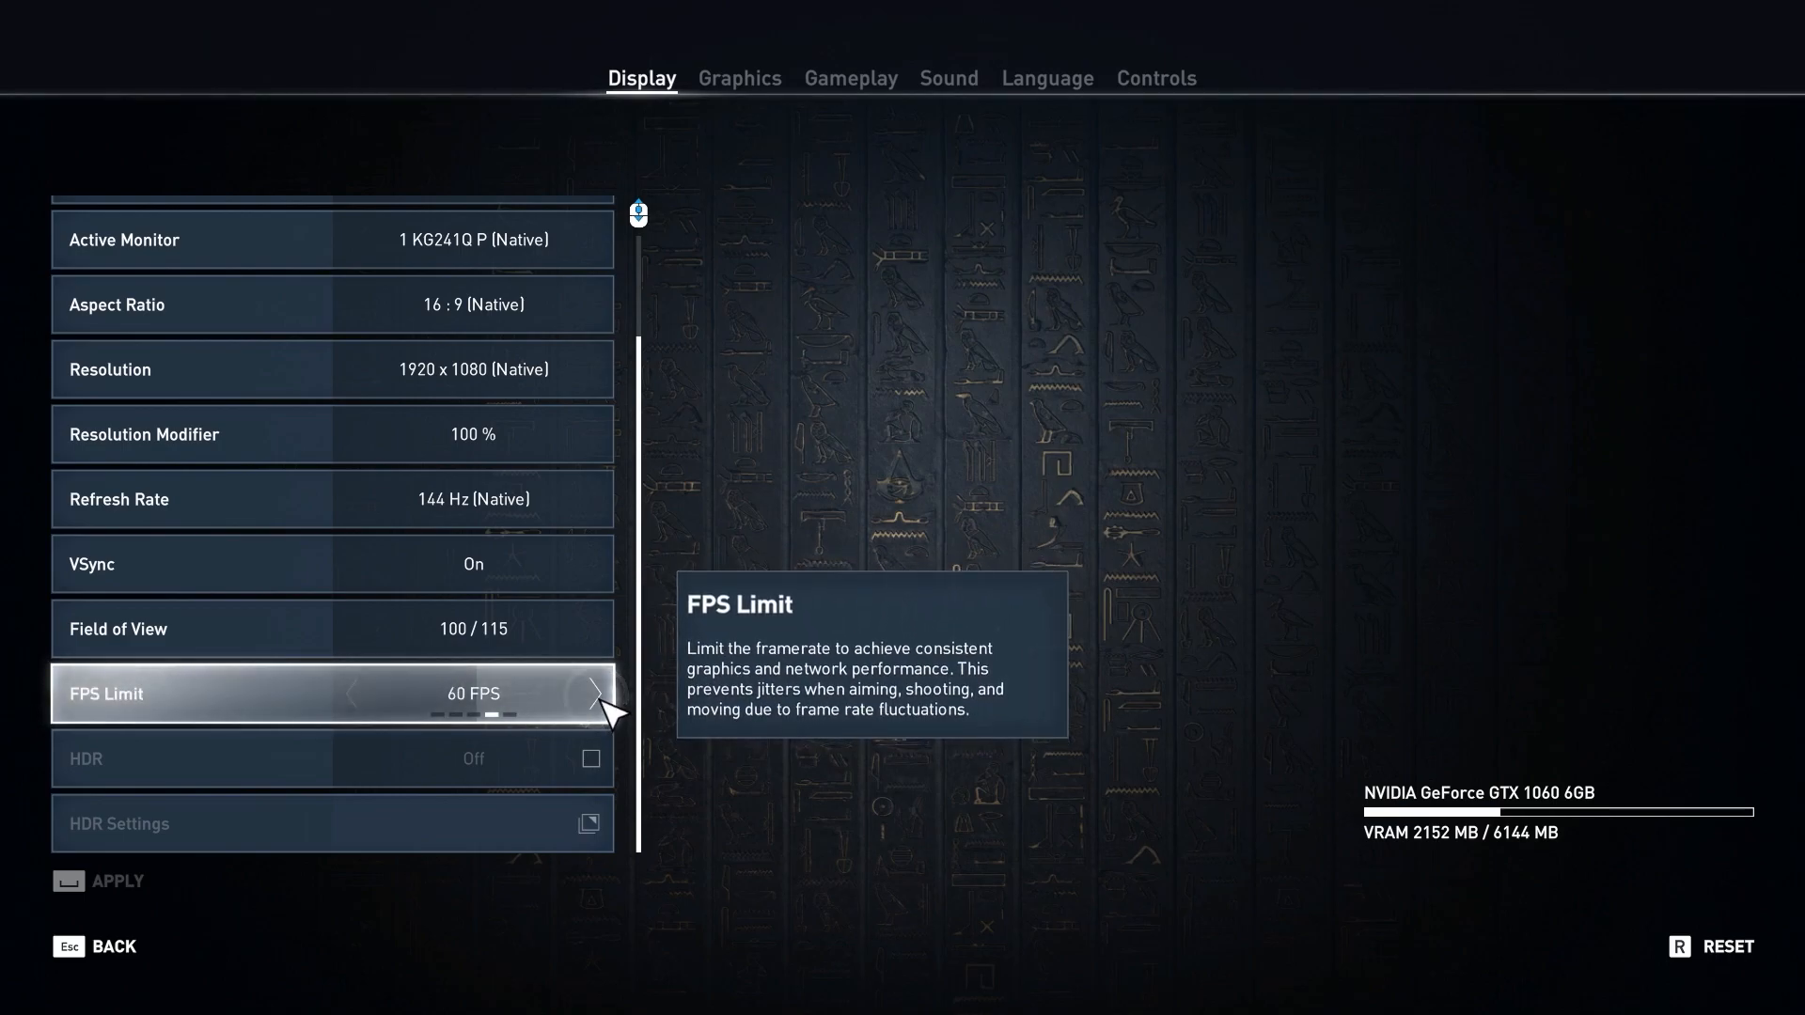
left_click(595, 693)
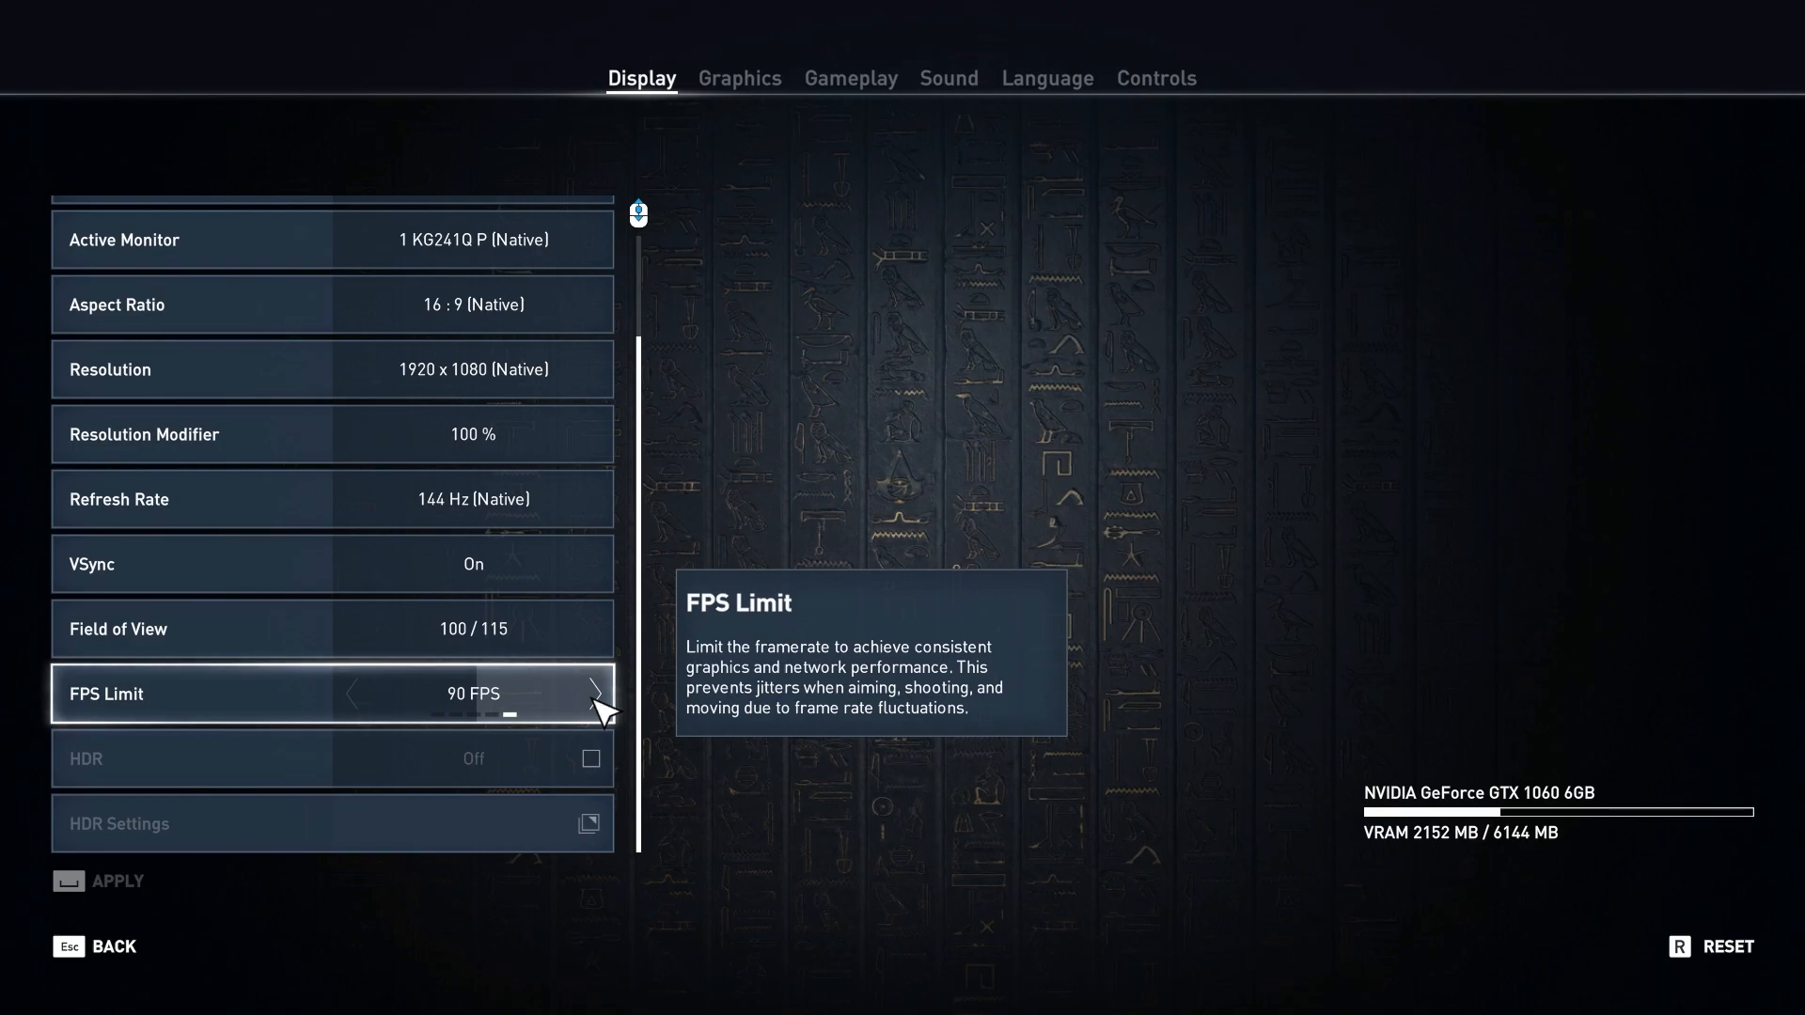
left_click(351, 694)
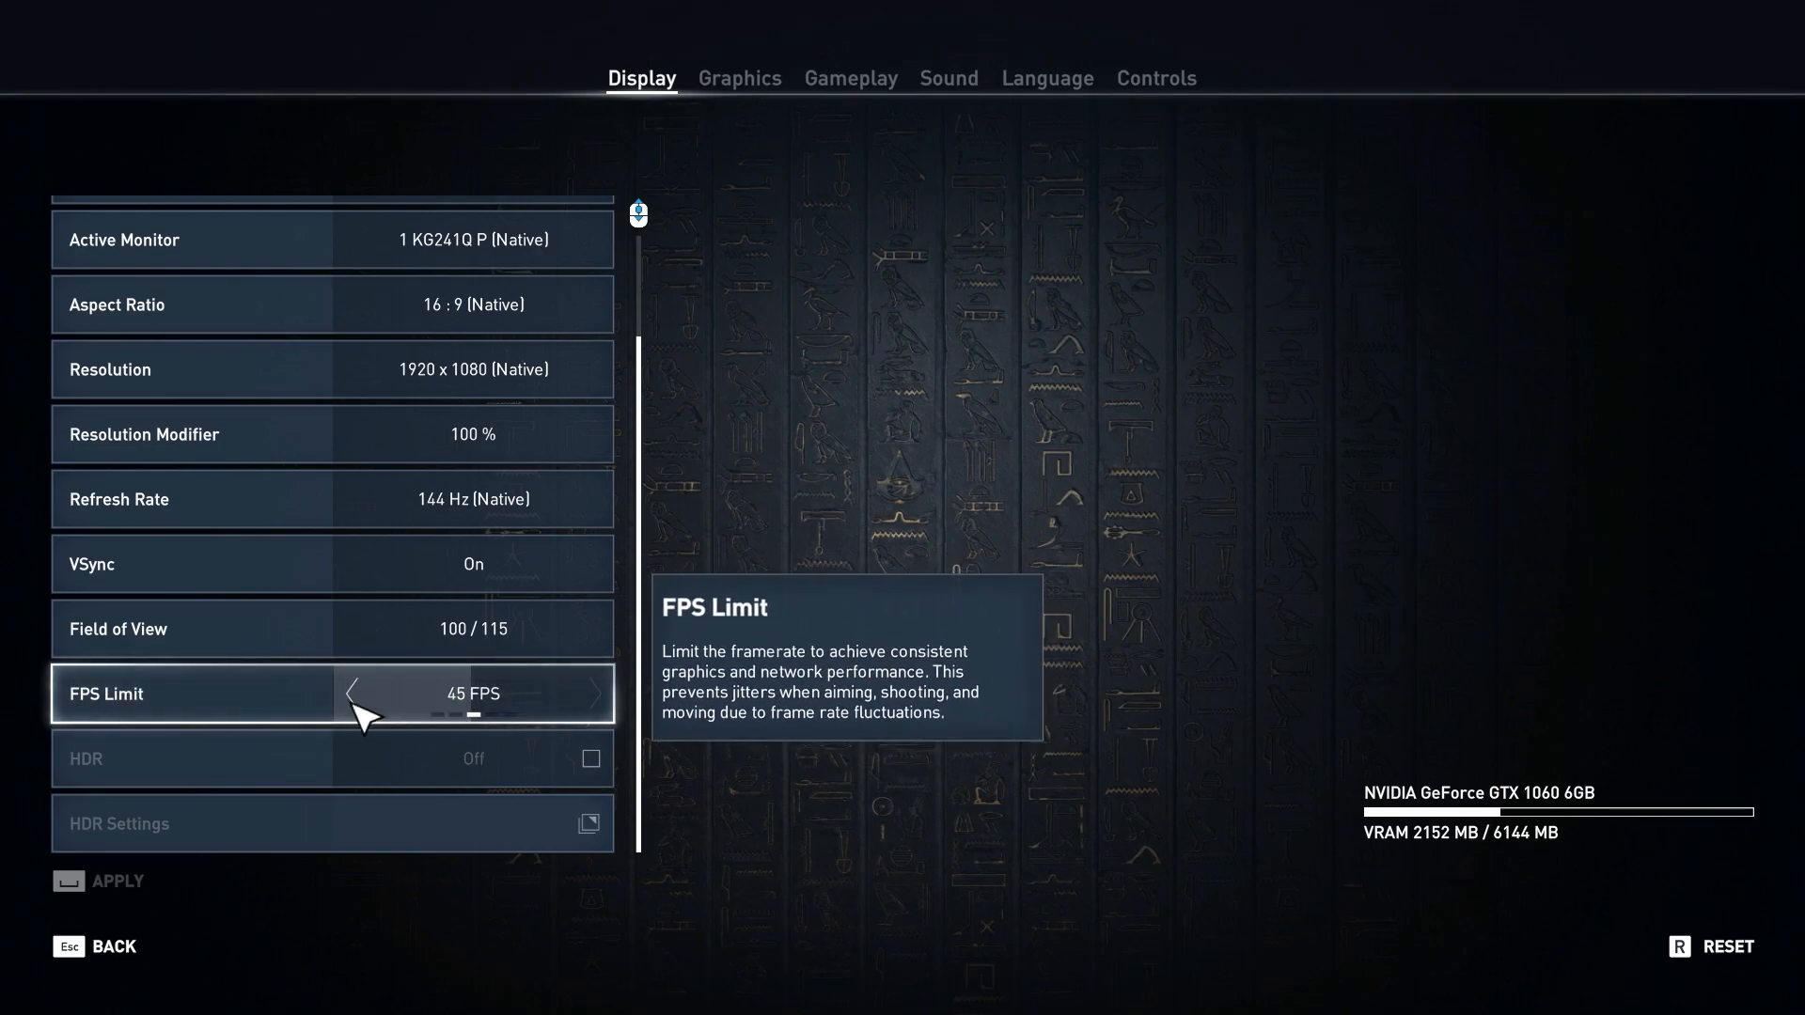
left_click(594, 693)
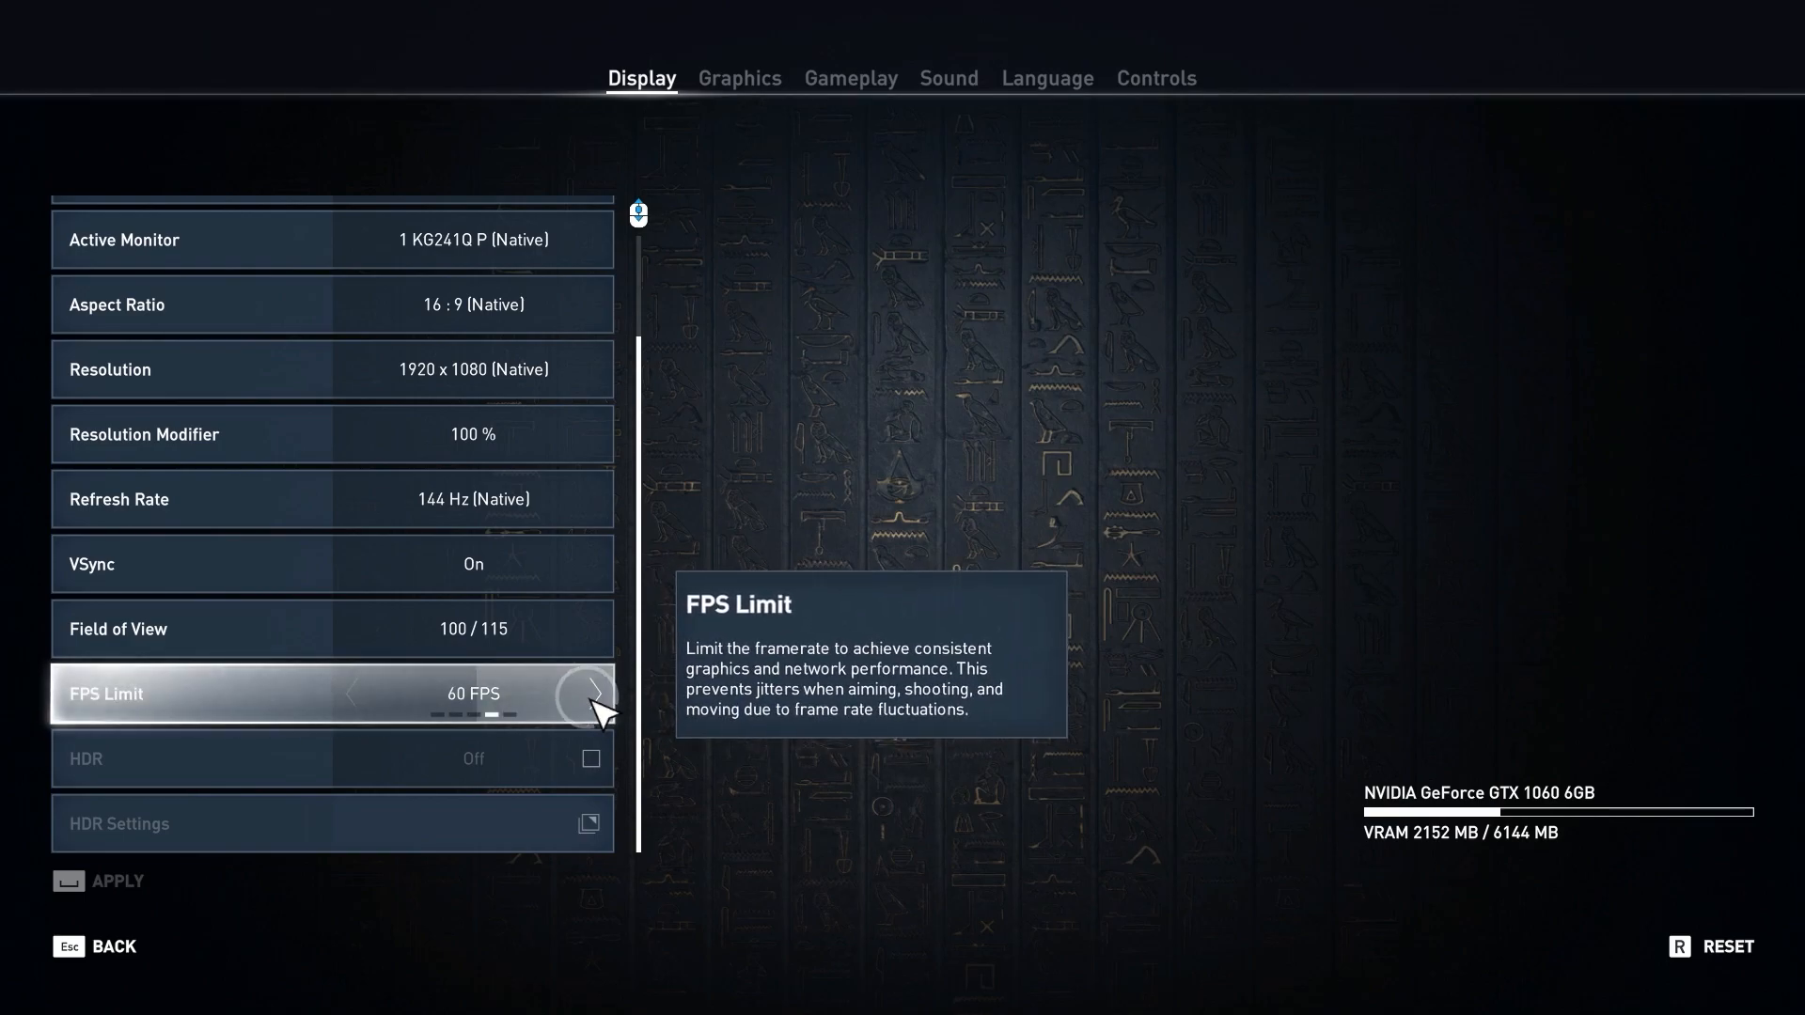